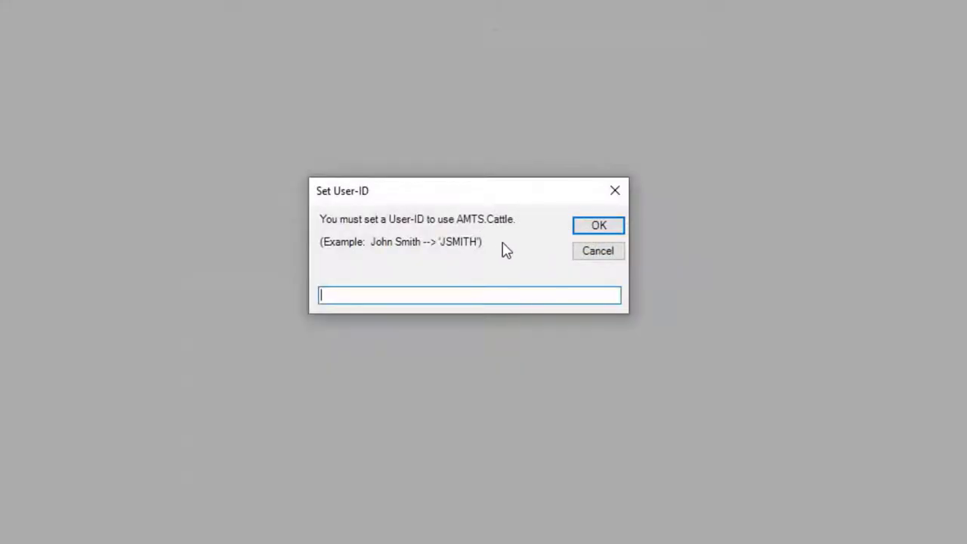
pyautogui.moveTo(404, 212)
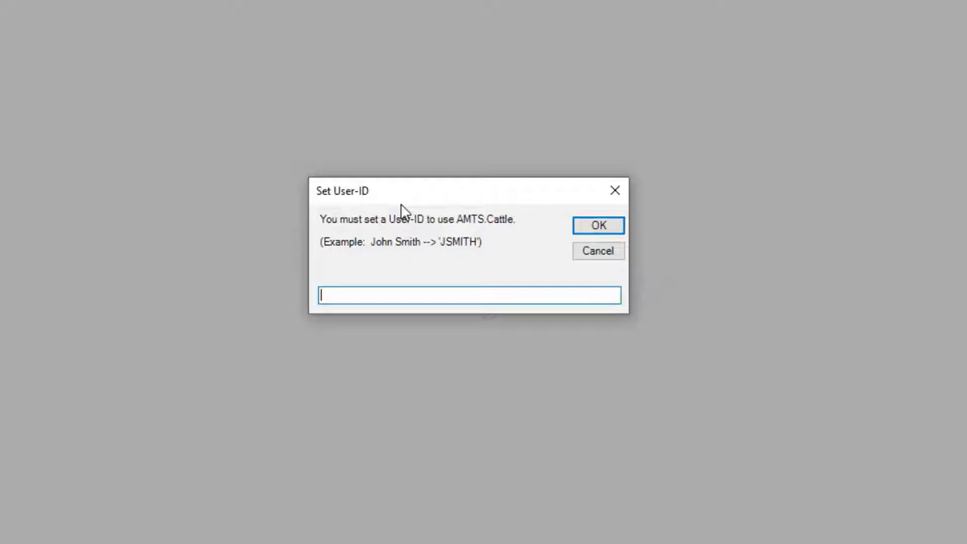
# - Enter the user initials 'MRF' into the Set User-ID prompt
pyautogui.write('M')
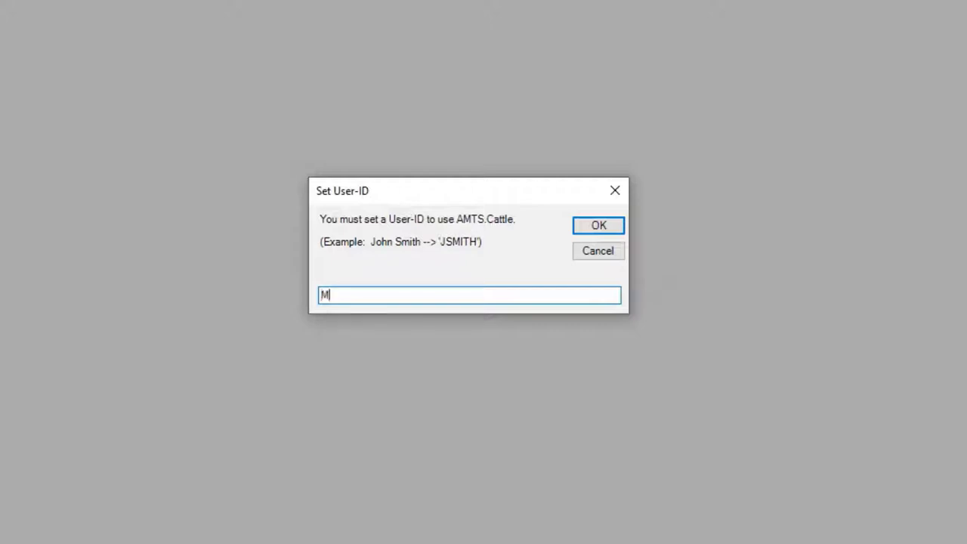
pyautogui.write('RF')
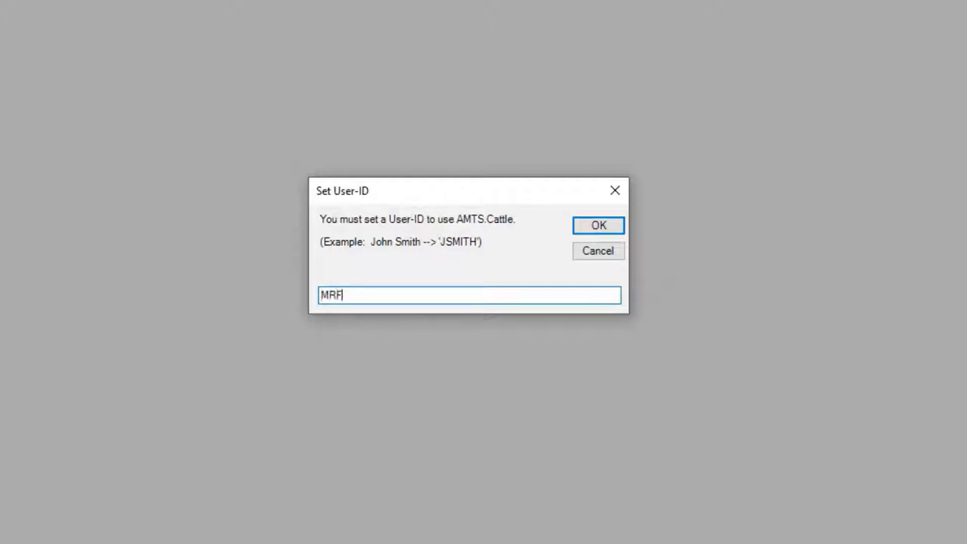
# - Submit the user ID 'MRF' so the program asks for an authorization code
pyautogui.click(598, 225)
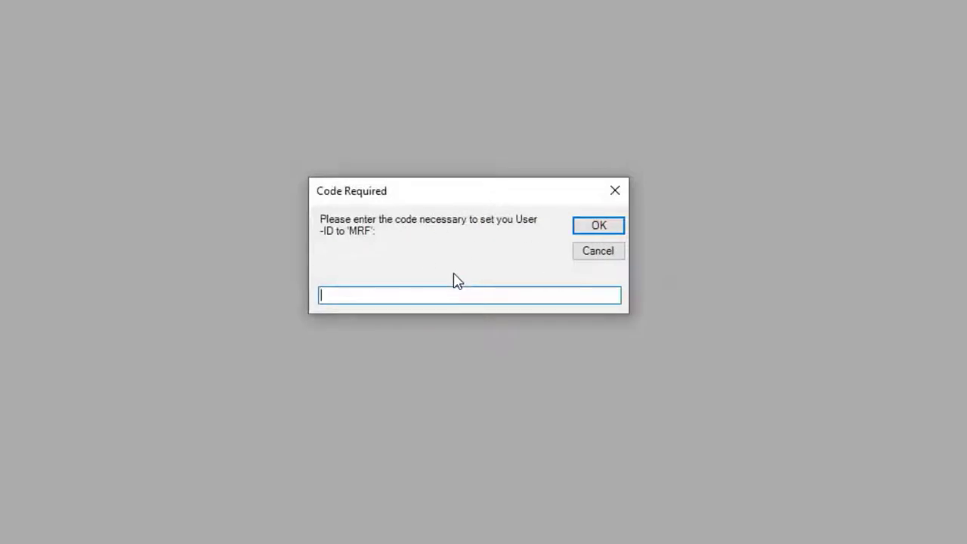
pyautogui.moveTo(465, 387)
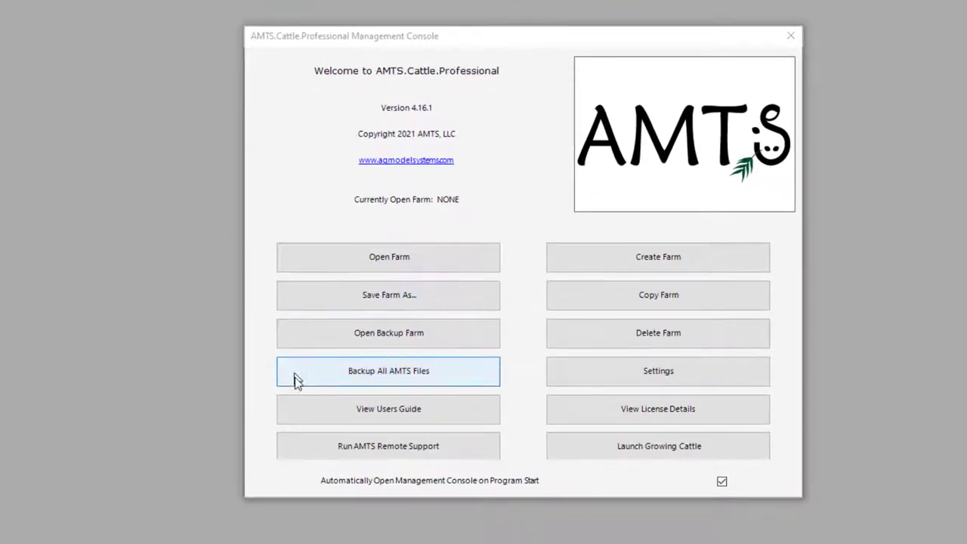
pyautogui.moveTo(784, 251)
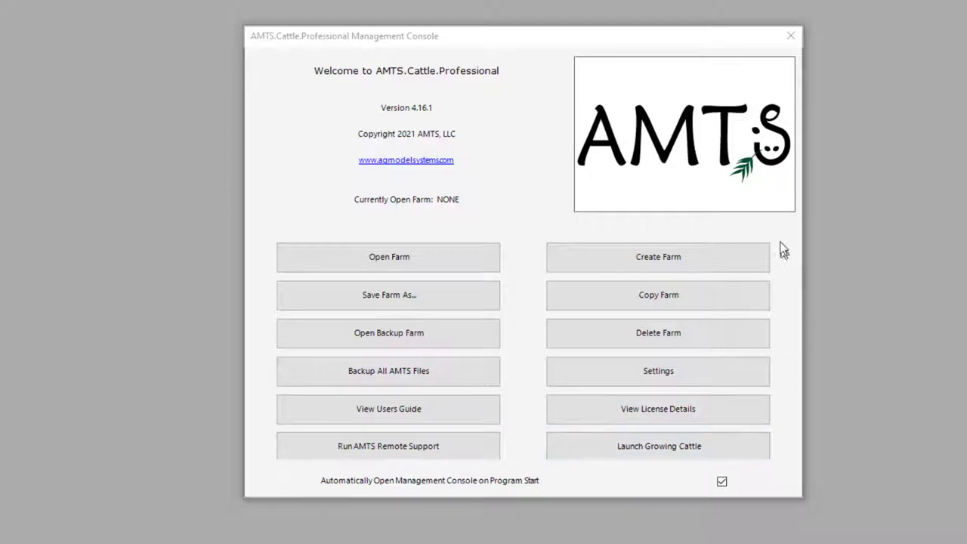
pyautogui.moveTo(779, 232)
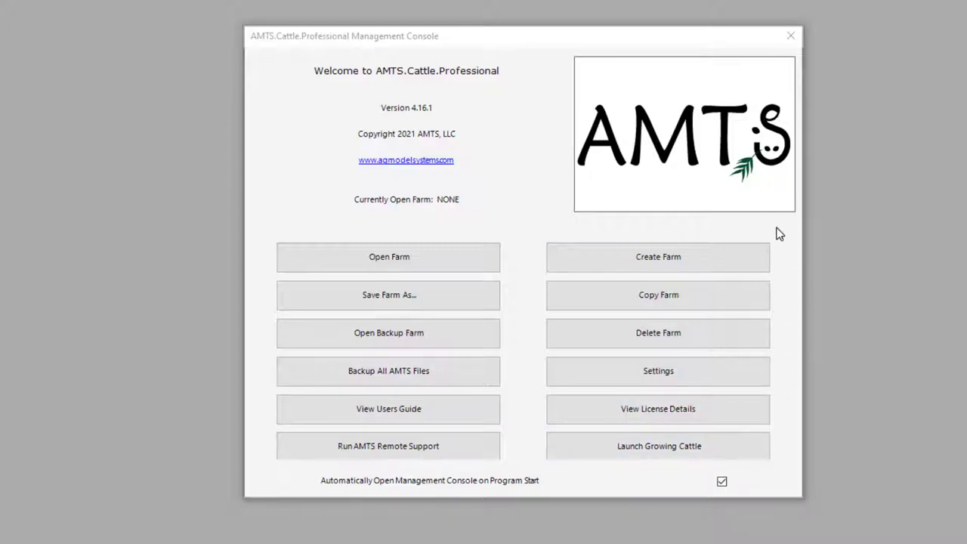
pyautogui.moveTo(752, 234)
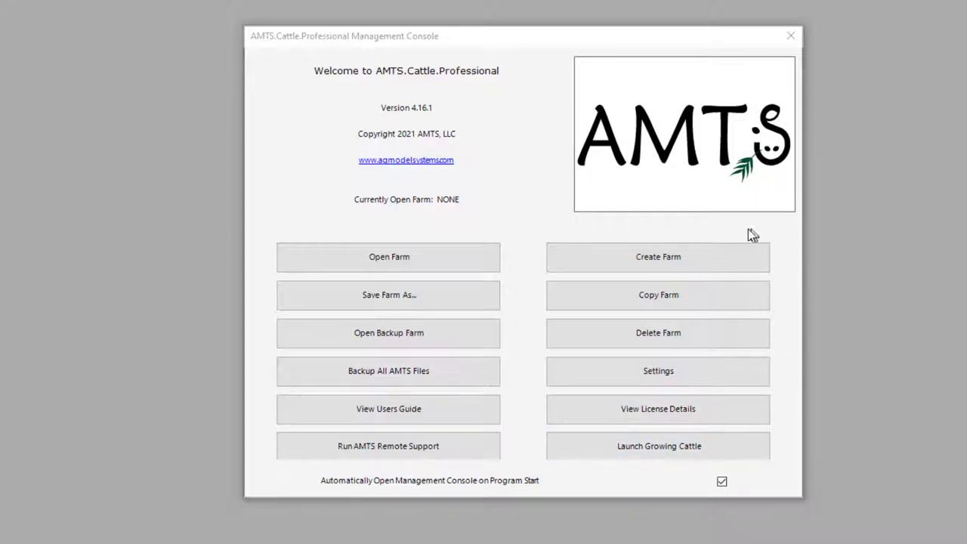
pyautogui.moveTo(754, 225)
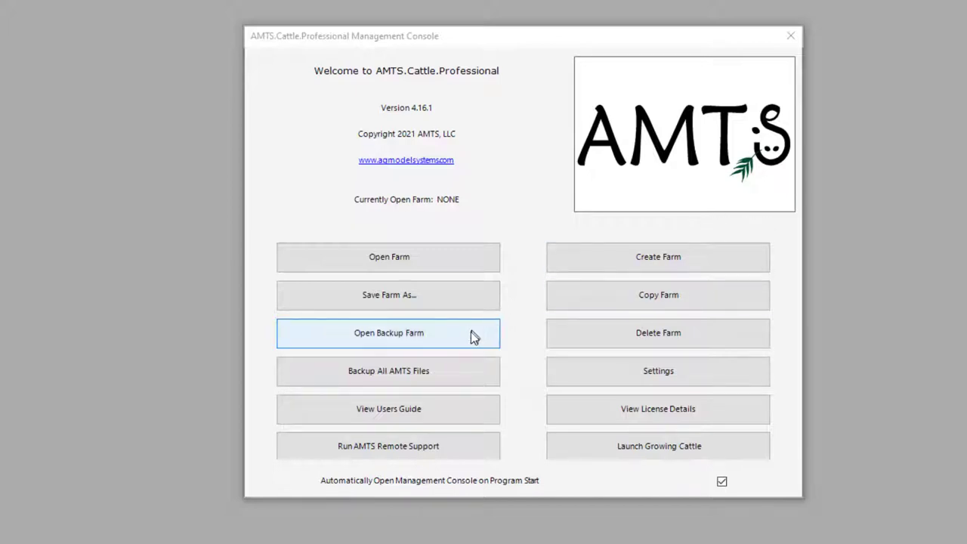
pyautogui.moveTo(476, 377)
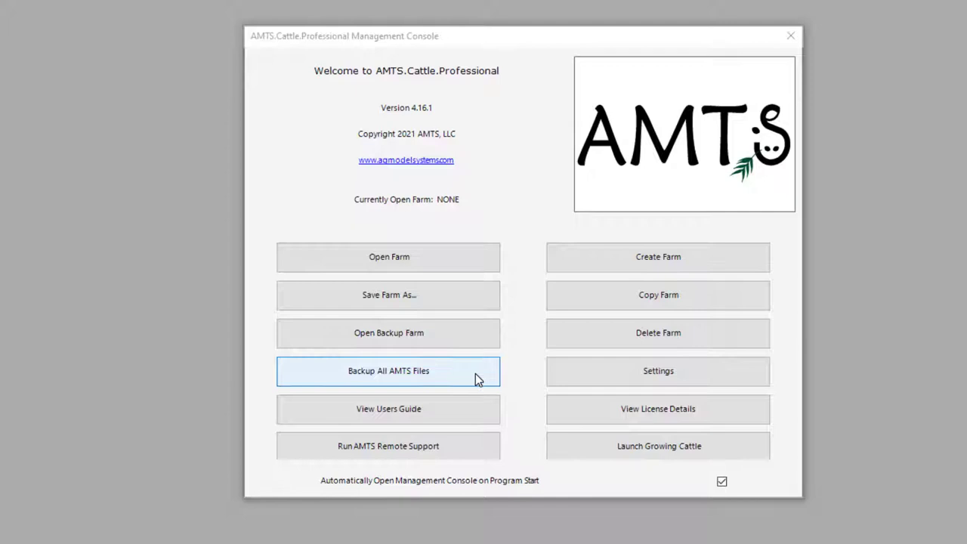
pyautogui.moveTo(532, 386)
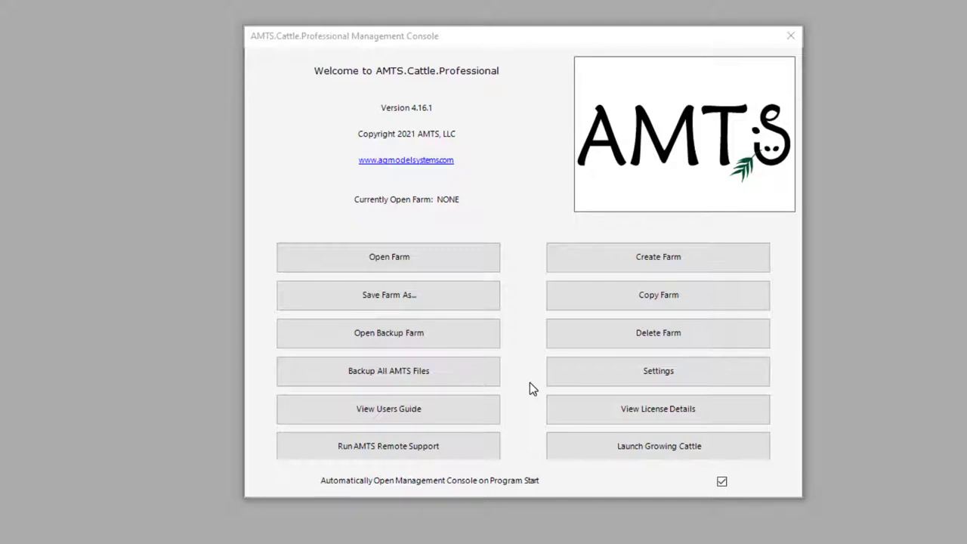
pyautogui.moveTo(521, 387)
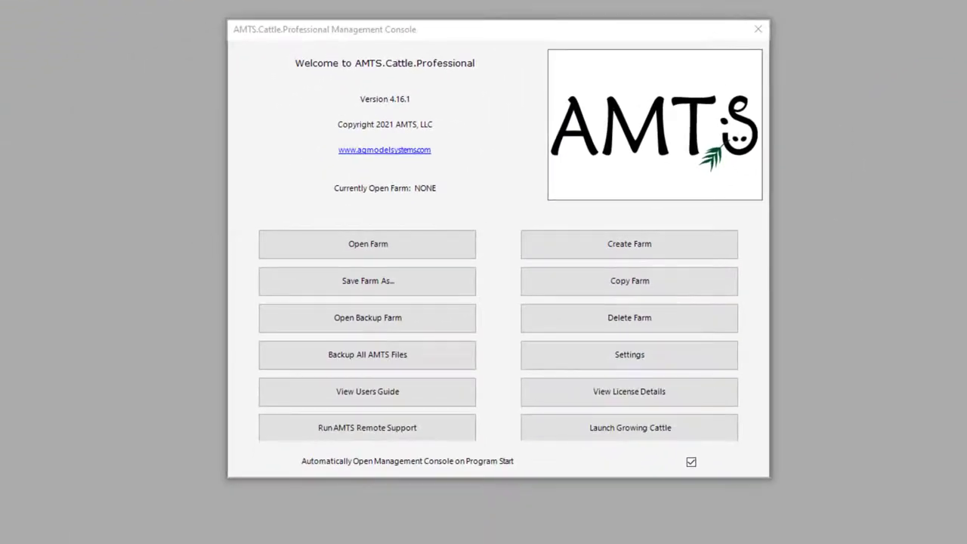
pyautogui.moveTo(295, 187)
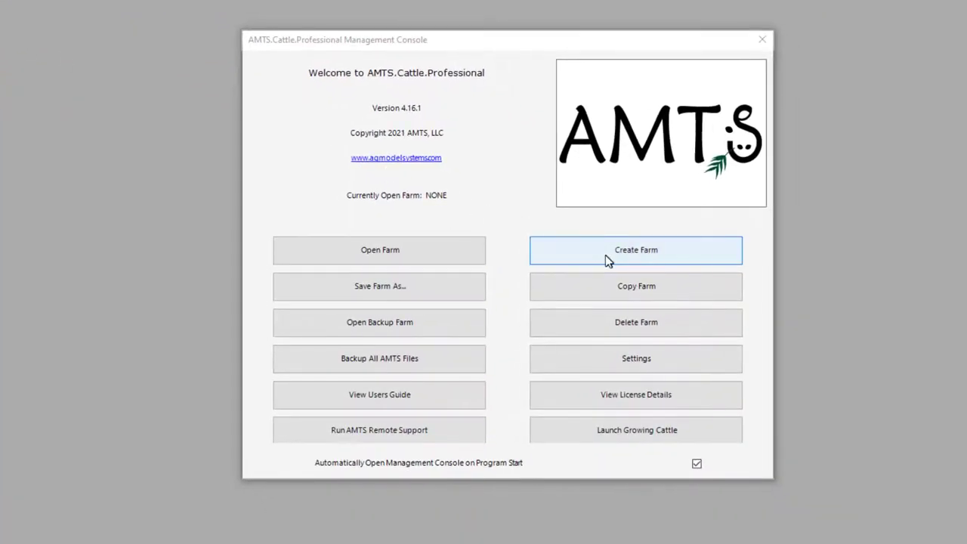
# - Create a new farm named 'Videos S' in place of the suggested Default Farm
pyautogui.click(634, 250)
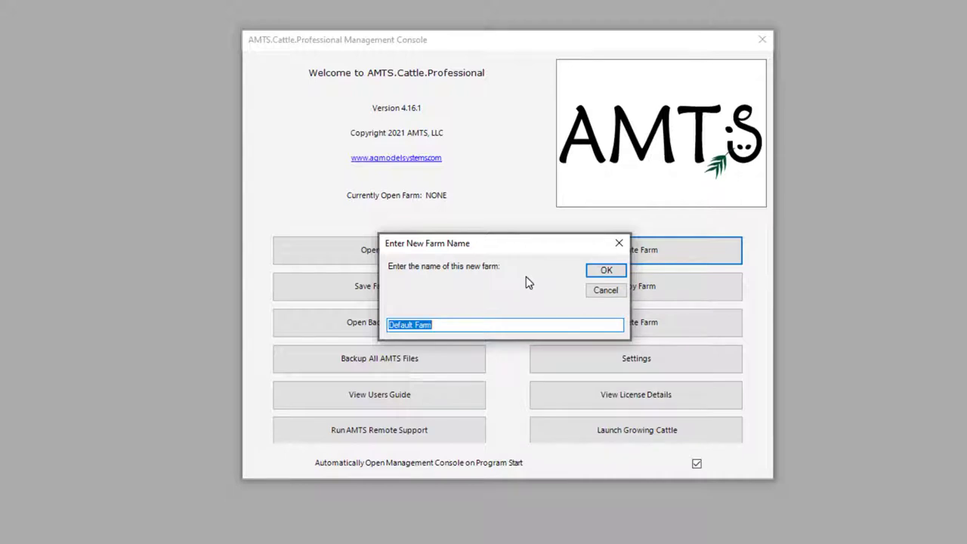
pyautogui.write('Videos S')
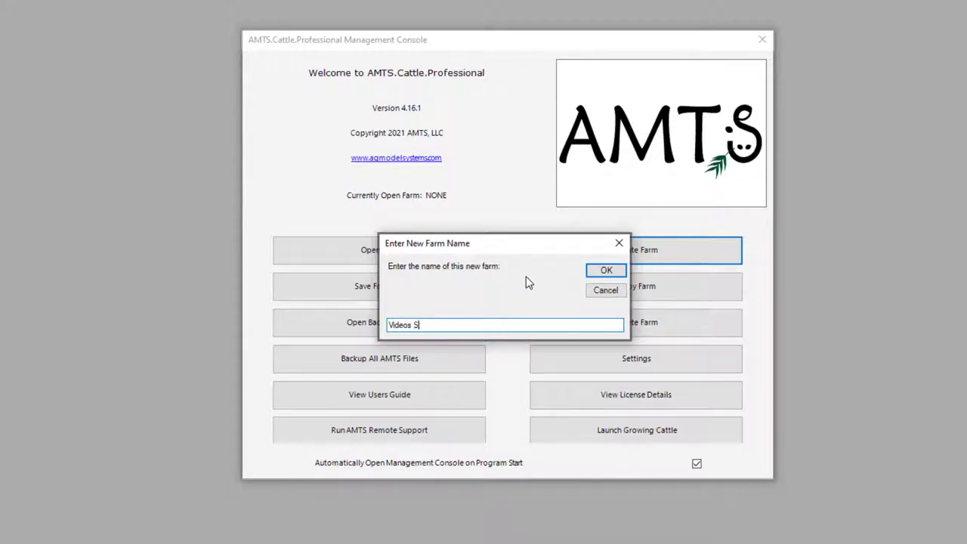
pyautogui.click(604, 290)
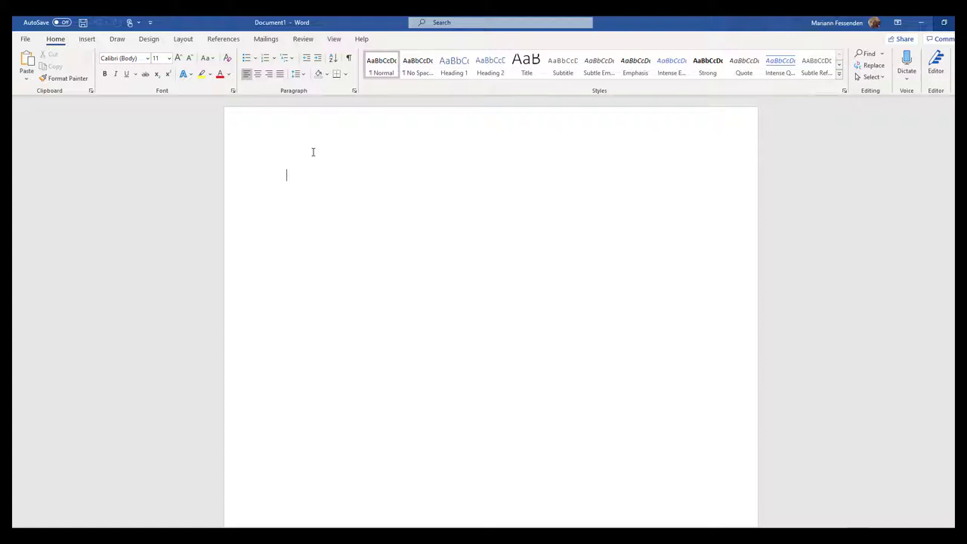
# - Write 'Hello' in the Word document and browse the Draw, Layout and Help ribbons
pyautogui.write('He')
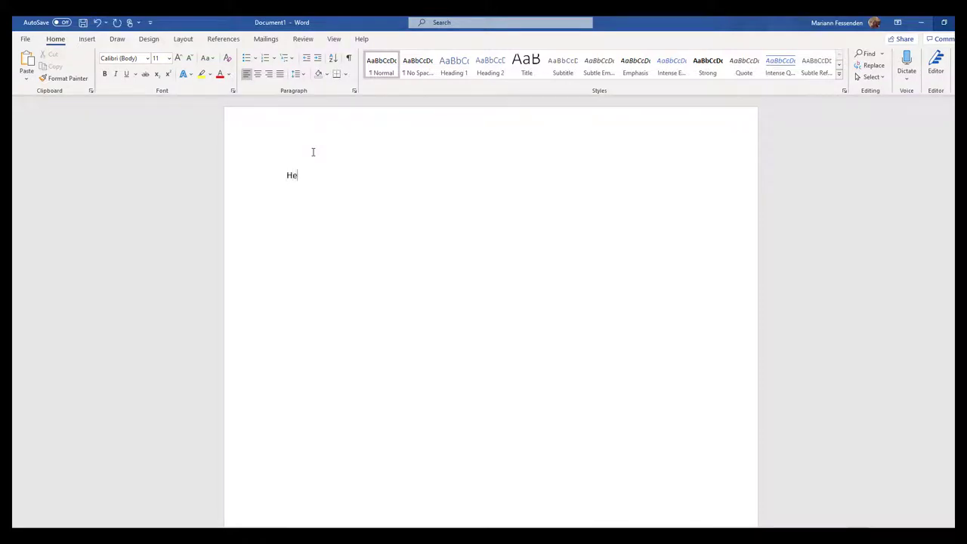
pyautogui.write('llo!')
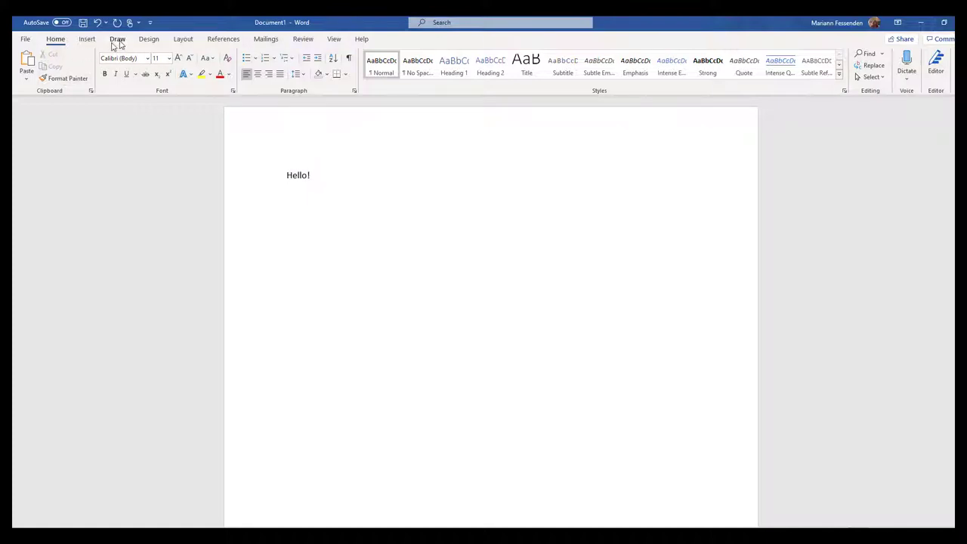
pyautogui.click(118, 39)
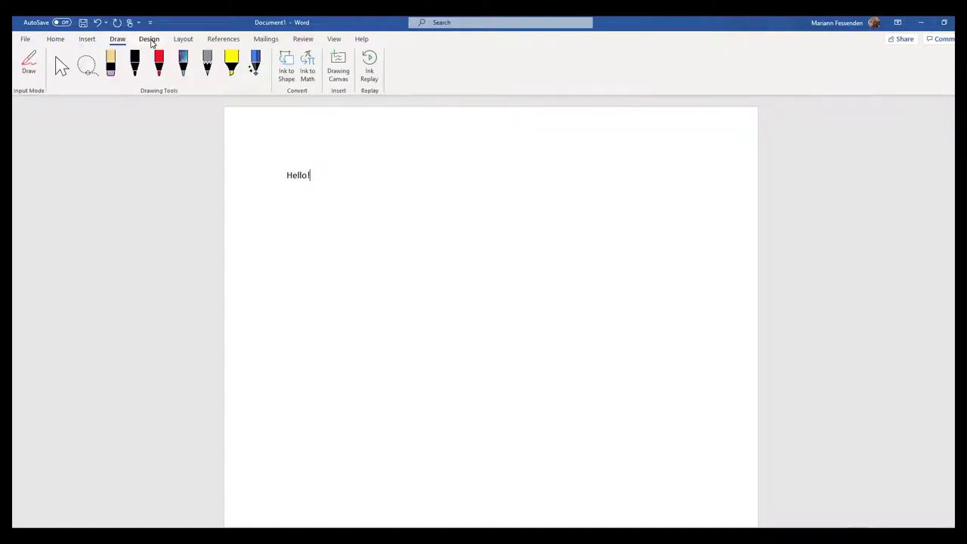
pyautogui.click(183, 39)
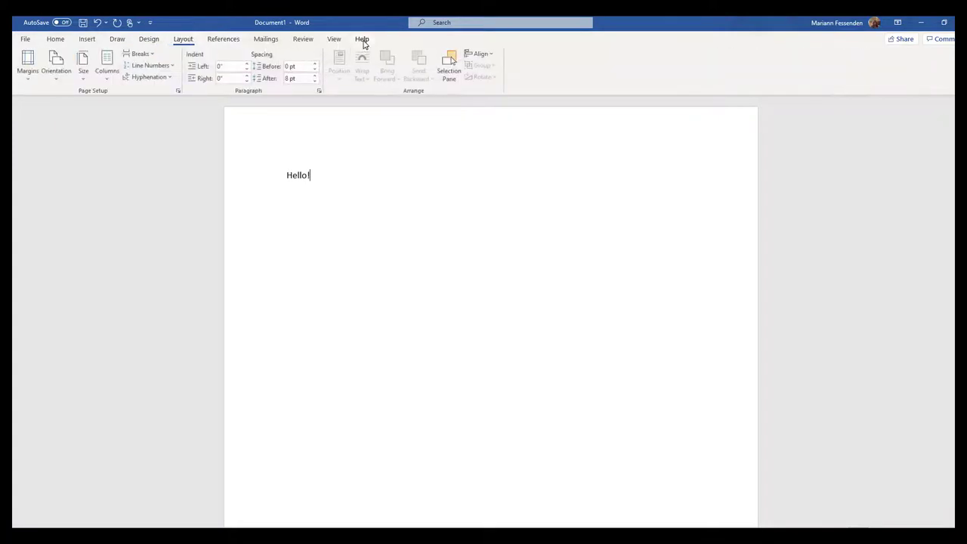
pyautogui.click(362, 40)
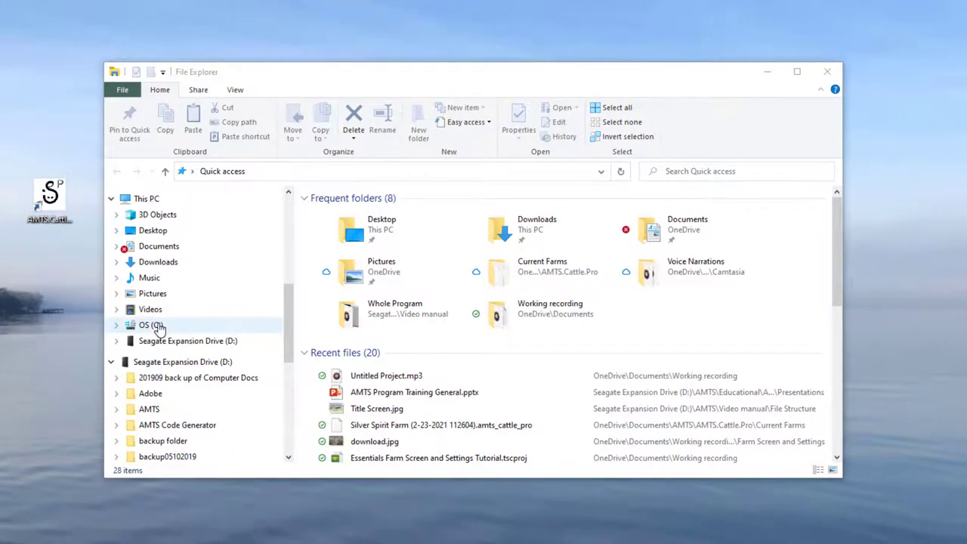
# - Browse C:\Program Files (x86)\AMTS, then return to the Documents folder
pyautogui.click(151, 325)
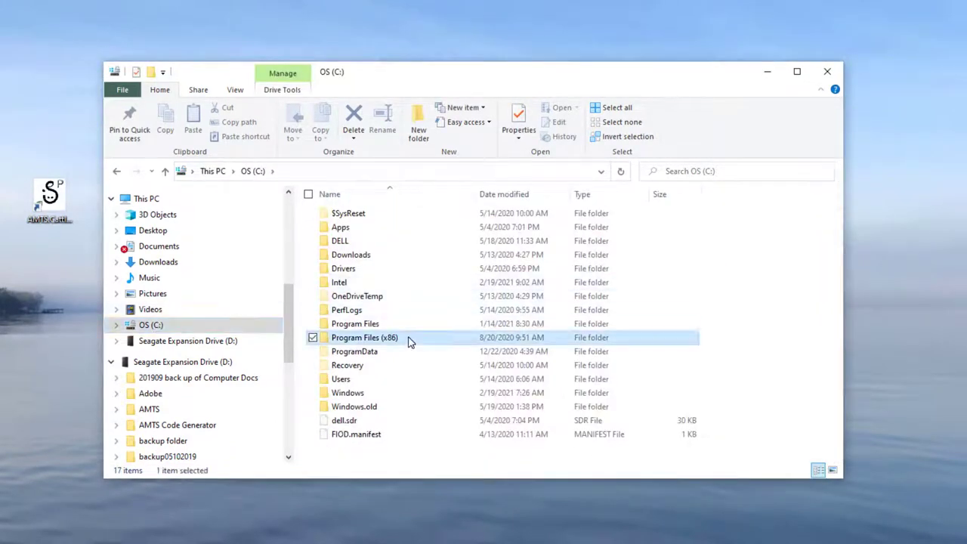
pyautogui.doubleClick(365, 338)
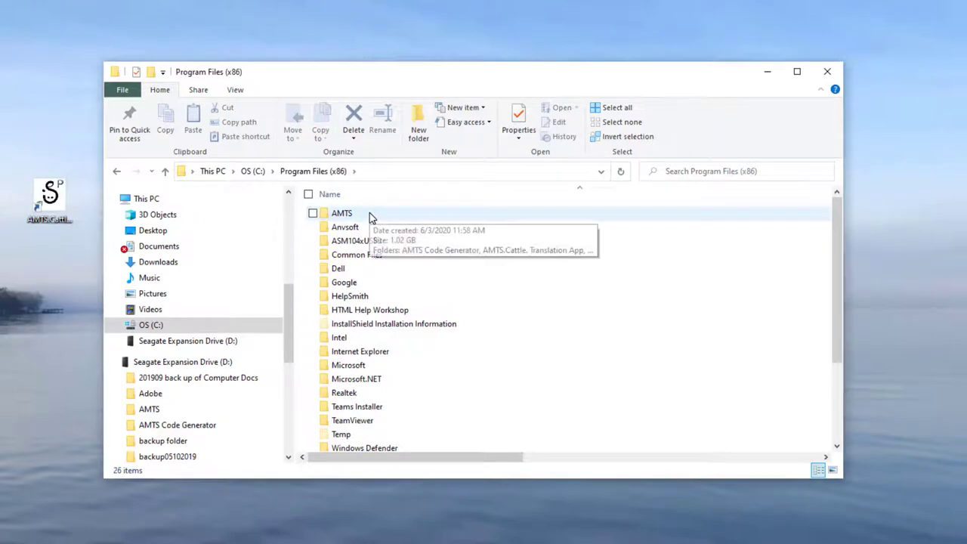
pyautogui.doubleClick(342, 212)
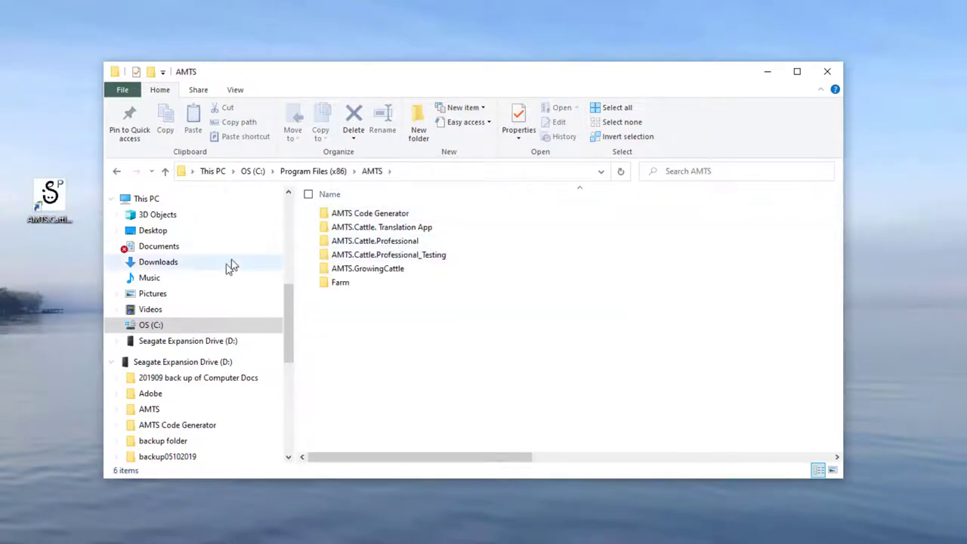
pyautogui.click(159, 244)
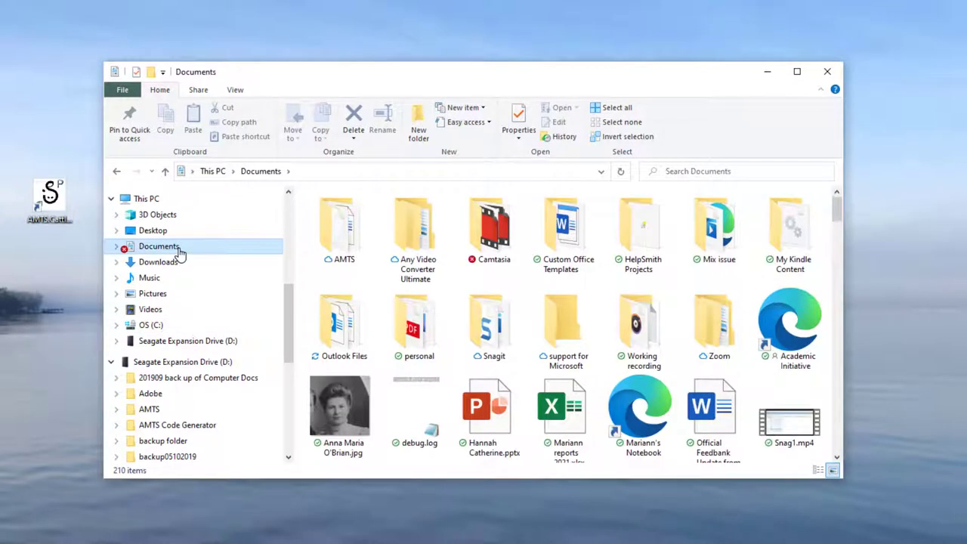
pyautogui.doubleClick(338, 227)
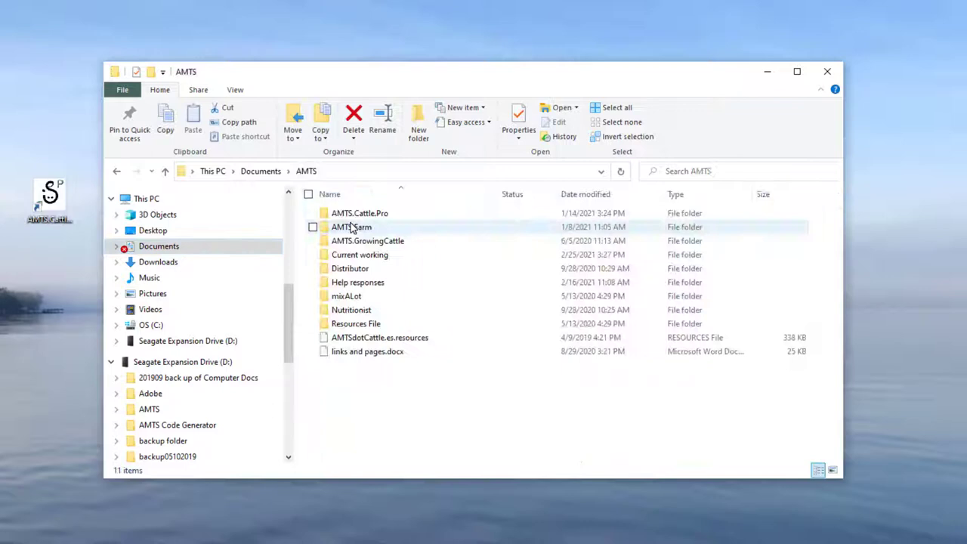
pyautogui.doubleClick(360, 213)
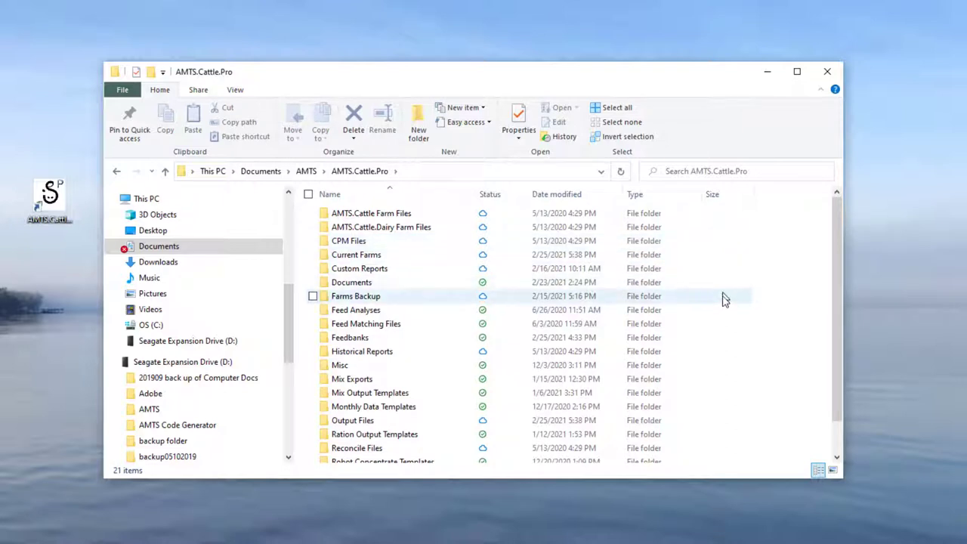
pyautogui.moveTo(725, 416)
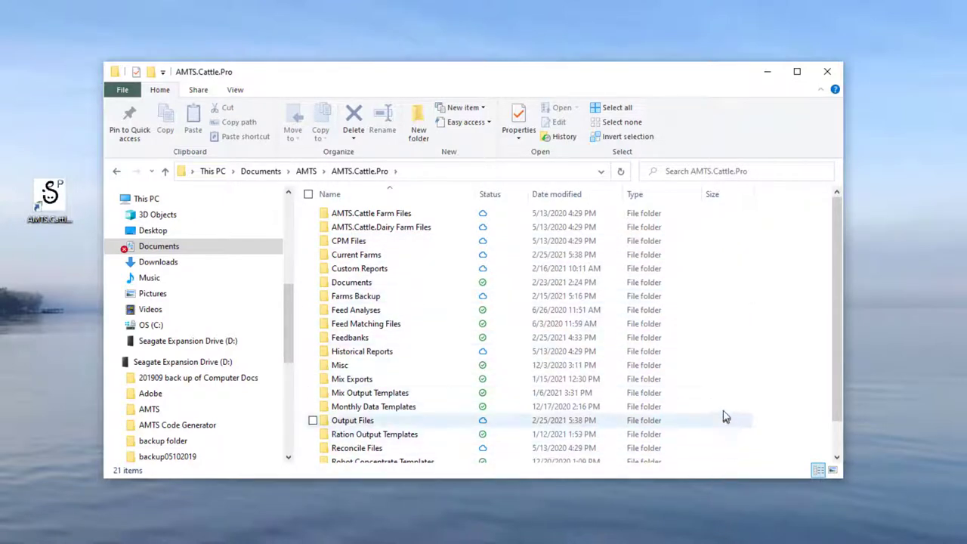
pyautogui.moveTo(725, 279)
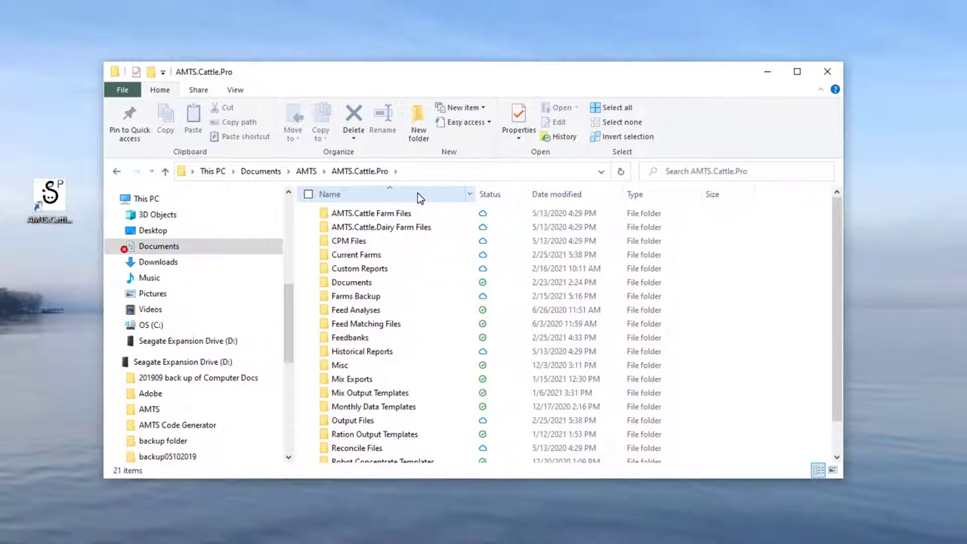
pyautogui.moveTo(349, 241)
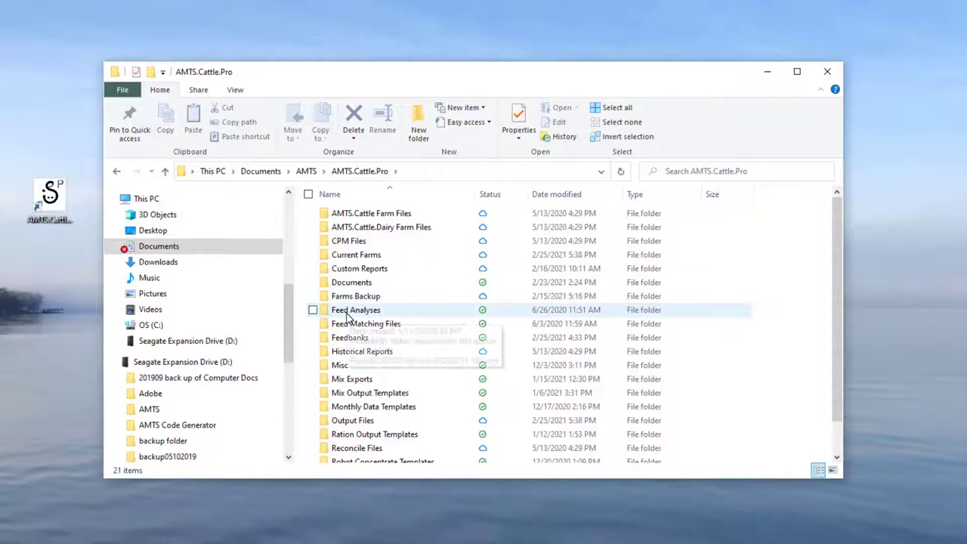
pyautogui.doubleClick(355, 310)
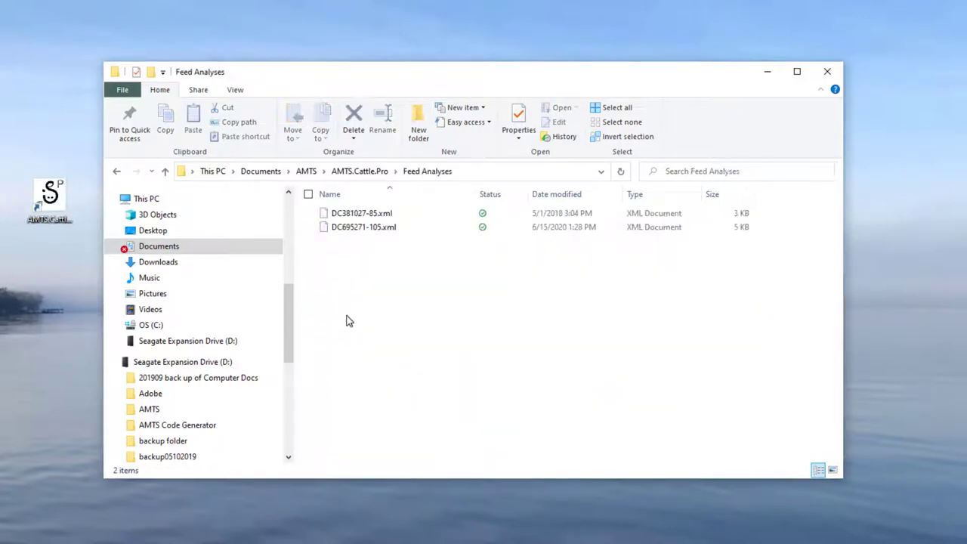
pyautogui.moveTo(355, 315)
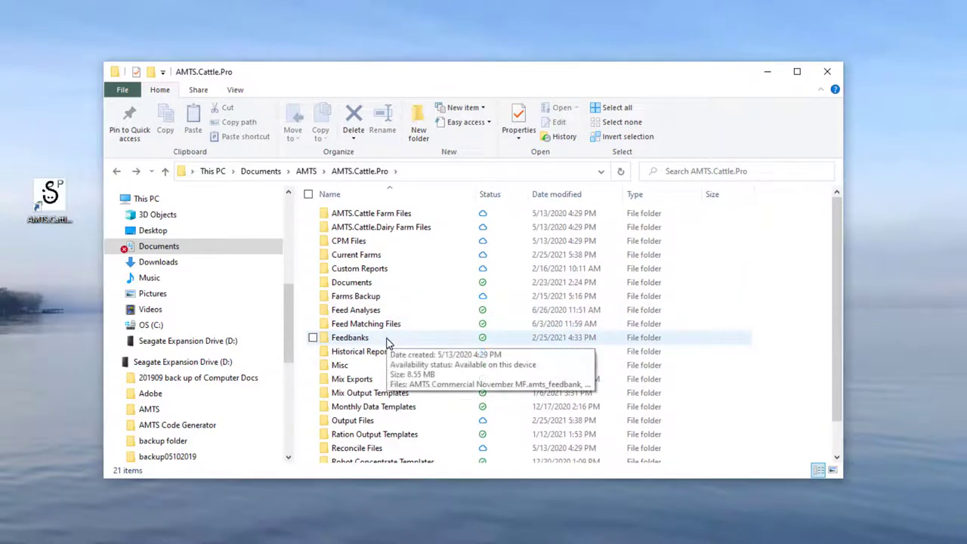
pyautogui.moveTo(396, 377)
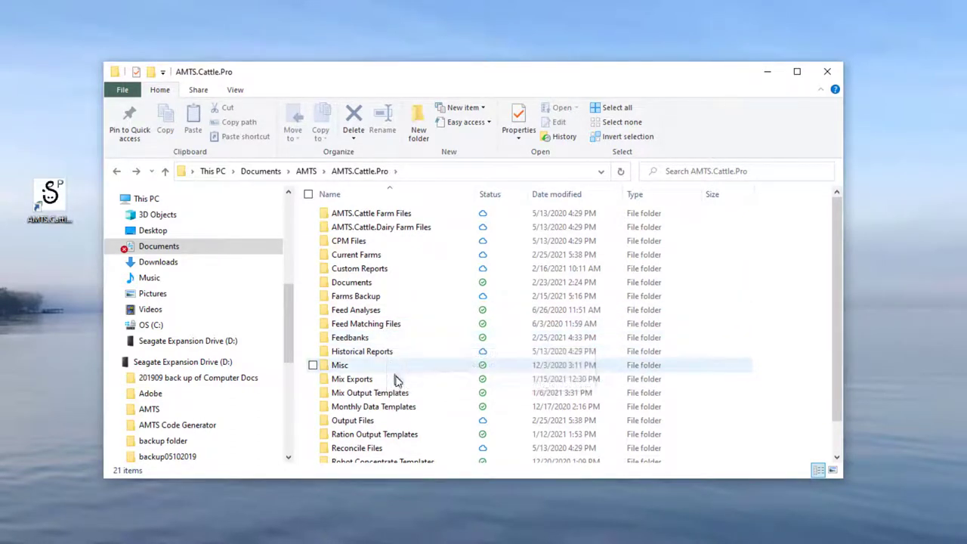
pyautogui.scroll(-3)
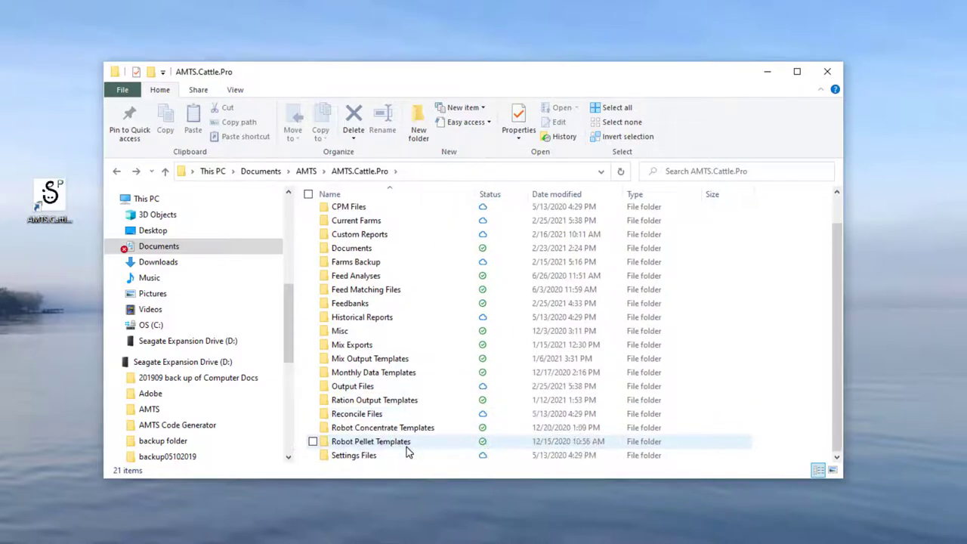
pyautogui.scroll(3)
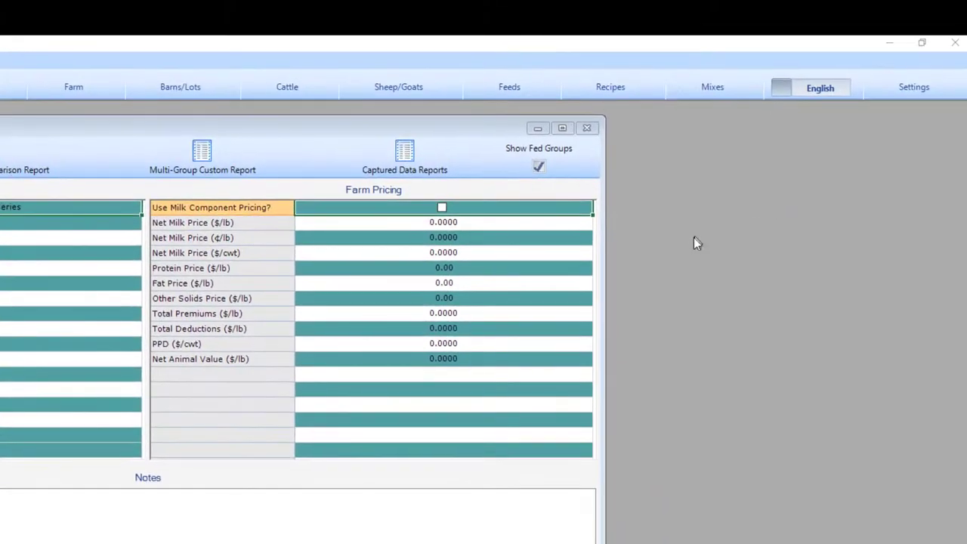
pyautogui.moveTo(695, 238)
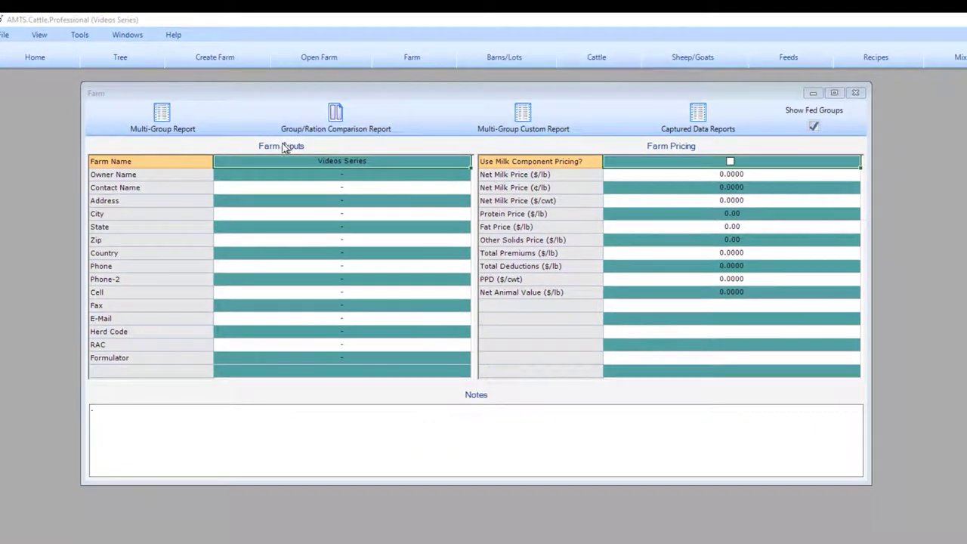
pyautogui.moveTo(355, 393)
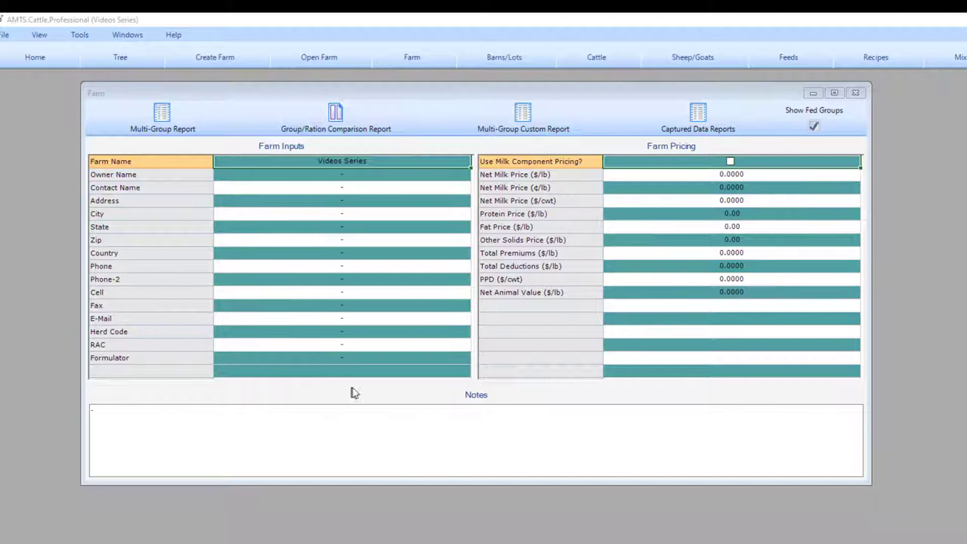
pyautogui.moveTo(406, 187)
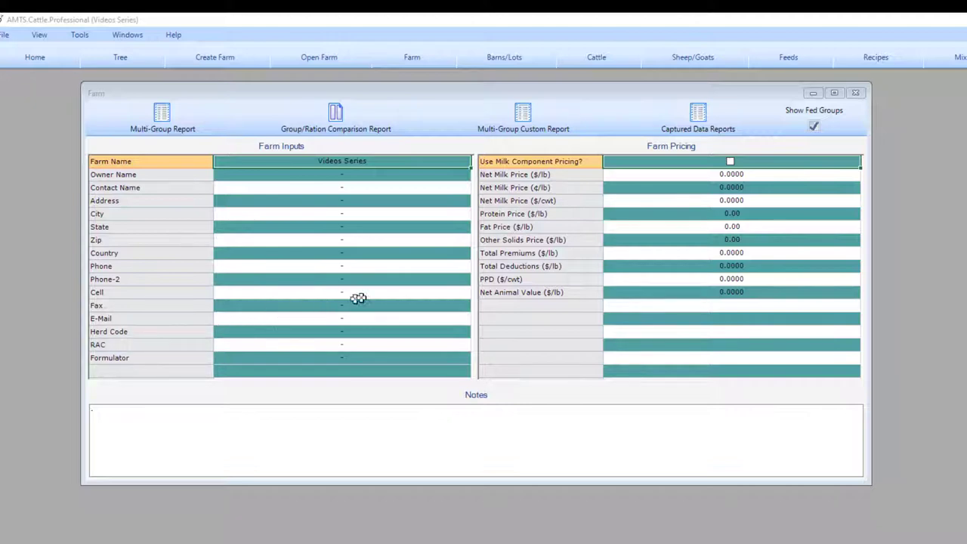
pyautogui.moveTo(420, 275)
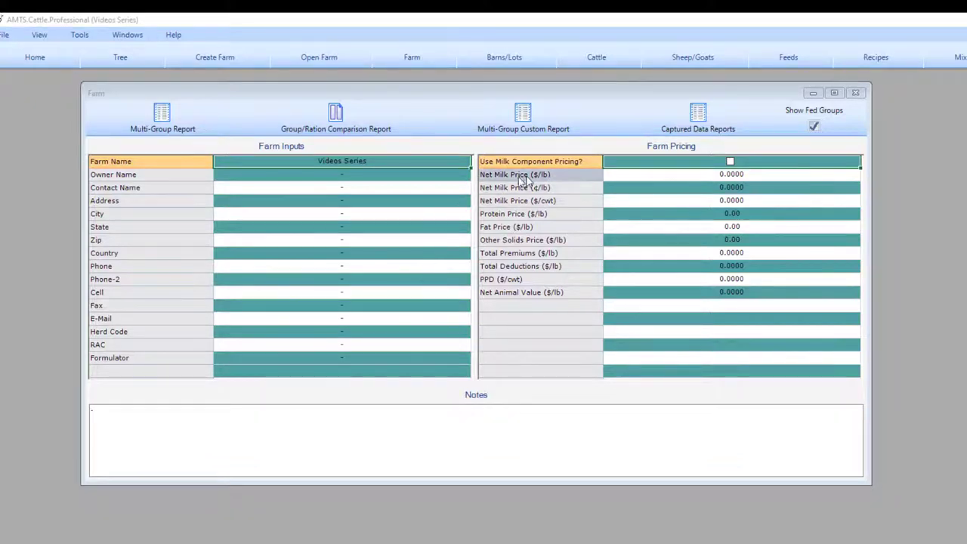
pyautogui.moveTo(582, 253)
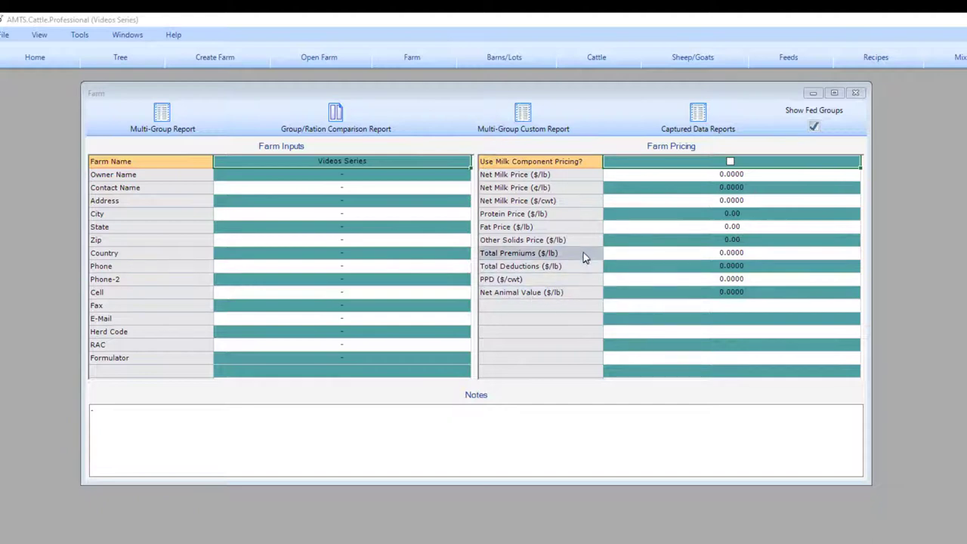
pyautogui.moveTo(626, 184)
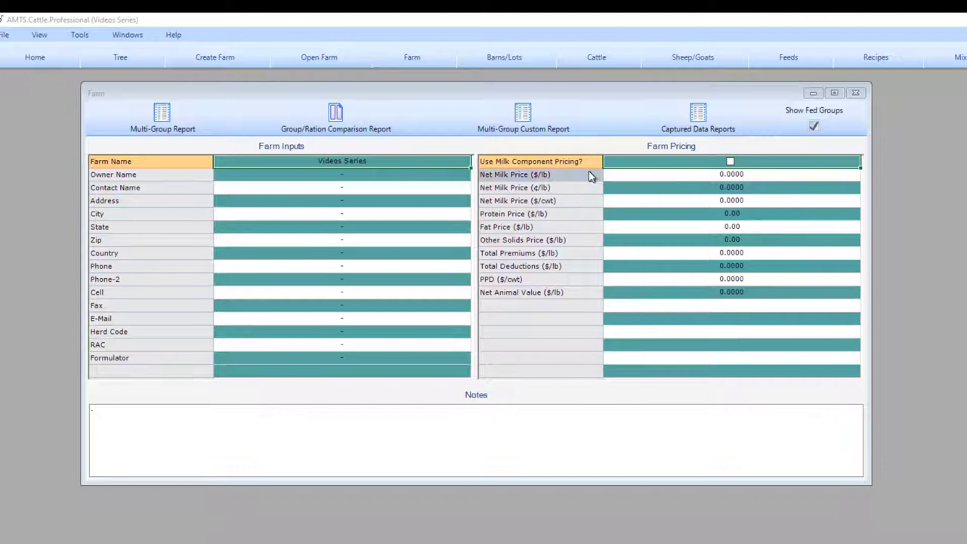
pyautogui.moveTo(583, 202)
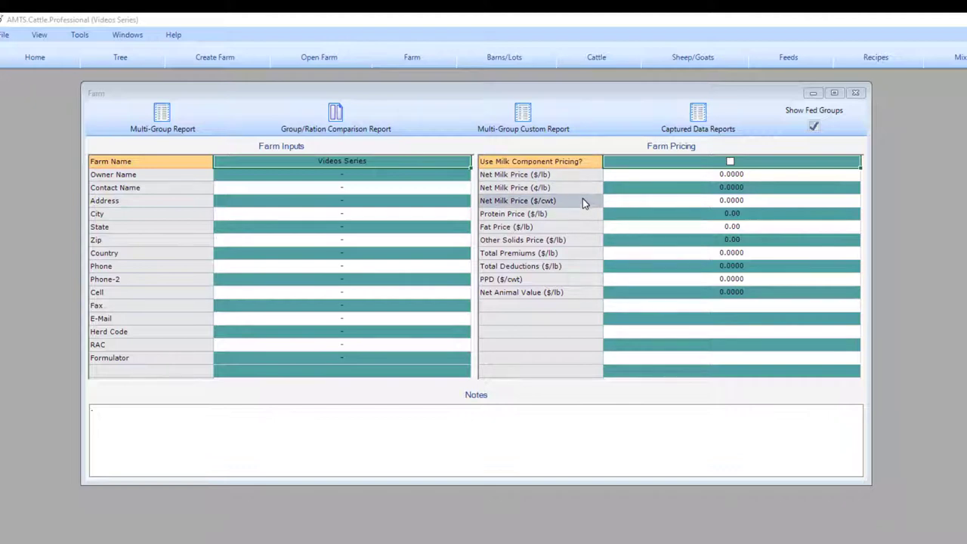
pyautogui.click(732, 199)
pyautogui.write('16.0000')
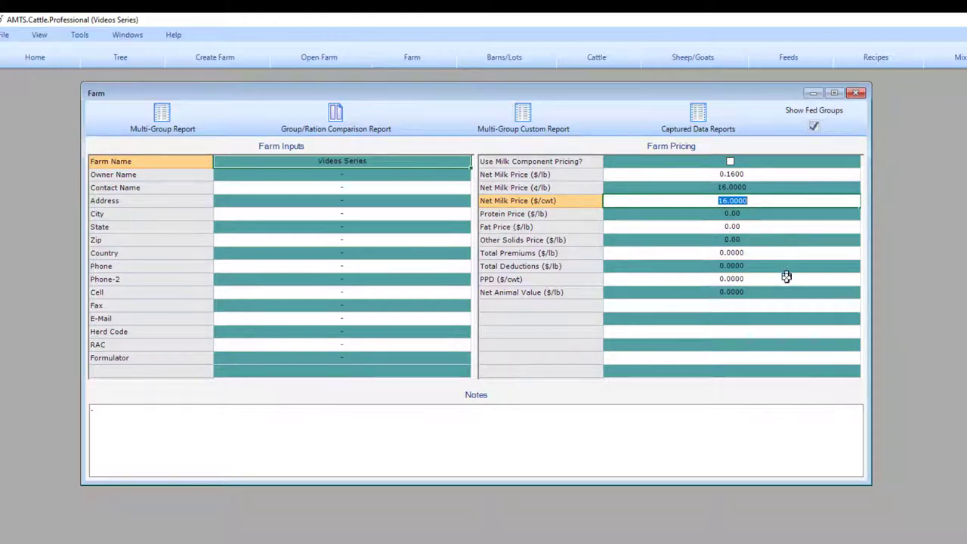
pyautogui.moveTo(740, 293)
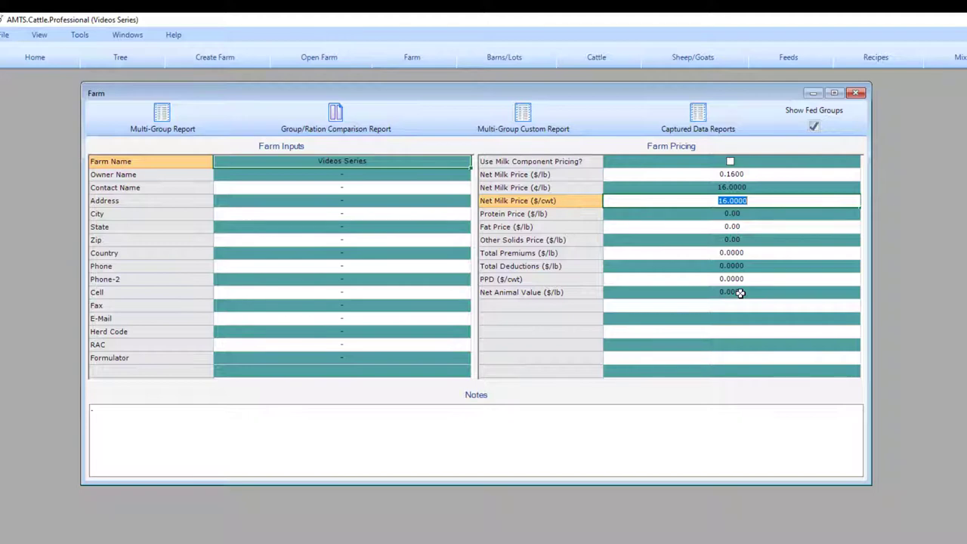
# - Set Net Animal Value to 1 and add the note '-big bdog!' in the Notes box
pyautogui.click(731, 292)
pyautogui.write('1.0000')
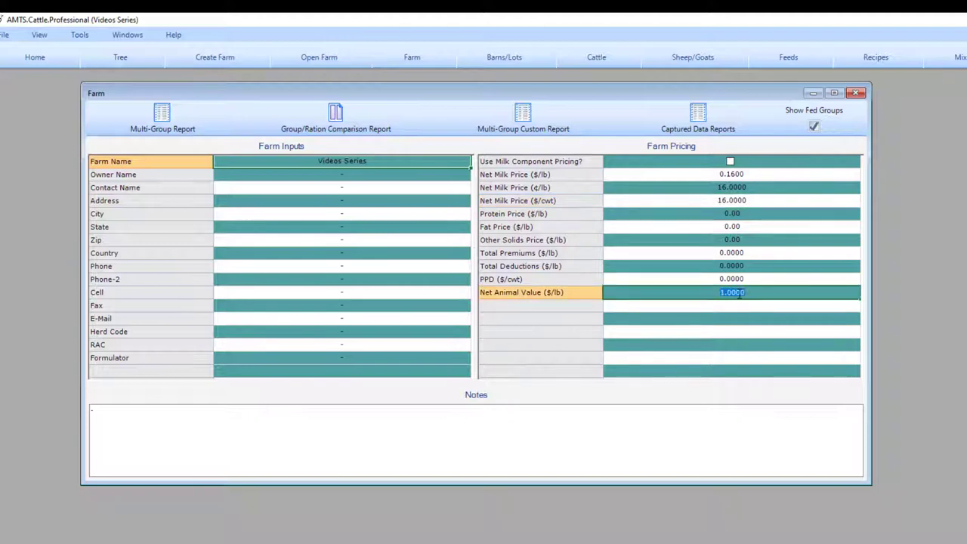
pyautogui.moveTo(660, 325)
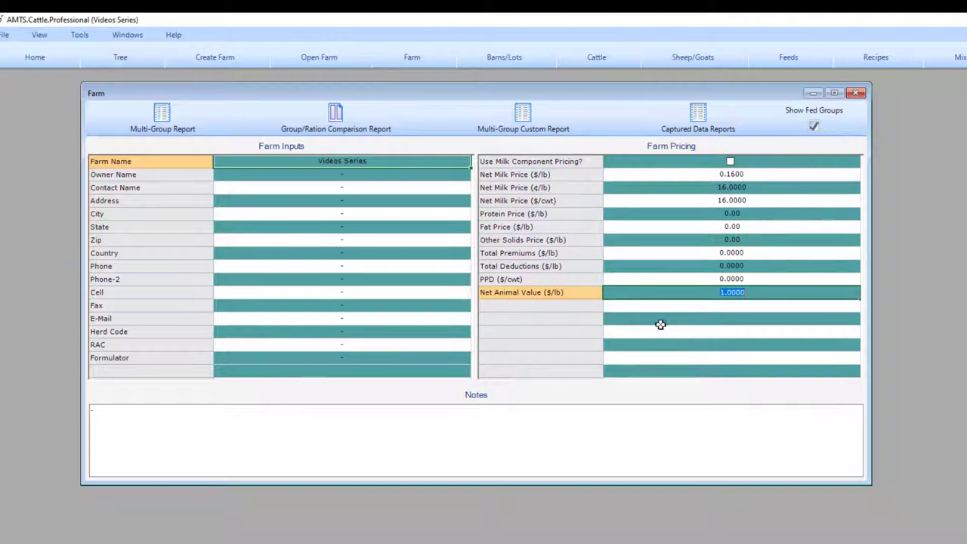
pyautogui.moveTo(632, 321)
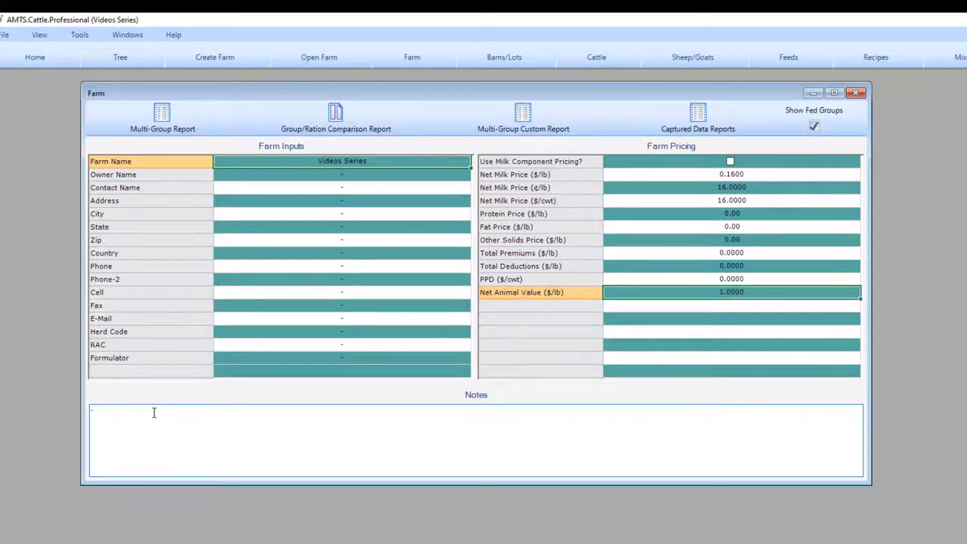
pyautogui.write('-big biting')
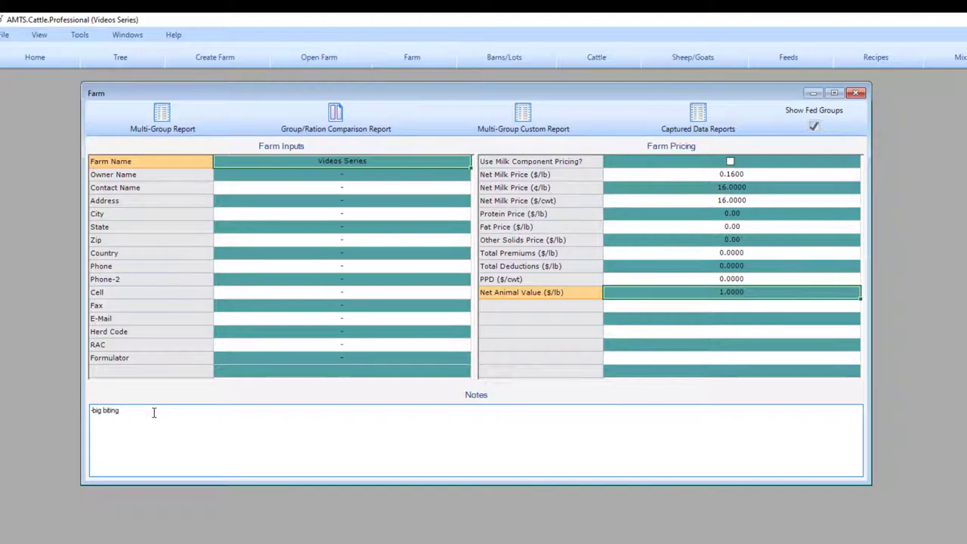
pyautogui.write('dog!')
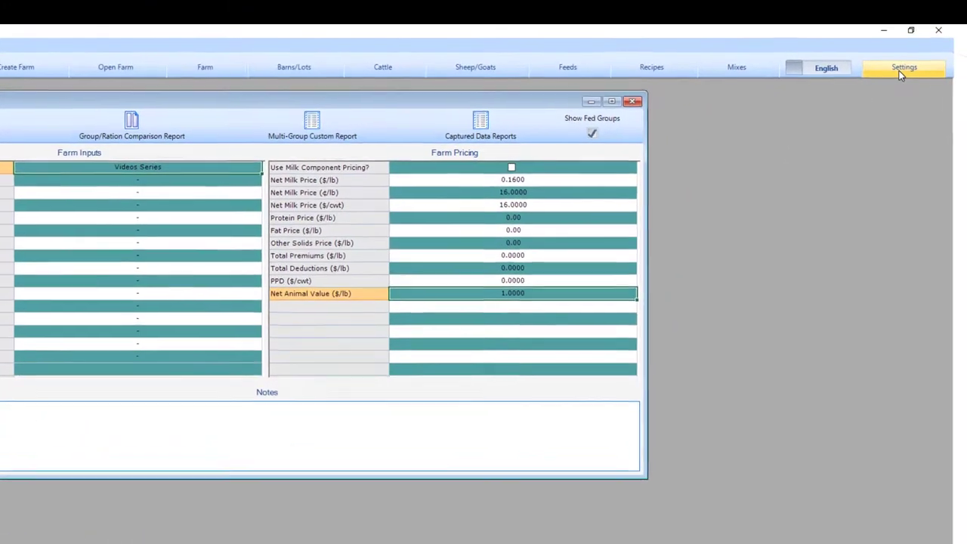
# - Open Settings & Preferences from the Management Console and enlarge its window
pyautogui.click(904, 66)
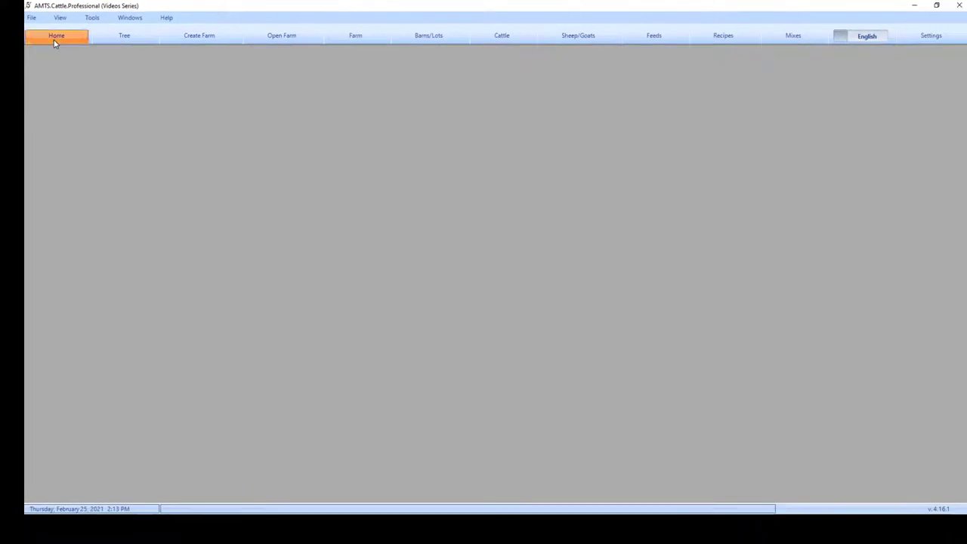
pyautogui.click(56, 36)
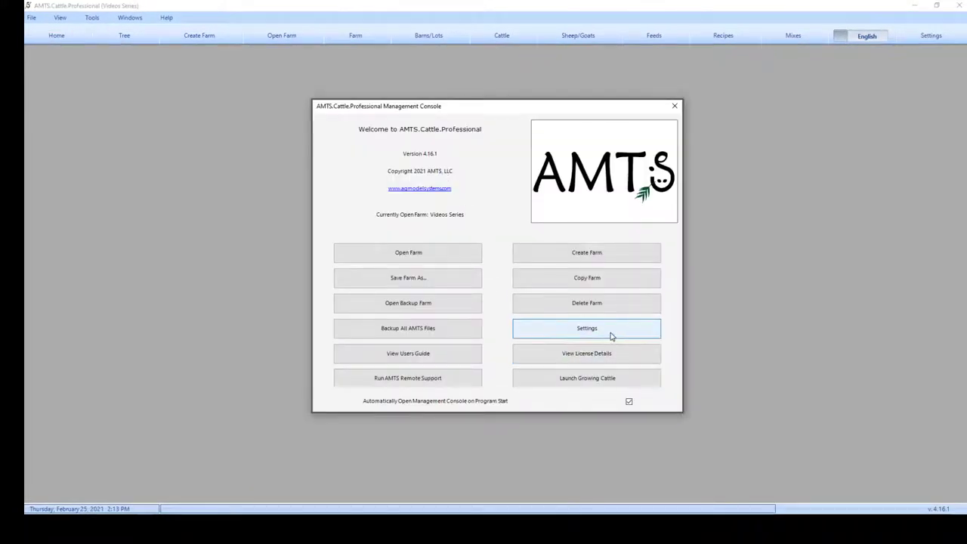
pyautogui.click(586, 328)
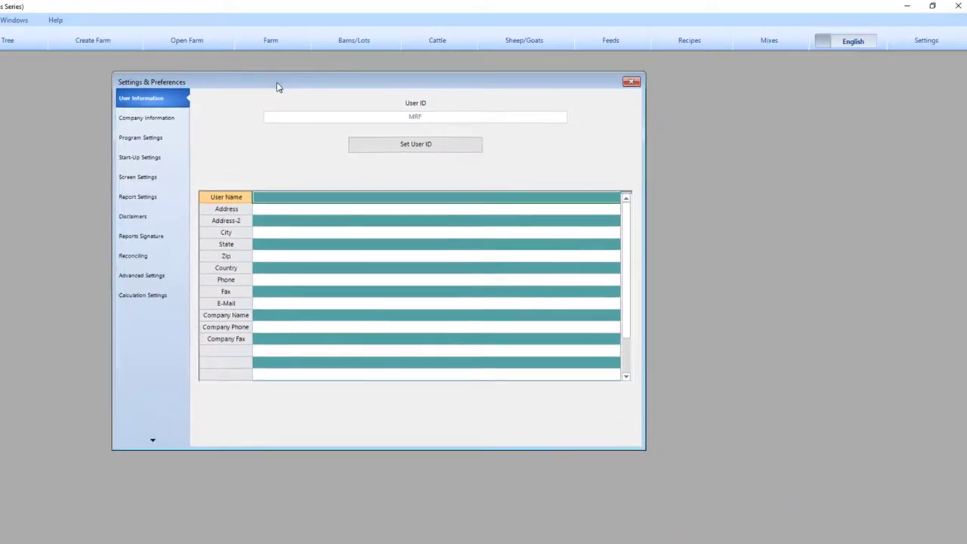
pyautogui.moveTo(644, 450); pyautogui.dragTo(687, 474)
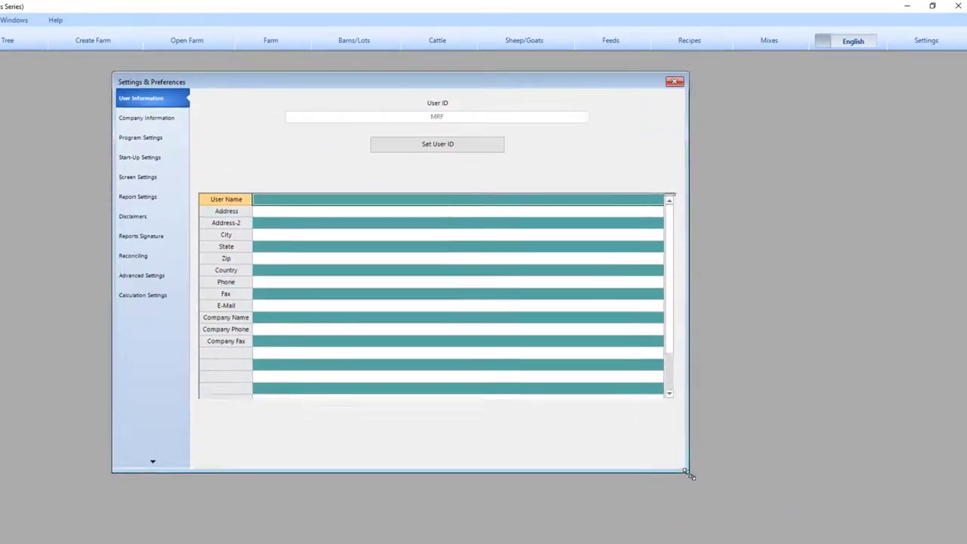
pyautogui.moveTo(686, 474); pyautogui.dragTo(707, 486)
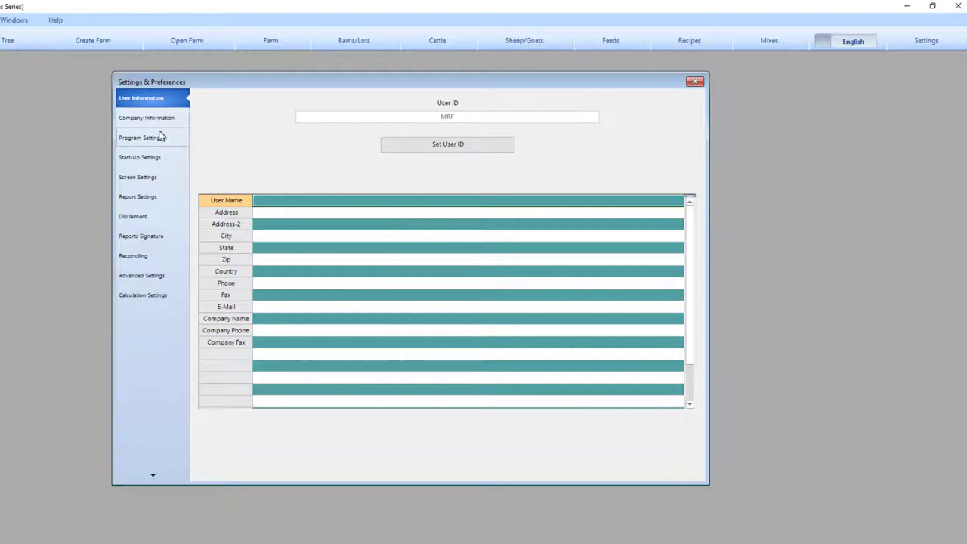
pyautogui.click(146, 118)
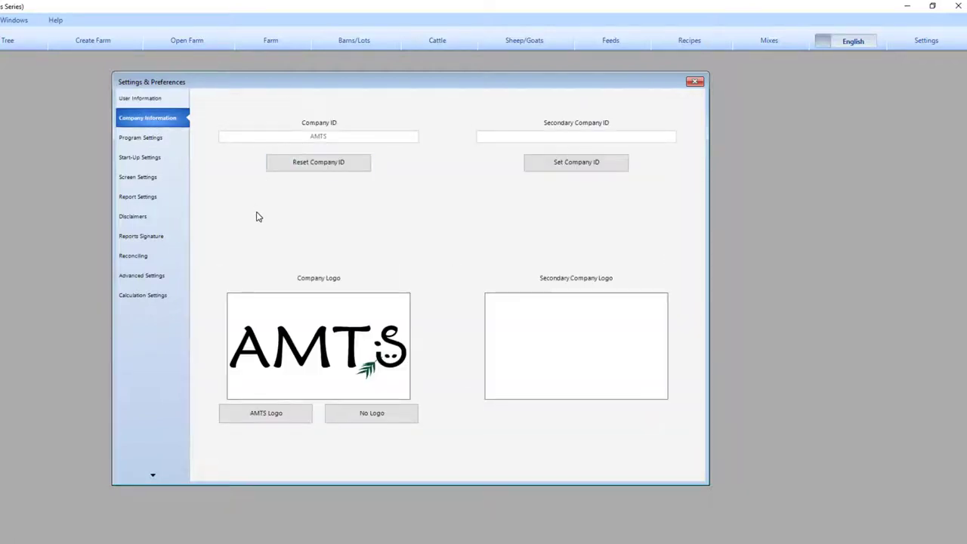
pyautogui.moveTo(334, 398)
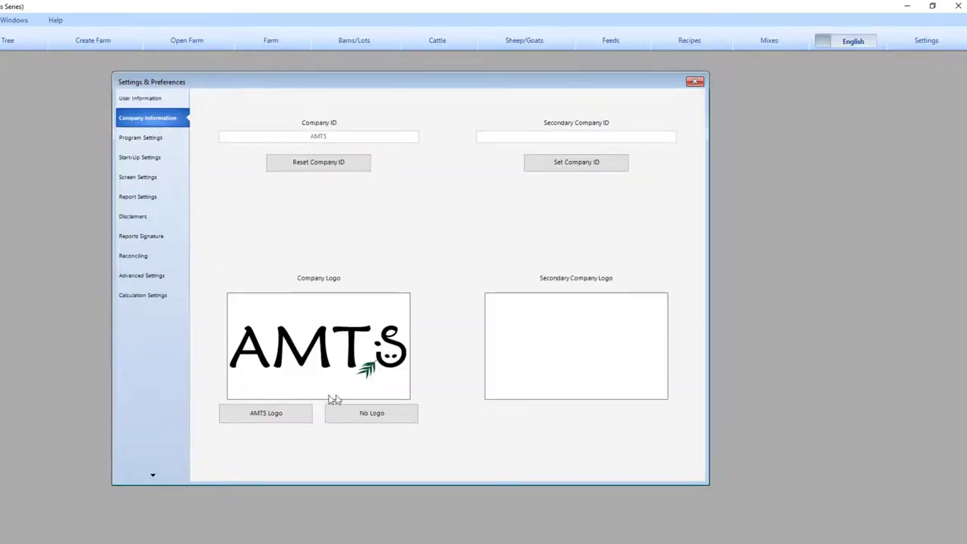
pyautogui.moveTo(408, 330)
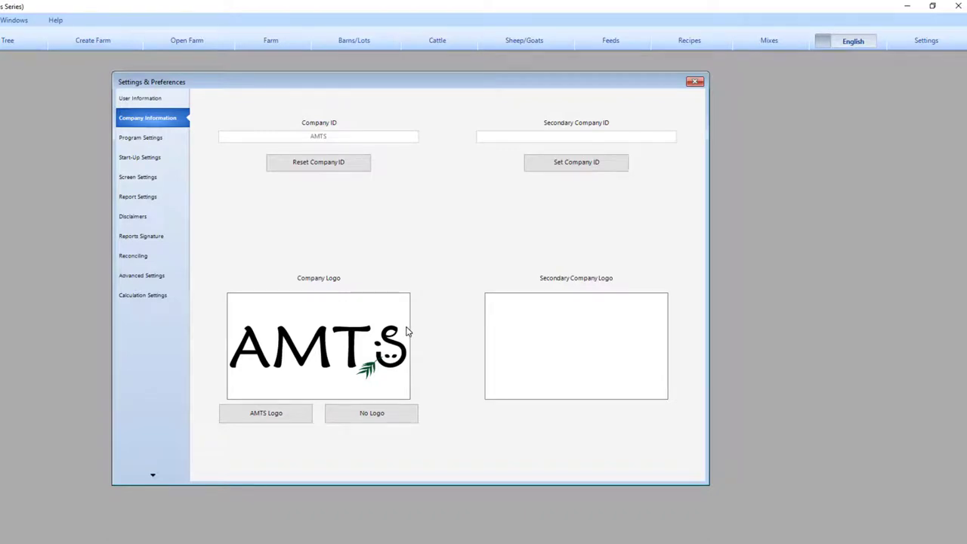
pyautogui.moveTo(223, 188)
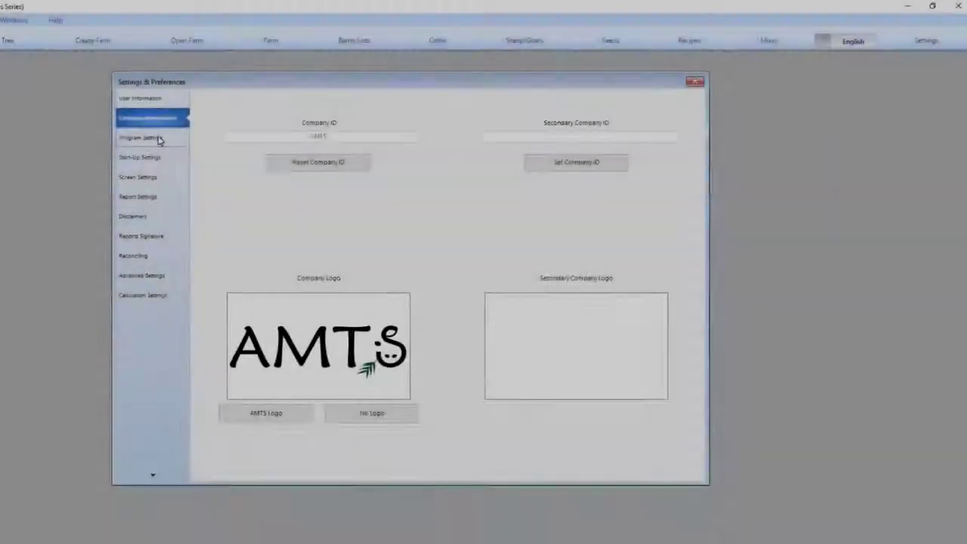
# - On Program Settings, review the font chooser and keep Verdana 8.25pt unchanged
pyautogui.click(142, 137)
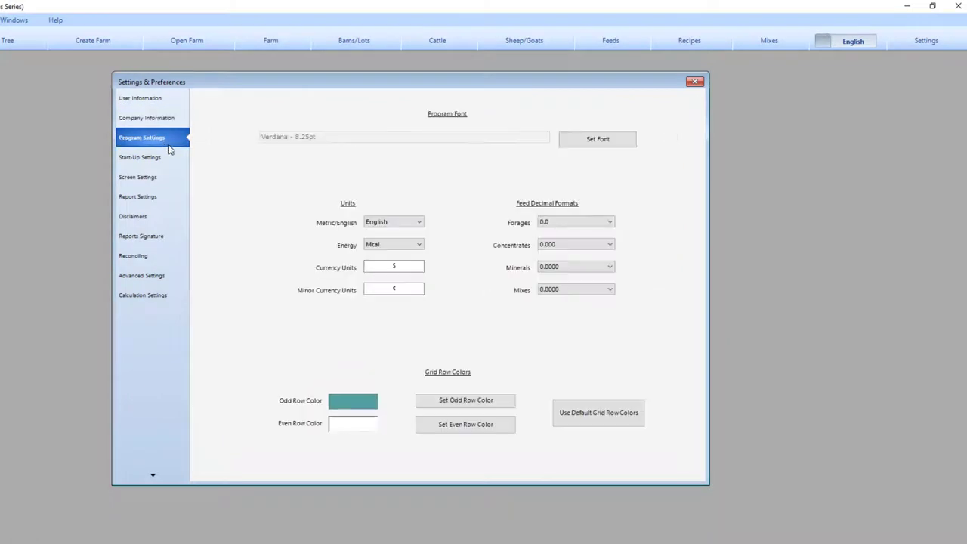
pyautogui.moveTo(533, 169)
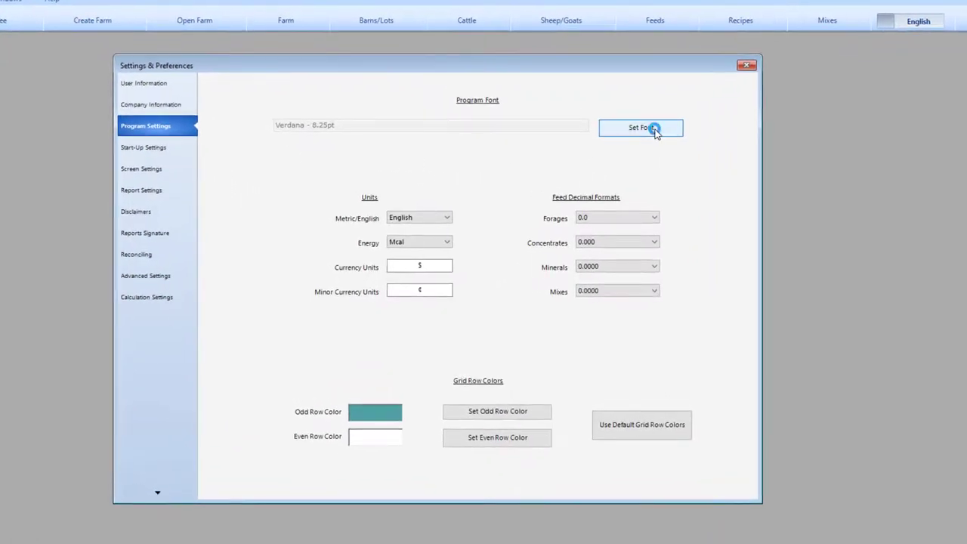
pyautogui.click(640, 127)
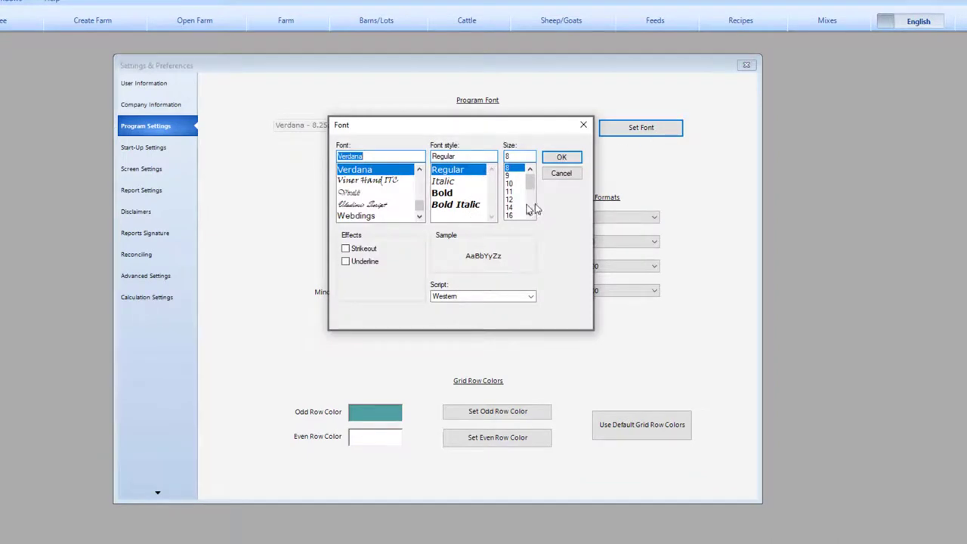
pyautogui.moveTo(583, 124)
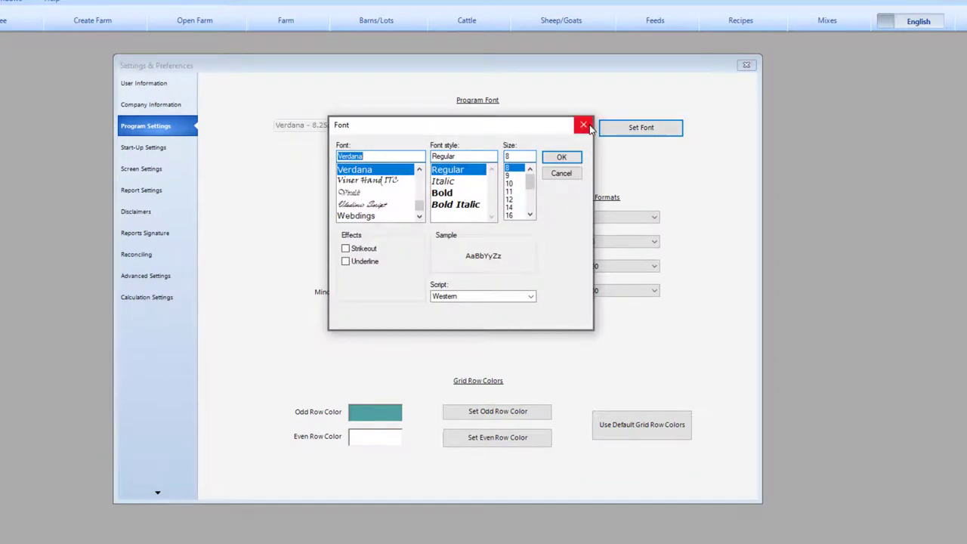
pyautogui.click(507, 192)
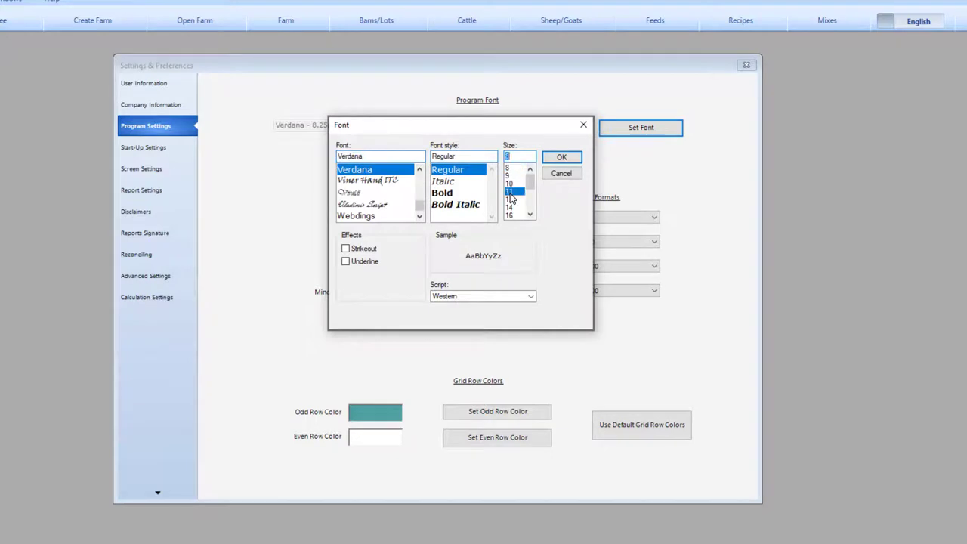
pyautogui.click(509, 190)
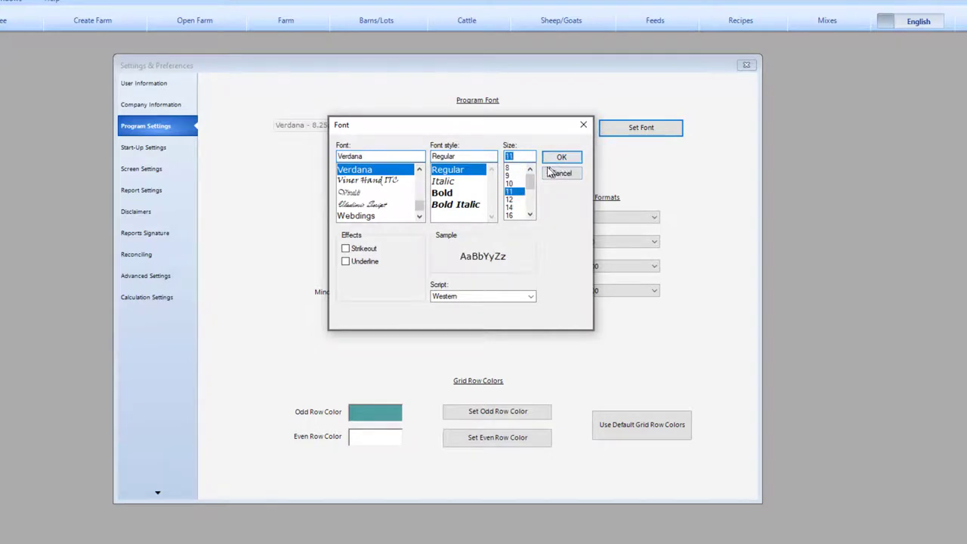
pyautogui.moveTo(517, 174)
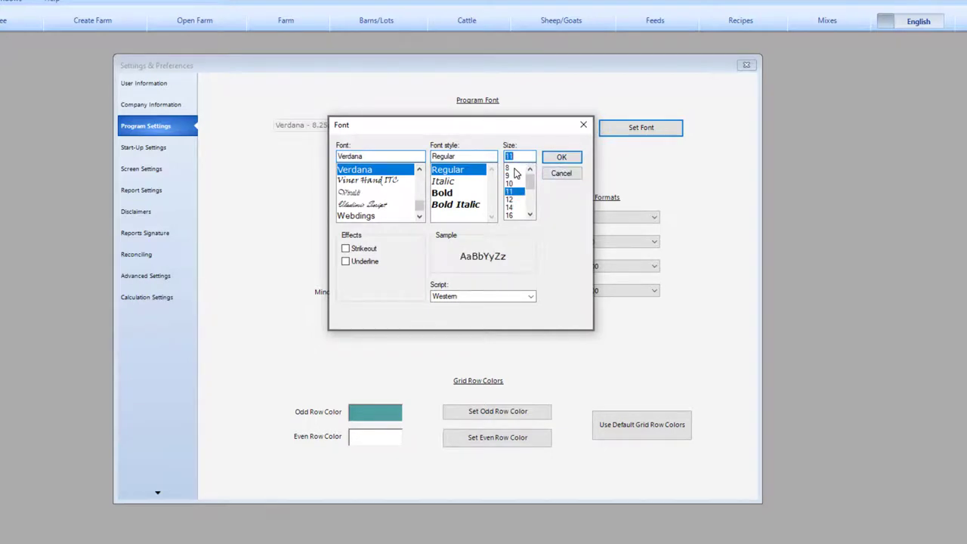
pyautogui.click(562, 156)
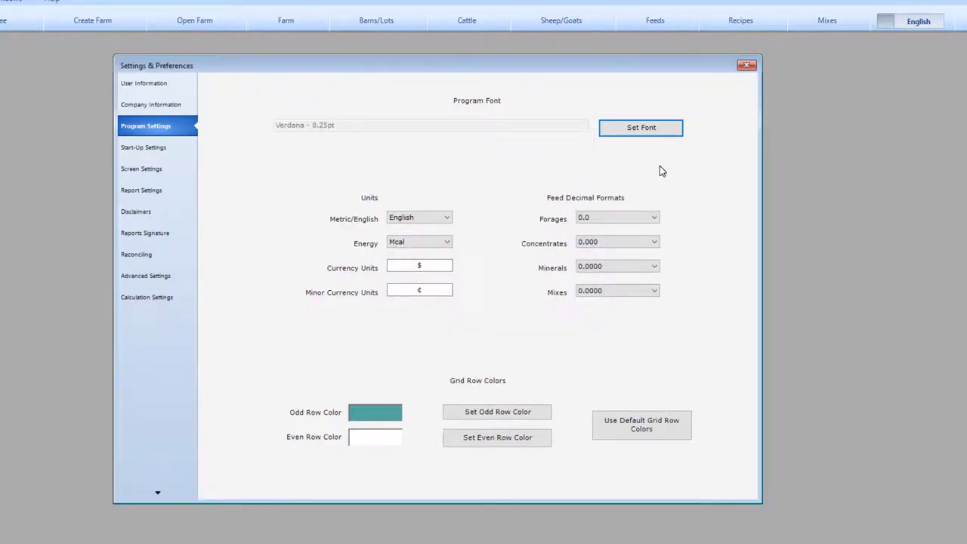
pyautogui.moveTo(484, 187)
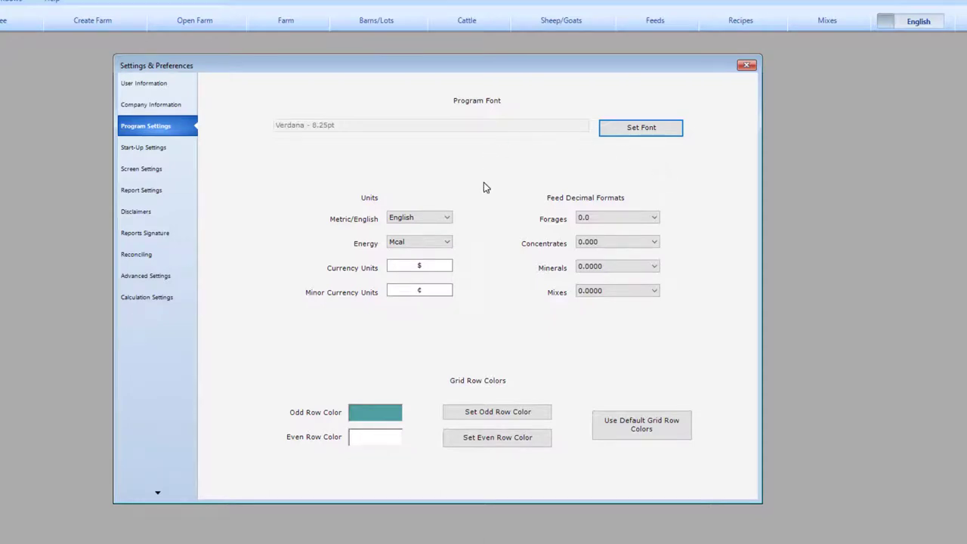
pyautogui.moveTo(468, 228)
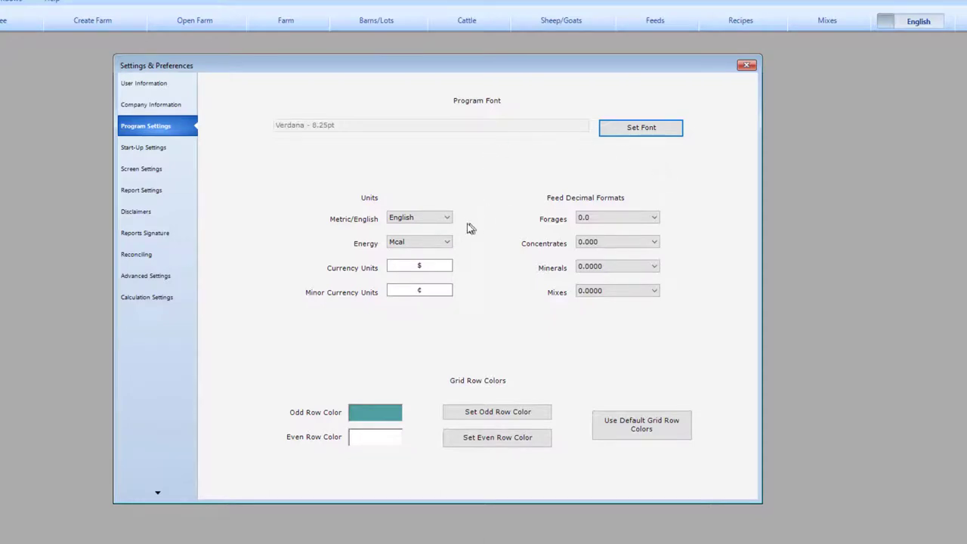
# - Keep English units, Mcal energy, the currency units and the 0.0 forage format
pyautogui.click(446, 217)
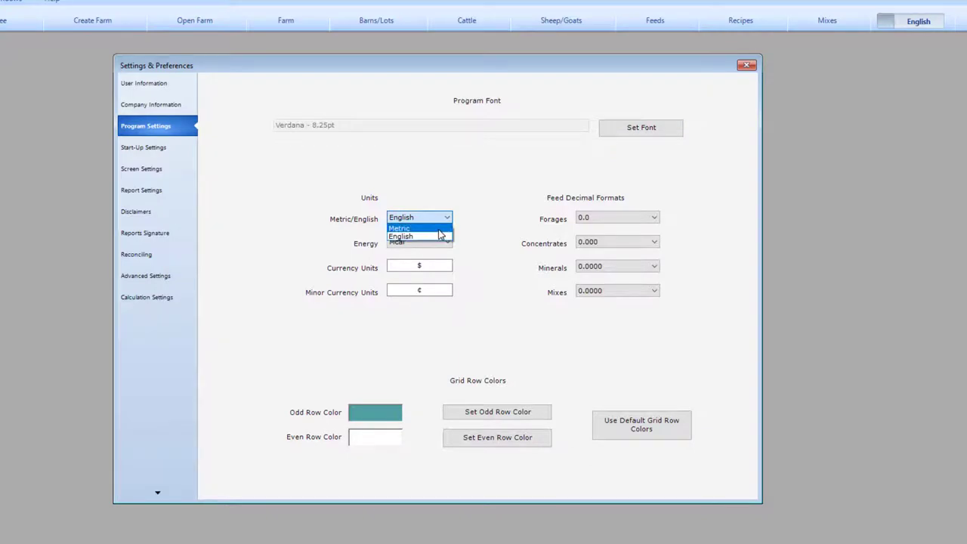
pyautogui.moveTo(495, 230)
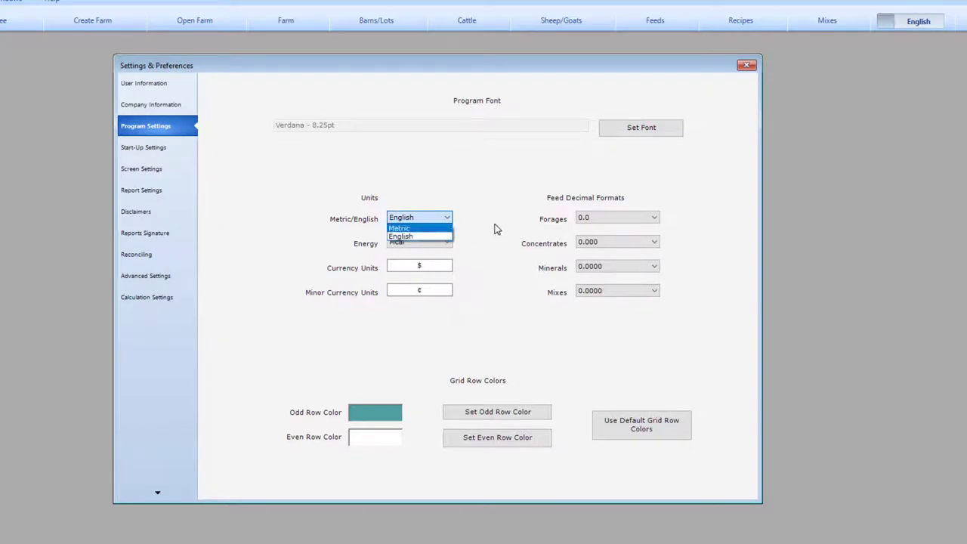
pyautogui.click(417, 235)
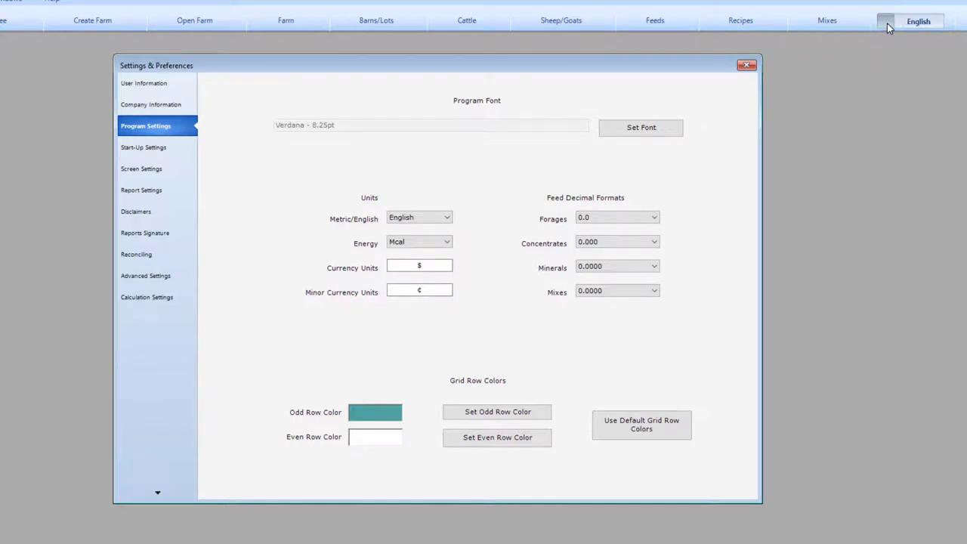
pyautogui.click(447, 241)
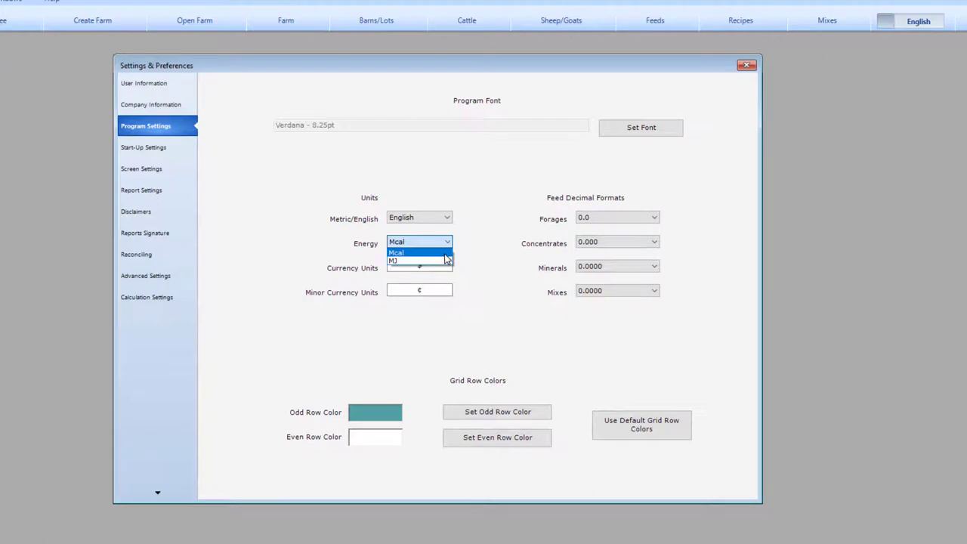
pyautogui.click(396, 252)
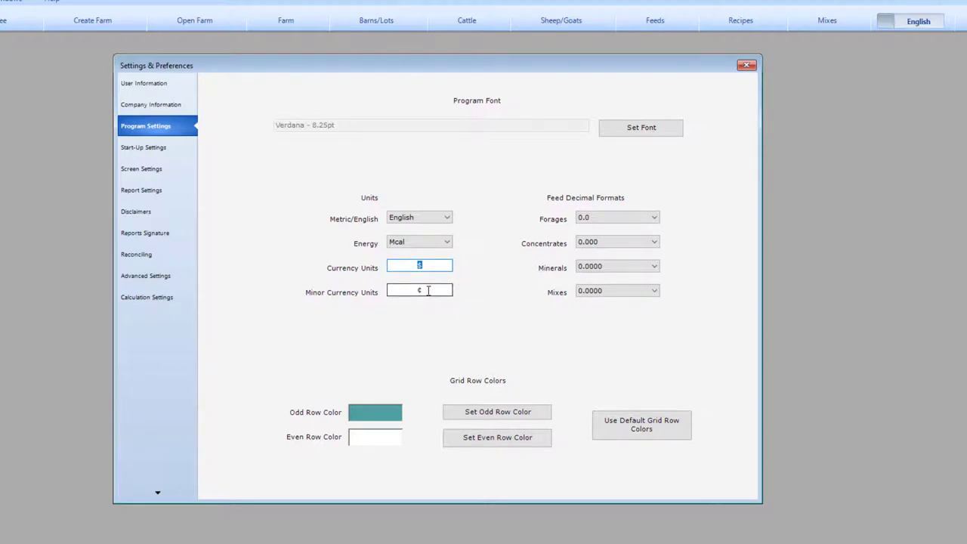
pyautogui.click(420, 290)
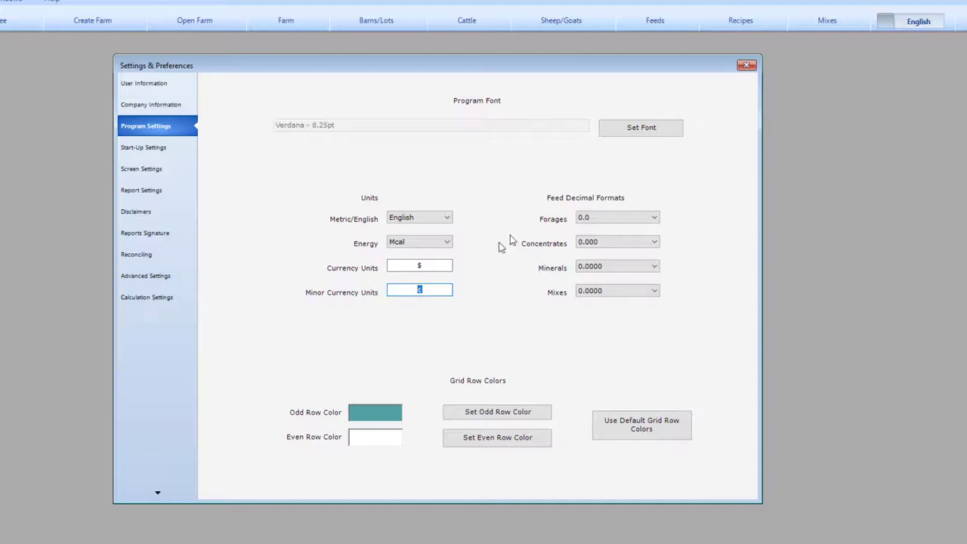
pyautogui.moveTo(521, 302)
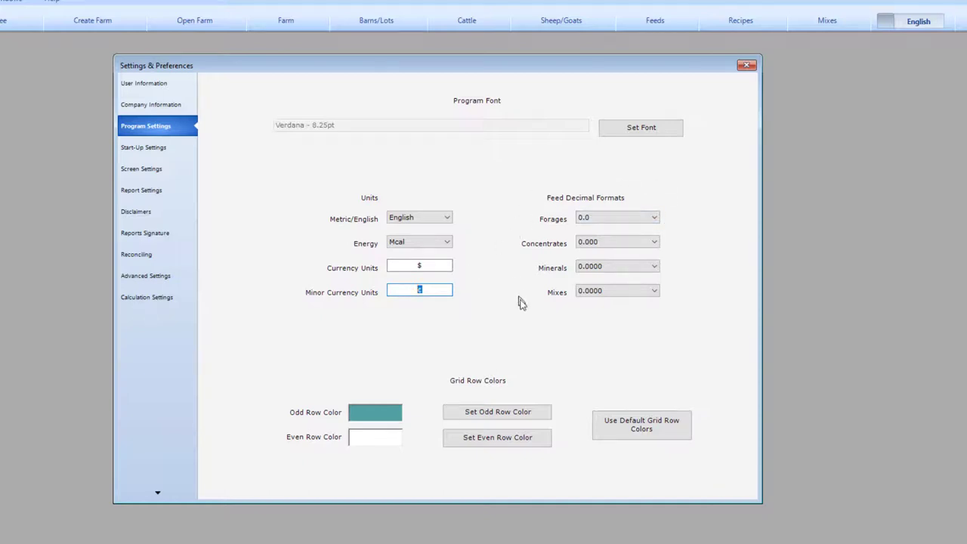
pyautogui.moveTo(653, 224)
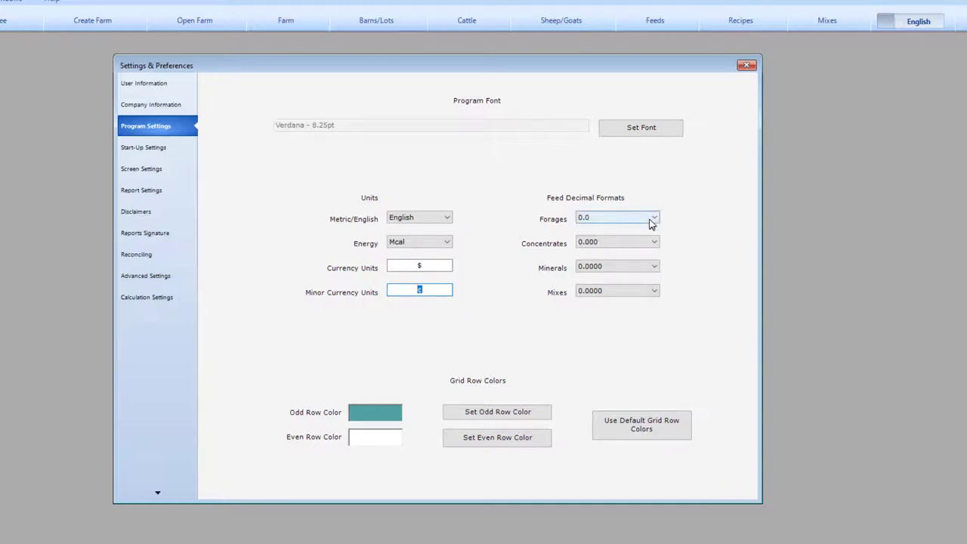
pyautogui.click(652, 217)
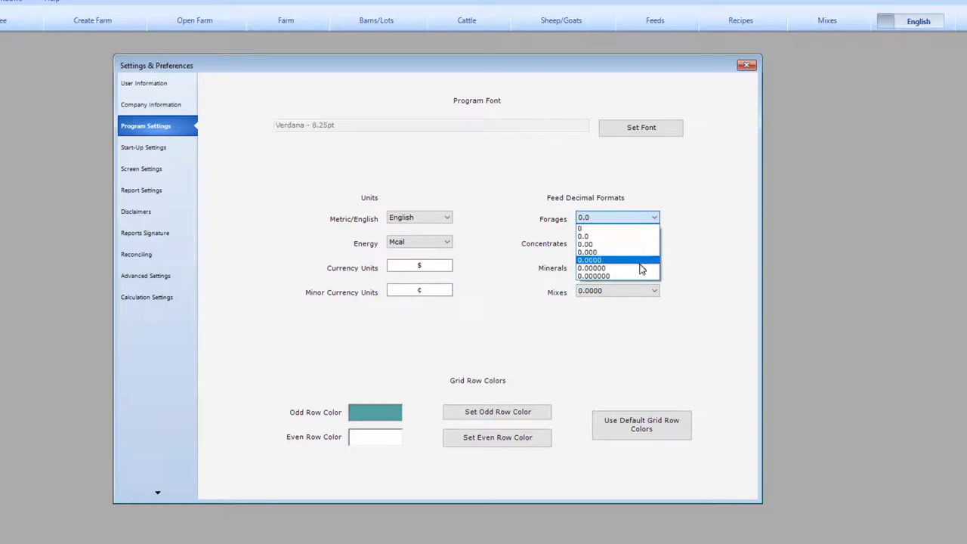
pyautogui.click(591, 260)
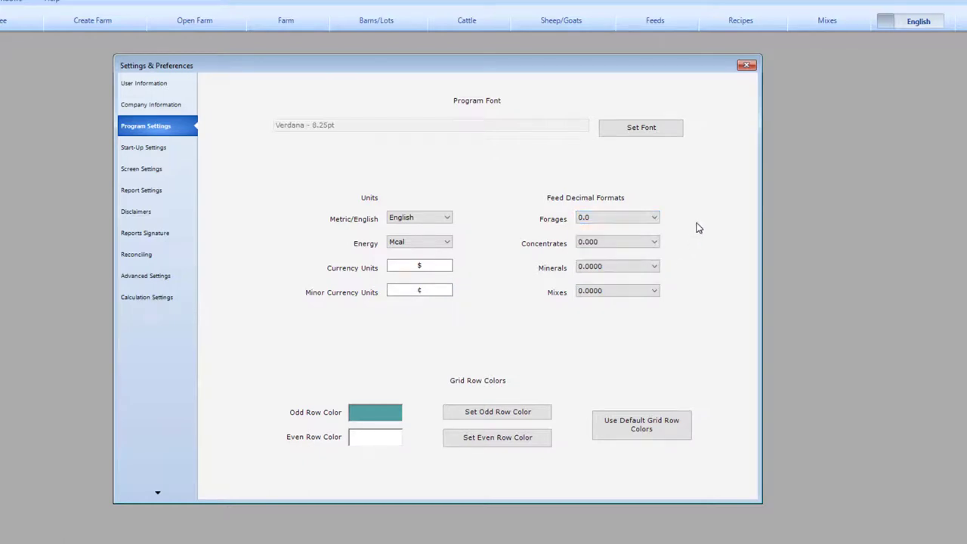
pyautogui.moveTo(597, 370)
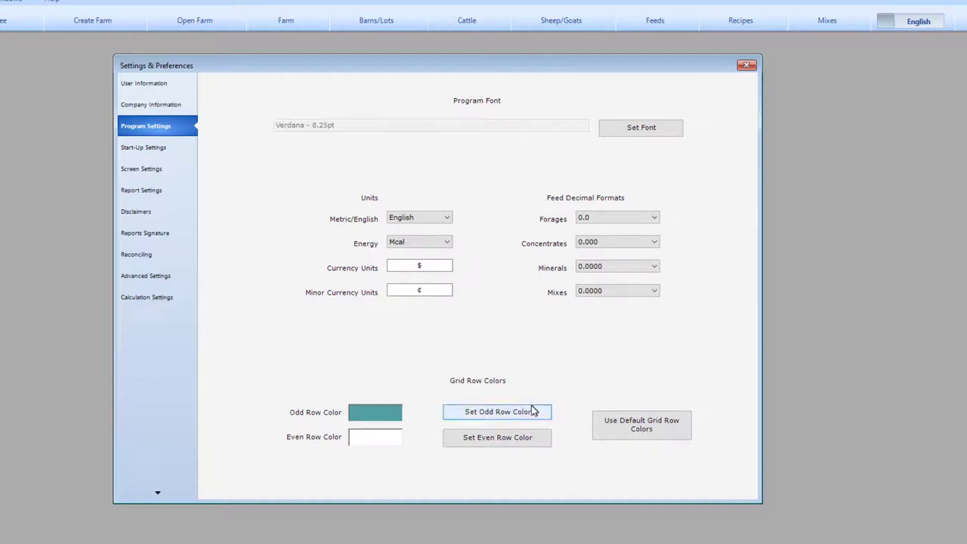
# - Restore the default grid row colours and reopen the odd-row colour chooser
pyautogui.click(495, 411)
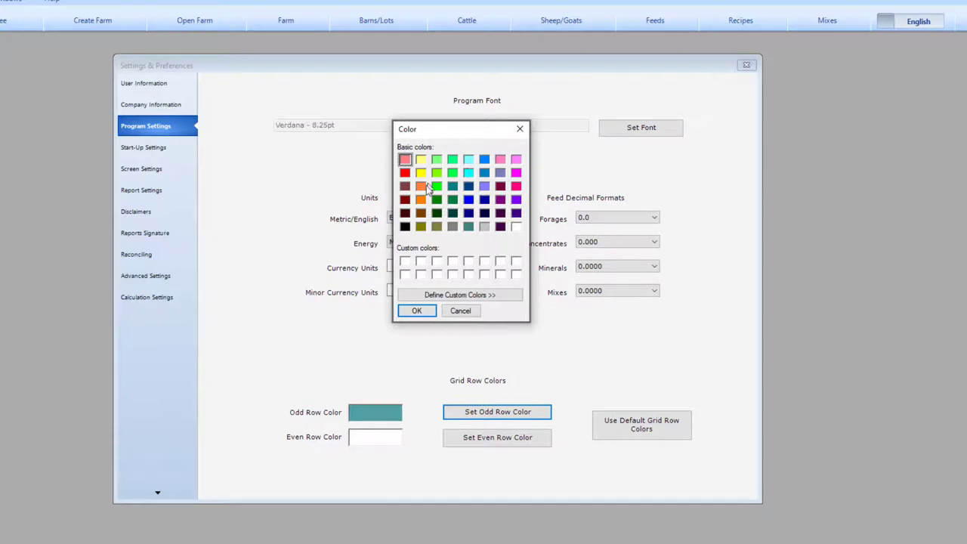
pyautogui.moveTo(469, 229)
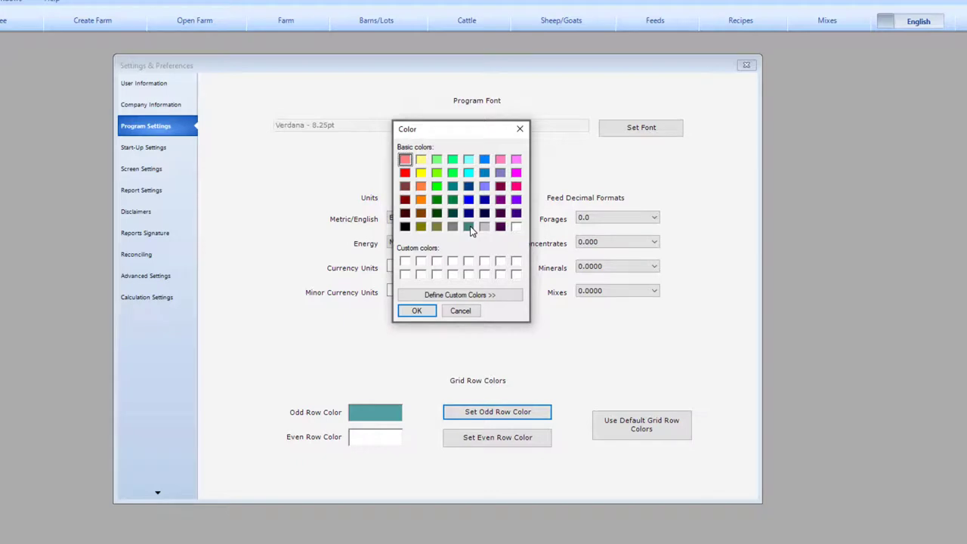
pyautogui.moveTo(511, 260)
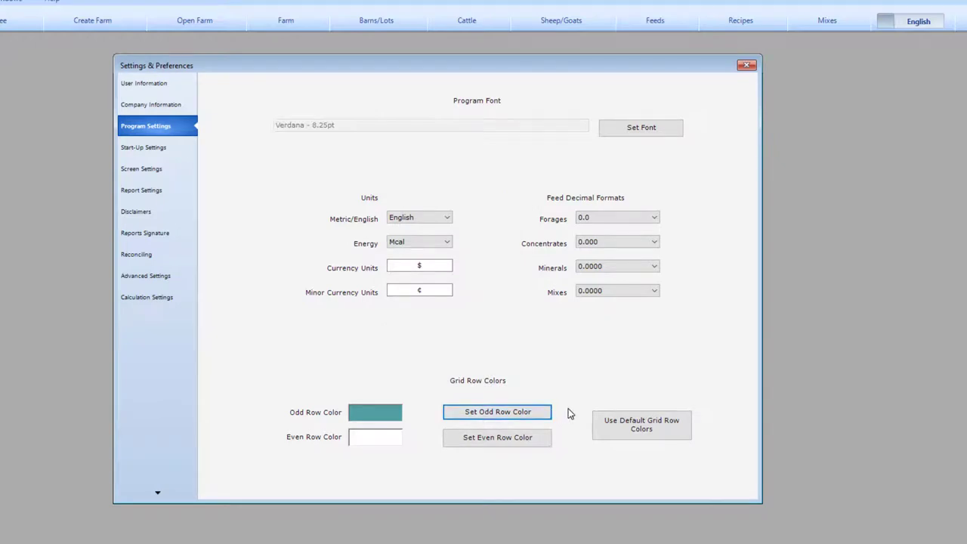
pyautogui.moveTo(618, 405)
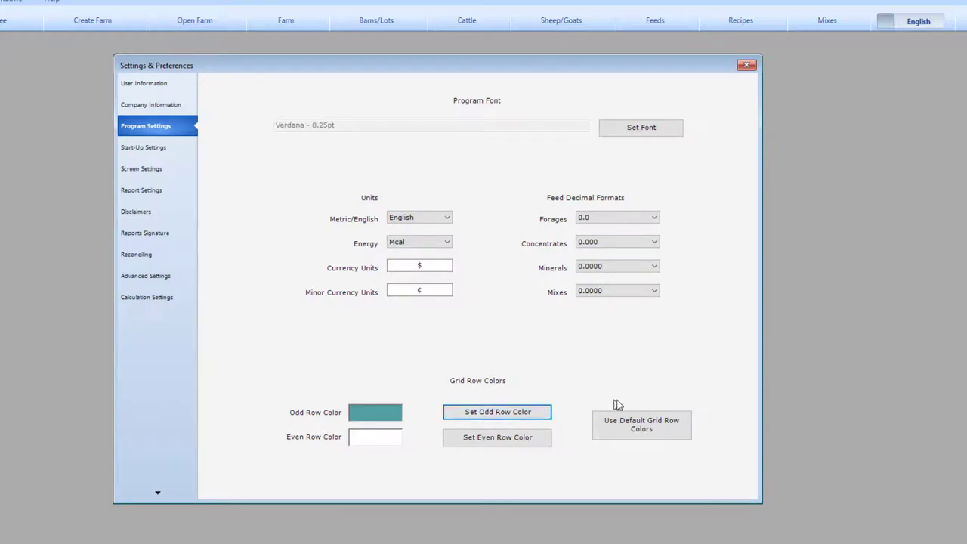
pyautogui.click(640, 423)
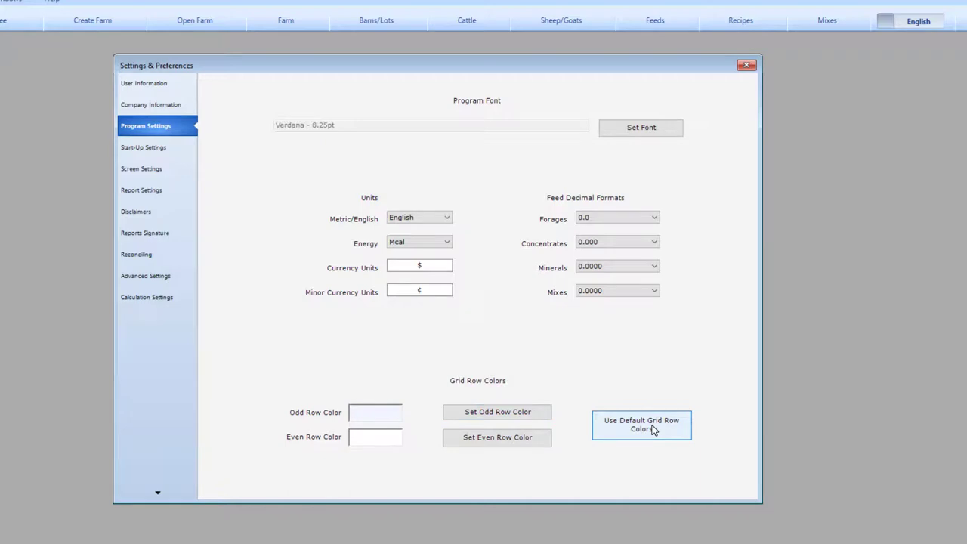
pyautogui.moveTo(559, 410)
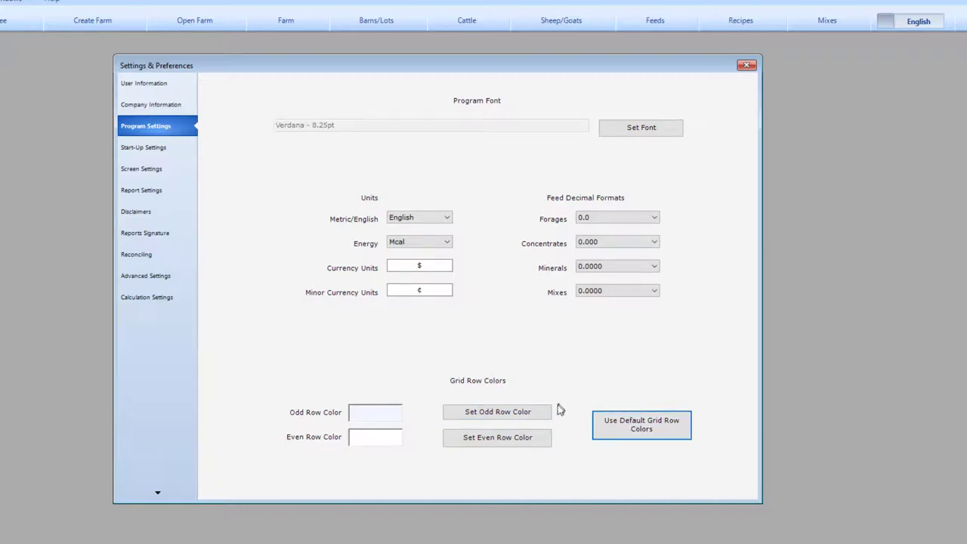
pyautogui.click(497, 411)
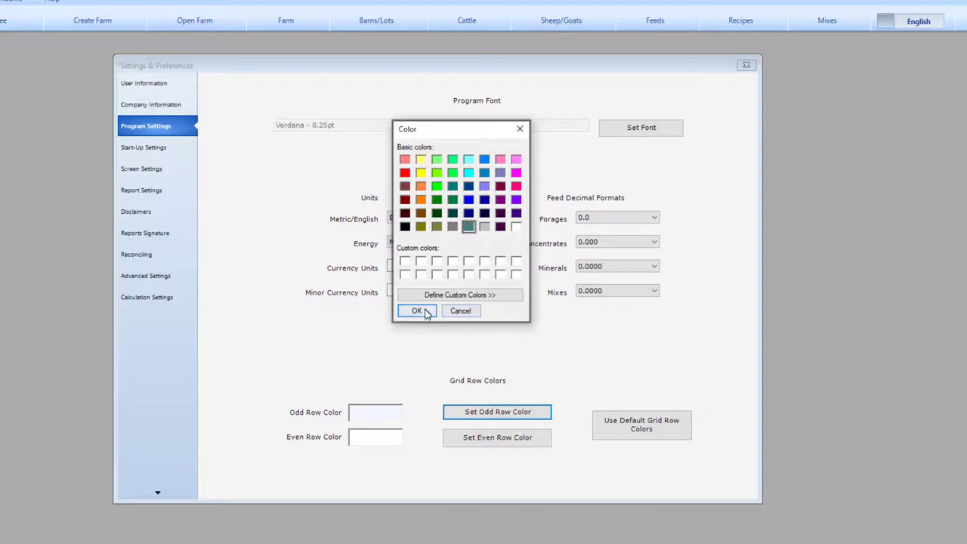
# - Confirm the odd row colour, then keep Farm as default opening screen in Start-Up Settings
pyautogui.click(417, 311)
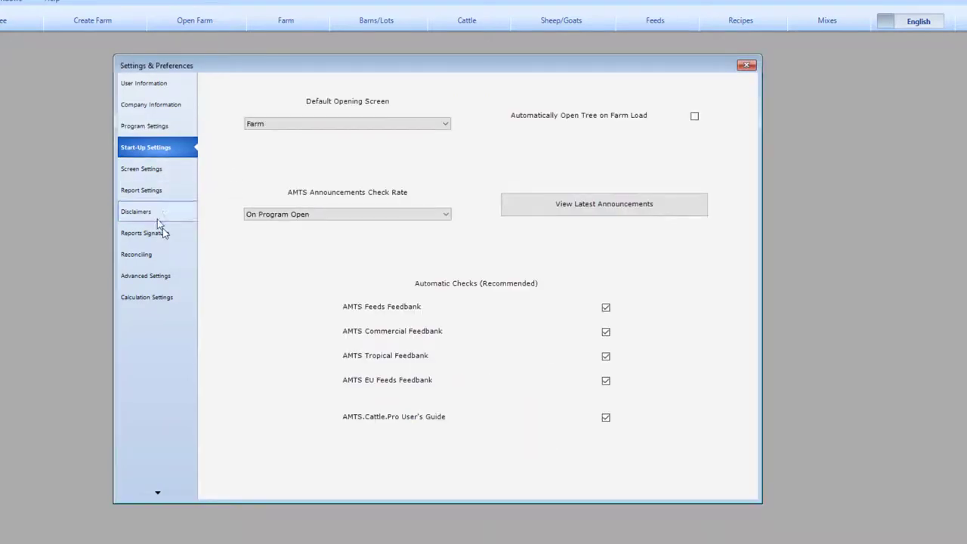
pyautogui.moveTo(476, 151)
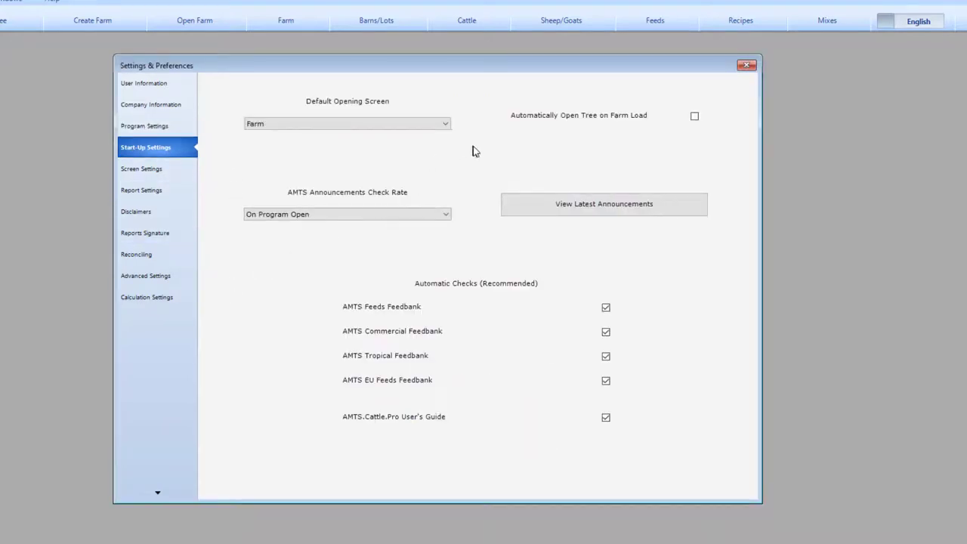
pyautogui.moveTo(517, 151)
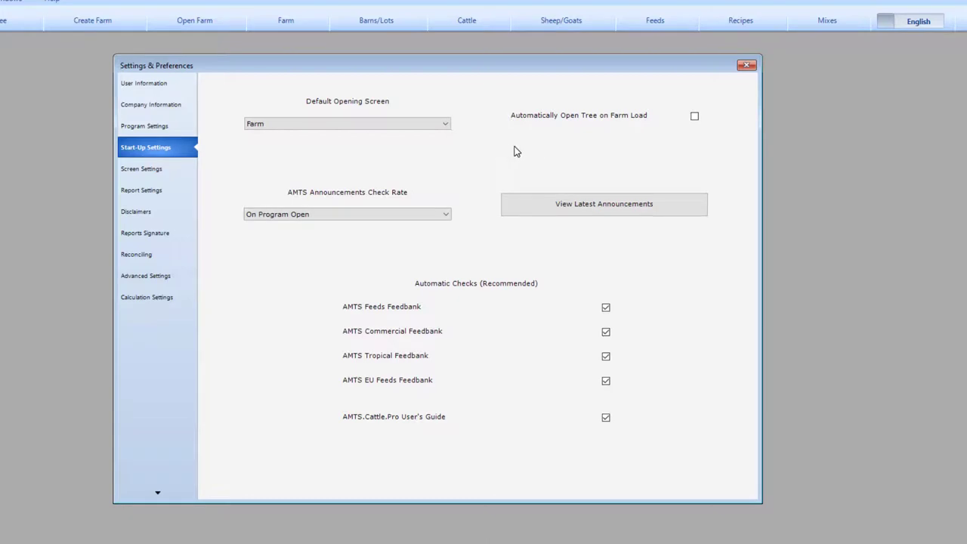
pyautogui.moveTo(466, 225)
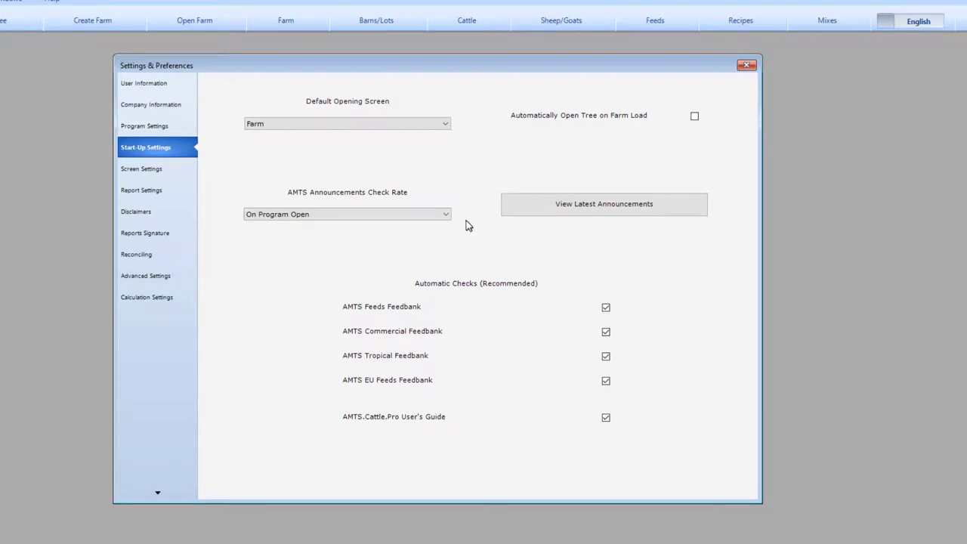
pyautogui.click(444, 214)
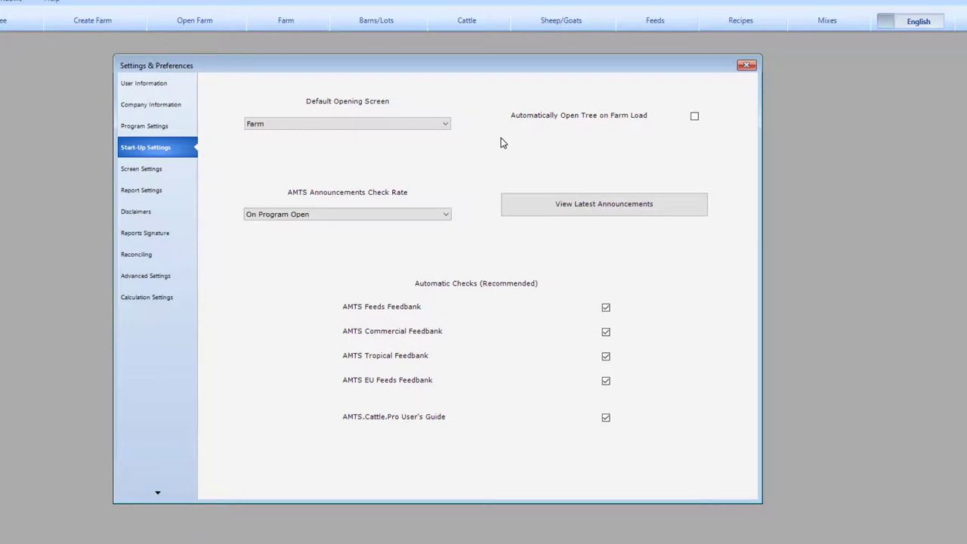
pyautogui.moveTo(471, 180)
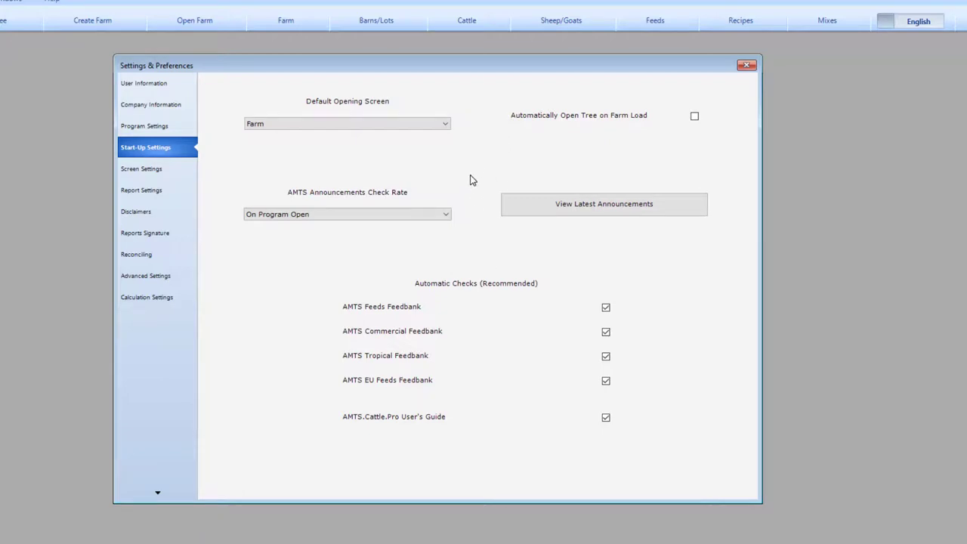
pyautogui.moveTo(457, 130)
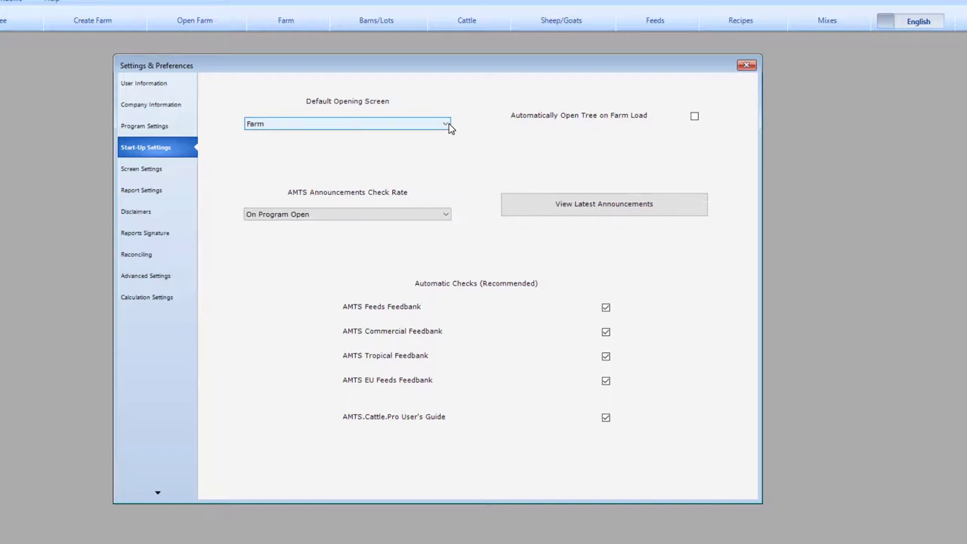
pyautogui.click(446, 123)
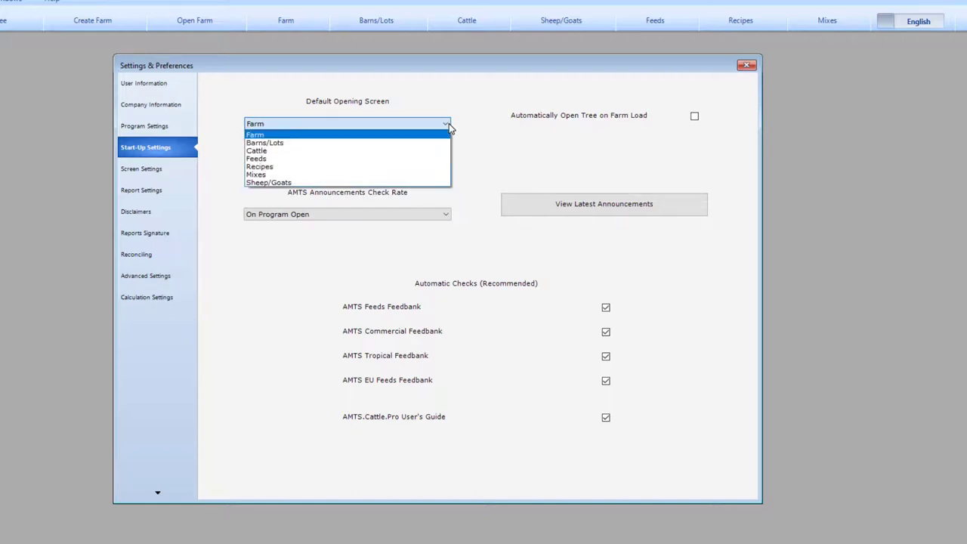
pyautogui.moveTo(269, 181)
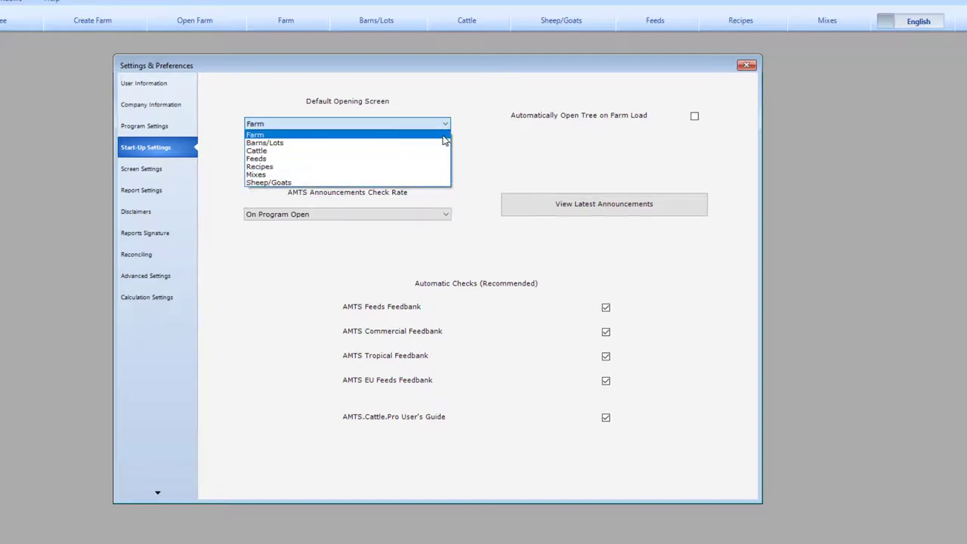
pyautogui.click(254, 133)
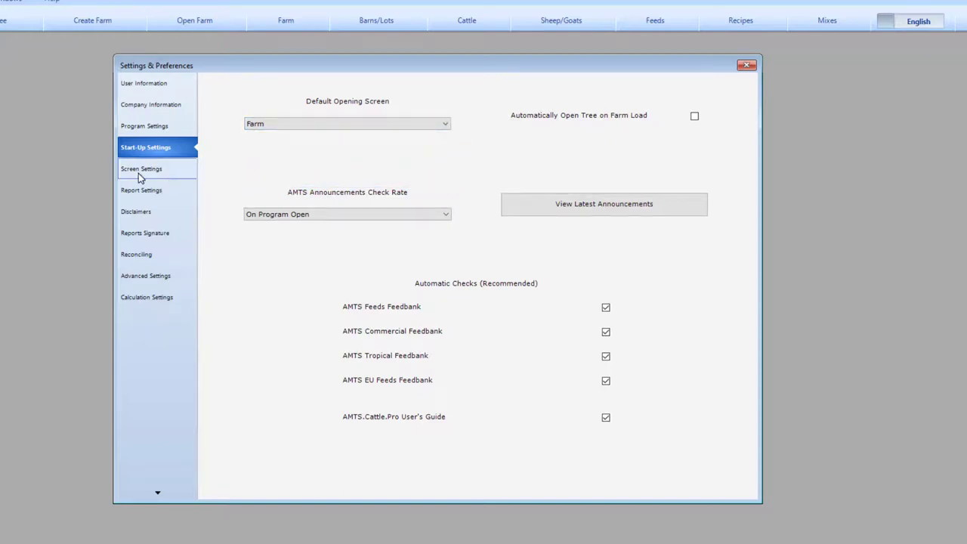
# - Review the Analyses Import, Recipes and Optimizer screen options, then return to Farm / Cattle
pyautogui.click(142, 170)
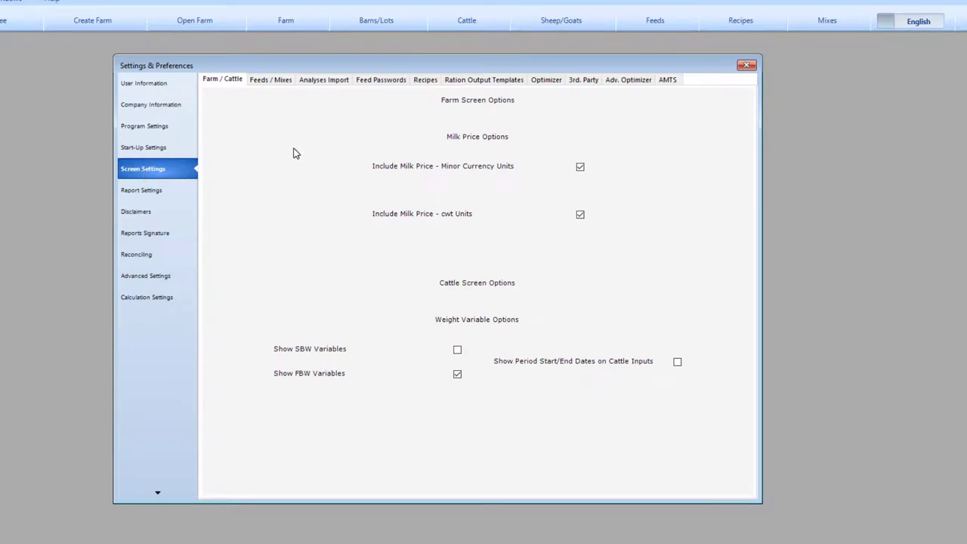
pyautogui.moveTo(278, 115)
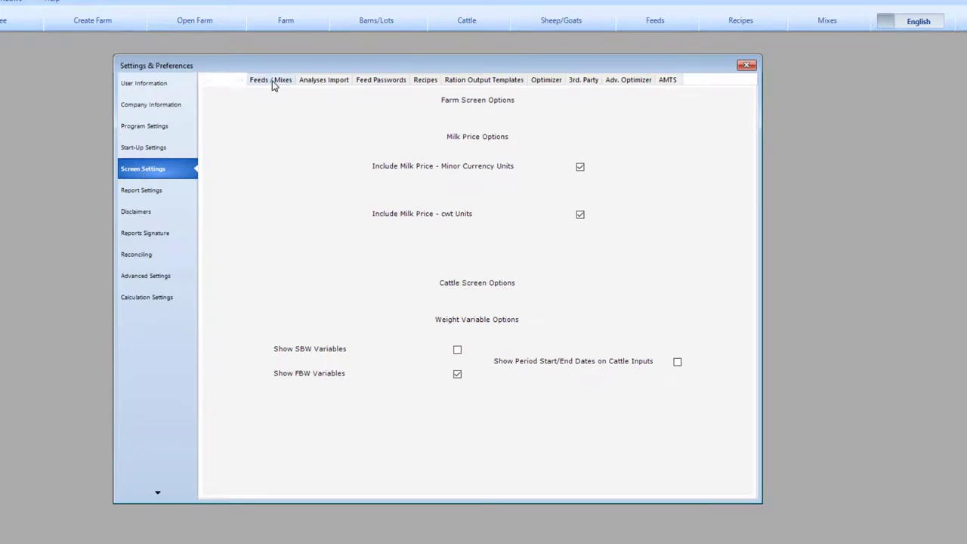
pyautogui.click(323, 79)
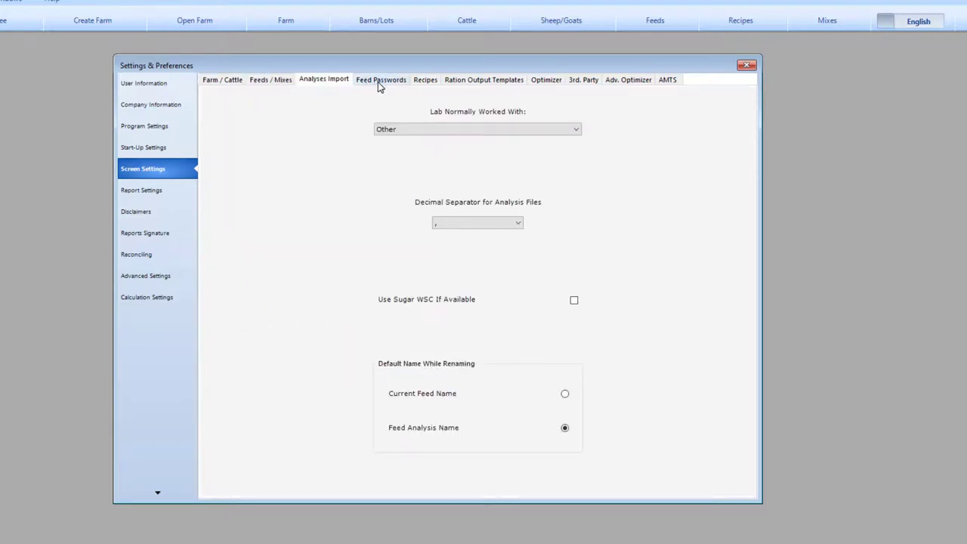
pyautogui.click(426, 78)
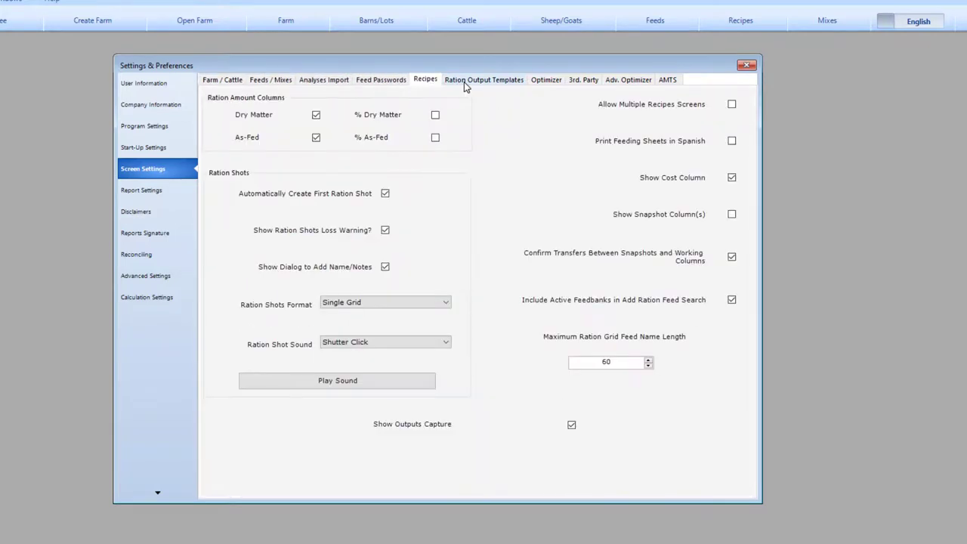
pyautogui.click(545, 78)
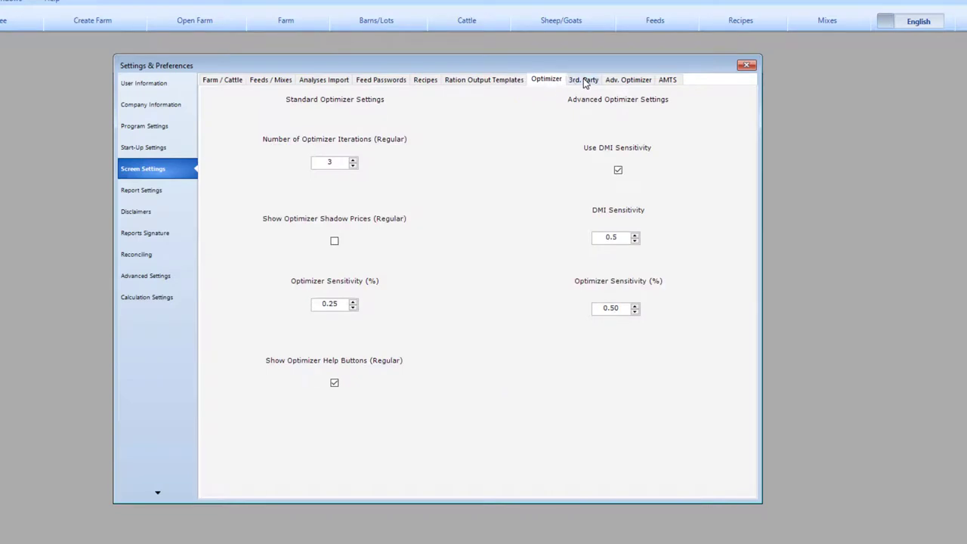
pyautogui.click(222, 78)
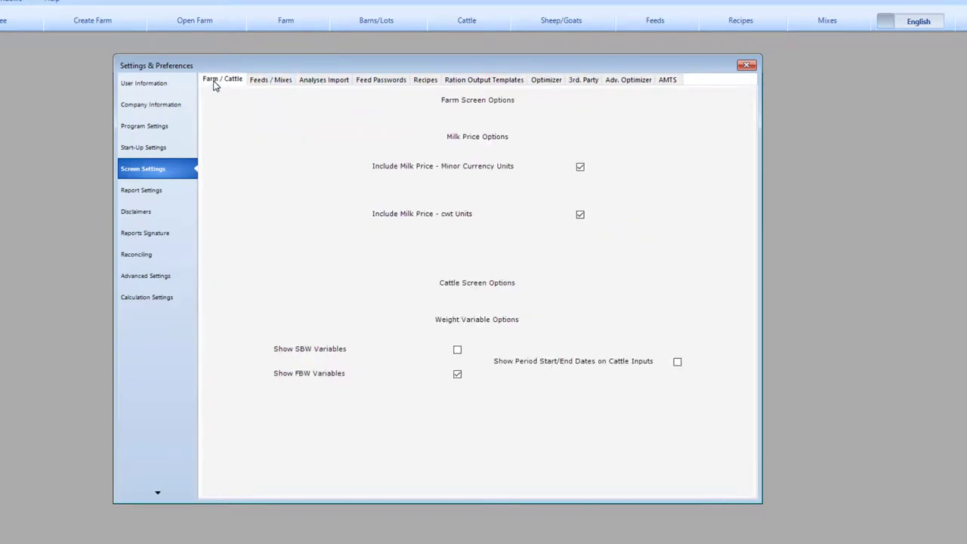
# - Show Report Settings with the Header field list opened for choosing
pyautogui.click(142, 190)
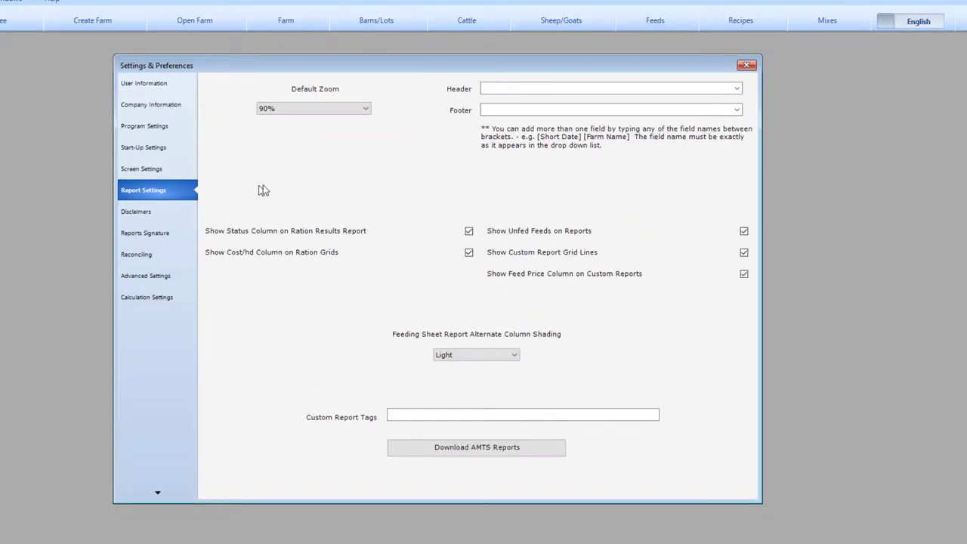
pyautogui.moveTo(759, 102)
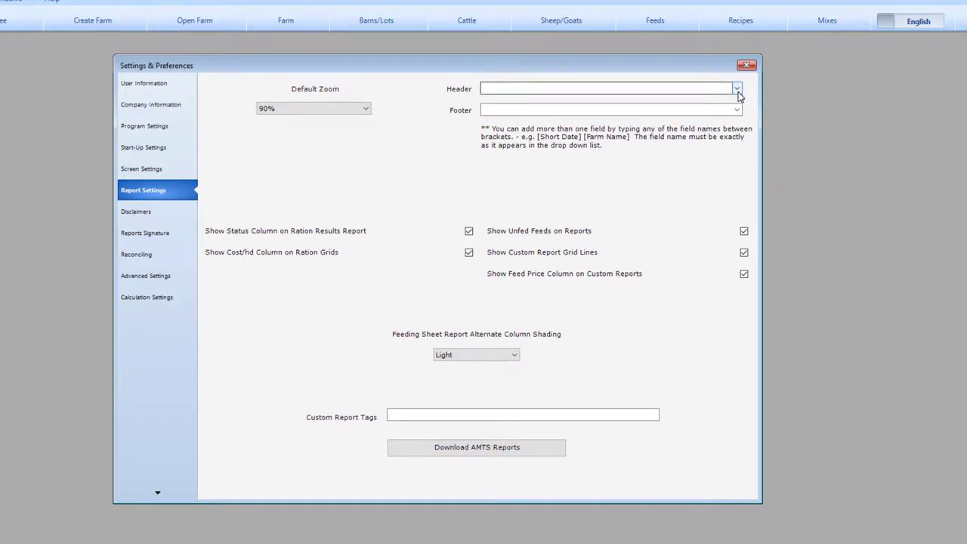
pyautogui.click(736, 88)
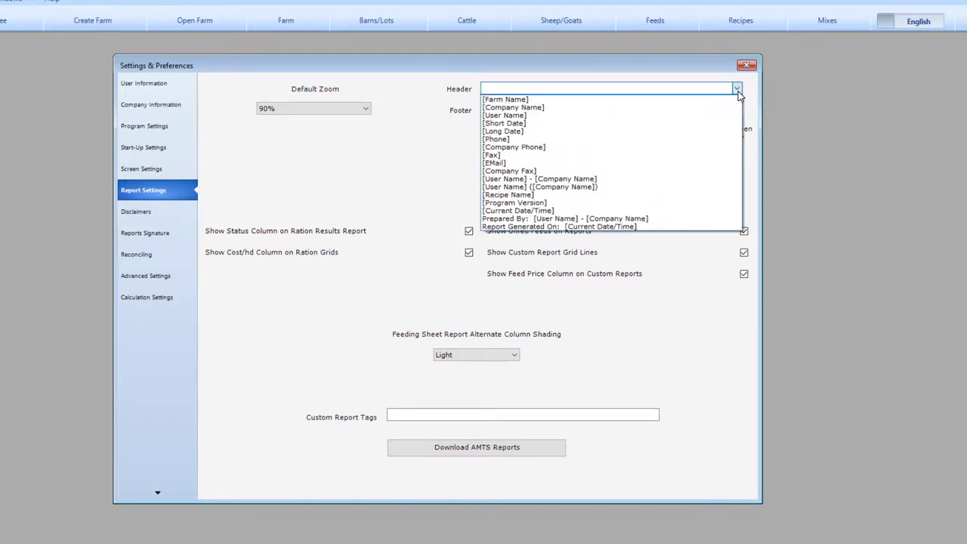
# - Show the Disclaimers page with its General and Mixes disclaimer texts
pyautogui.click(136, 212)
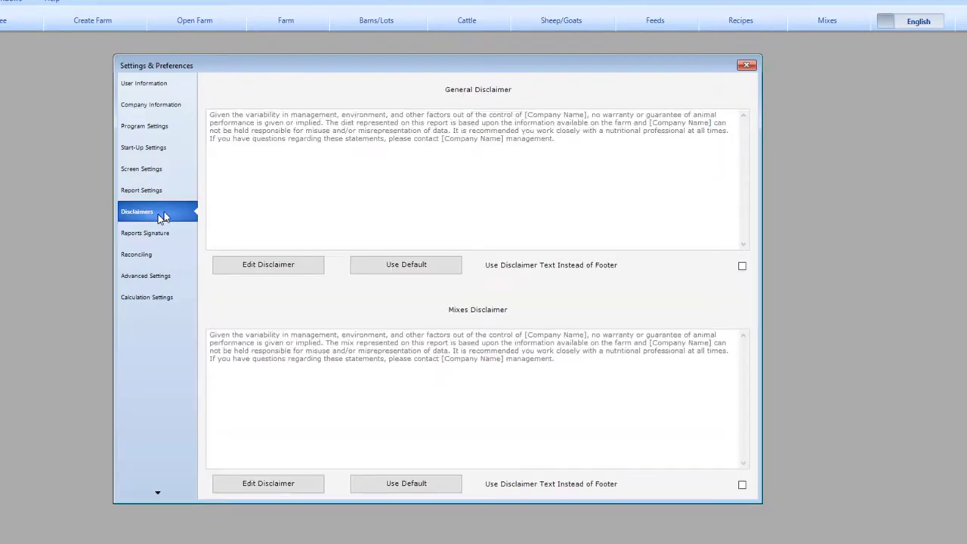
pyautogui.moveTo(573, 146)
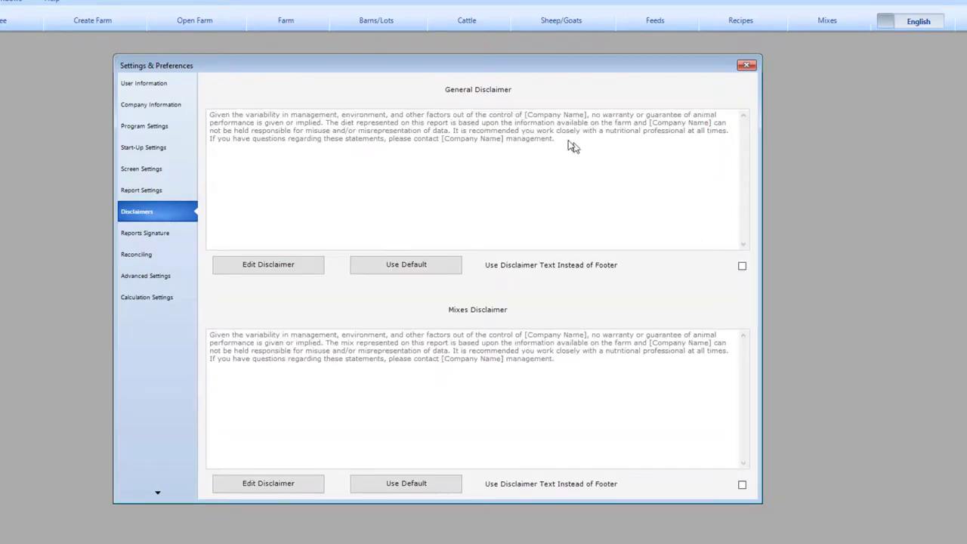
pyautogui.moveTo(296, 172)
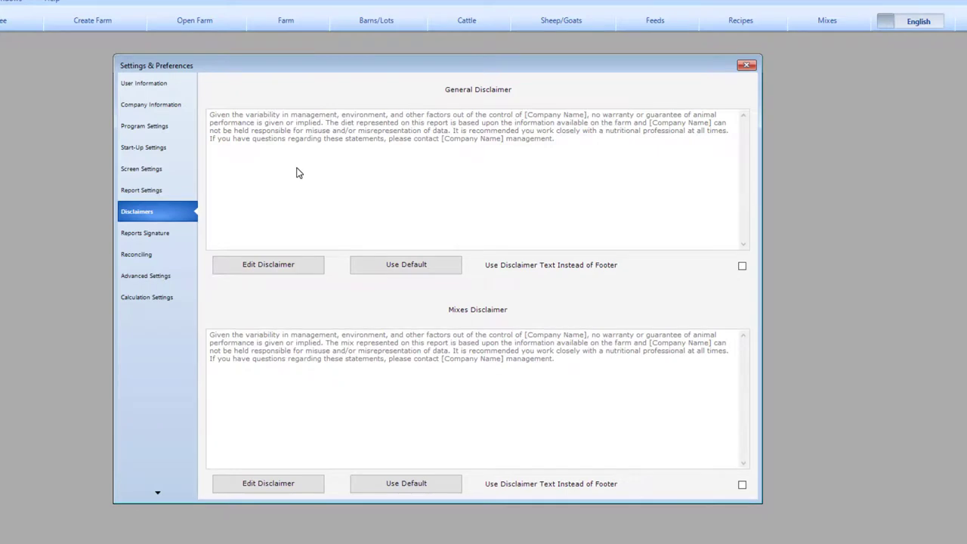
pyautogui.moveTo(444, 193)
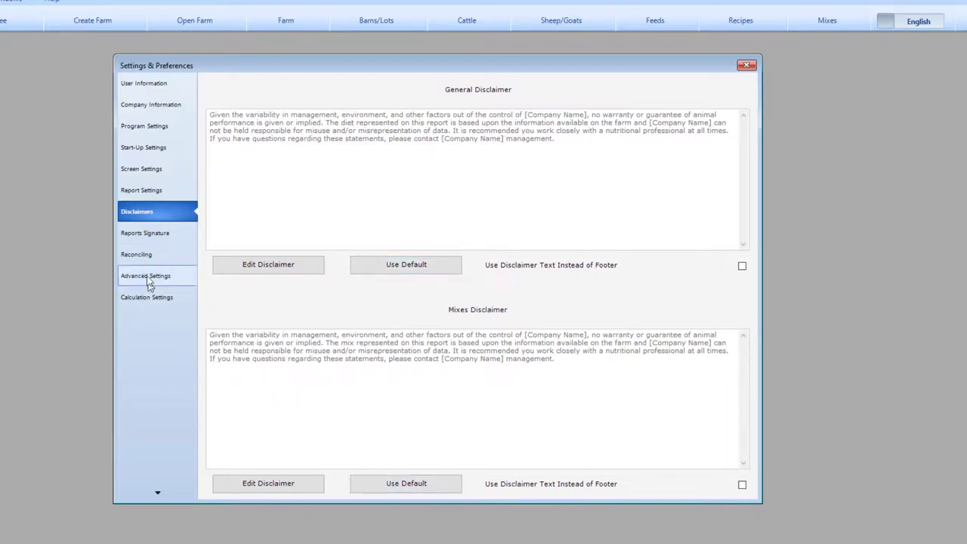
# - Show the Reports Signature page with no signature image and empty signature block rows
pyautogui.click(145, 233)
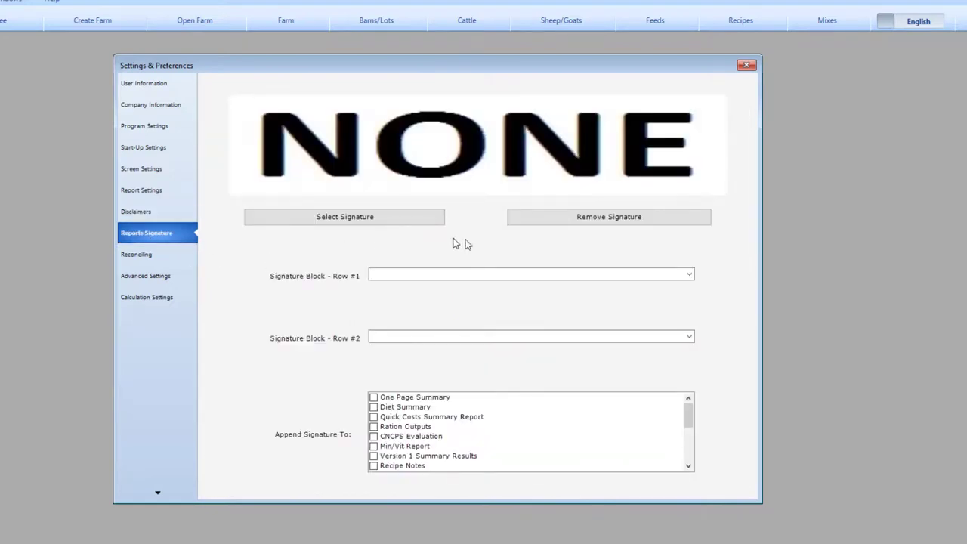
pyautogui.moveTo(718, 194)
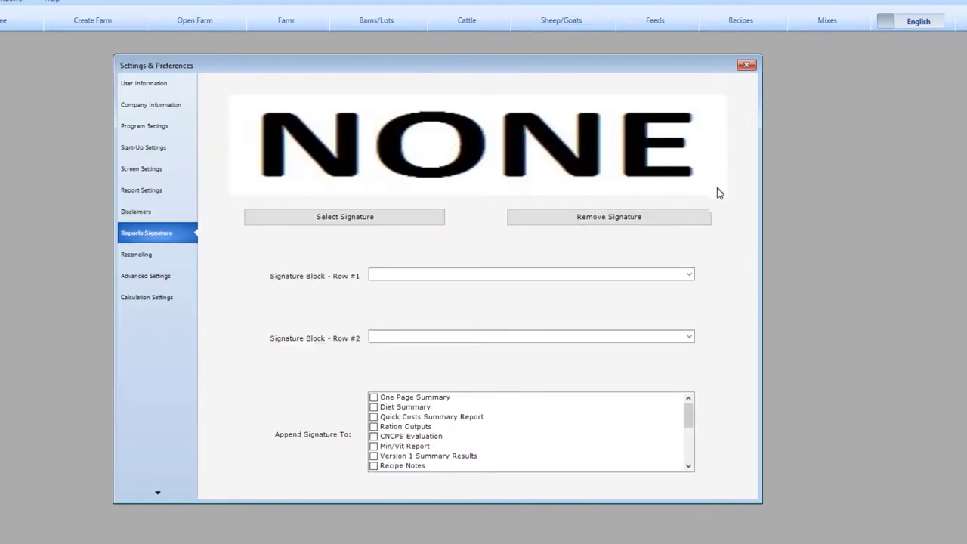
pyautogui.moveTo(725, 224)
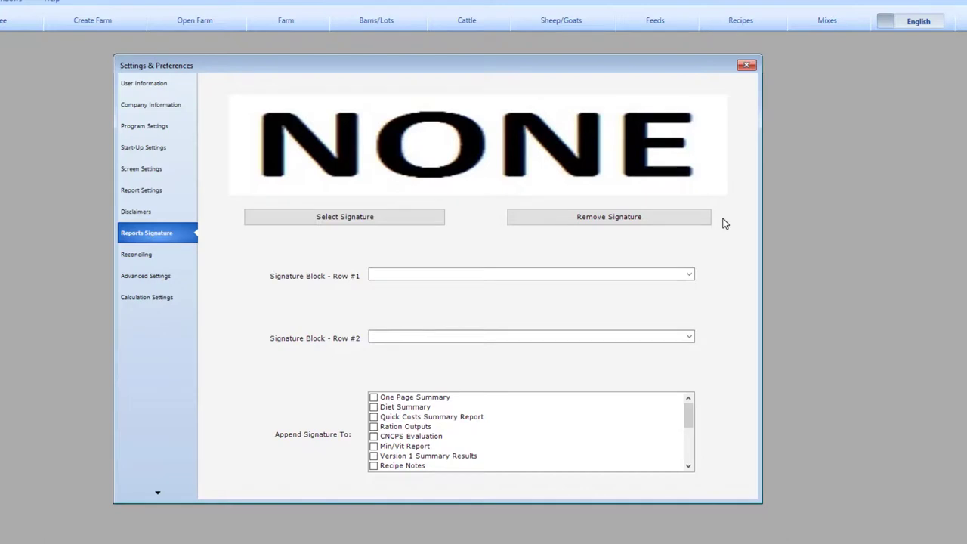
pyautogui.moveTo(568, 273)
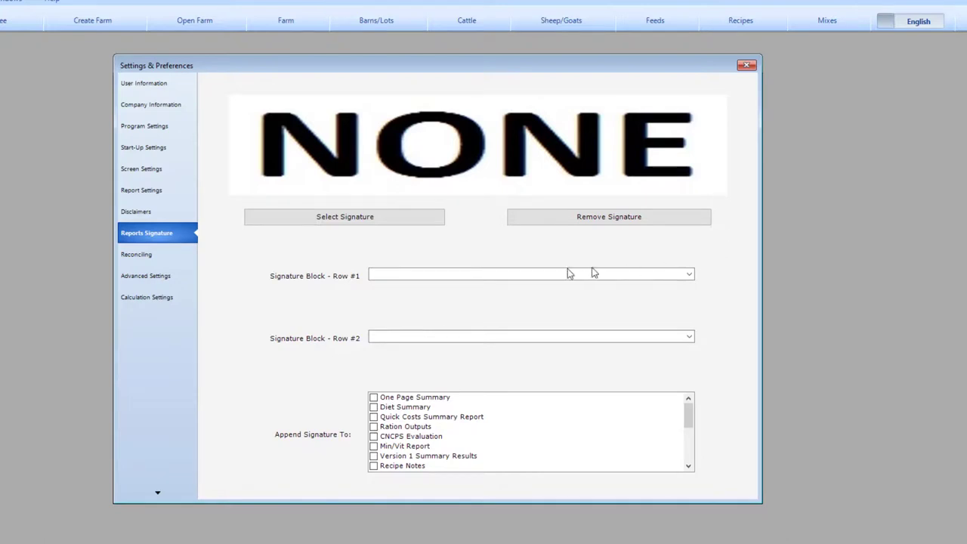
pyautogui.moveTo(136, 254)
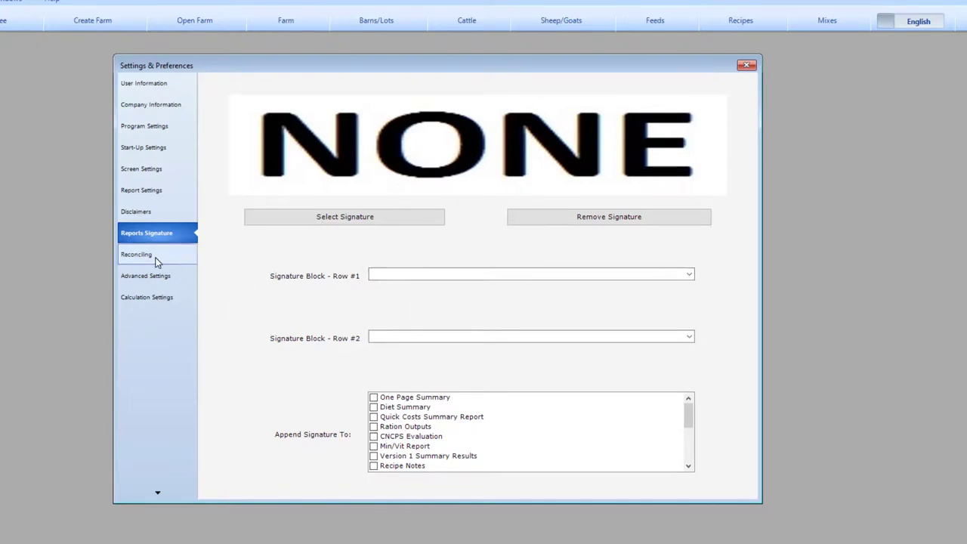
# - Show the Reconciling page with unset FTP server info for feed price and feedbank reconciling
pyautogui.click(136, 253)
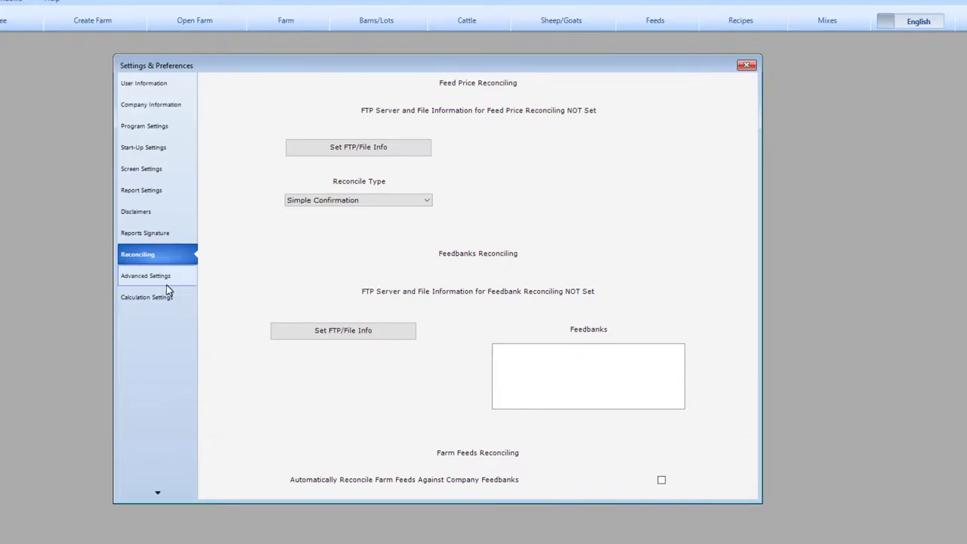
# - Toggle regional-settings language detection on and off, keeping English as the language
pyautogui.click(145, 275)
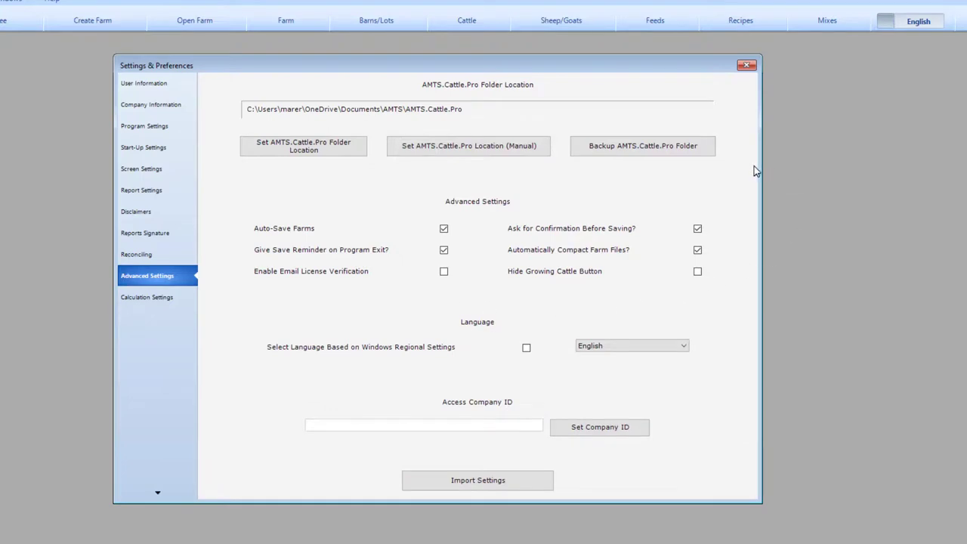
pyautogui.moveTo(239, 121)
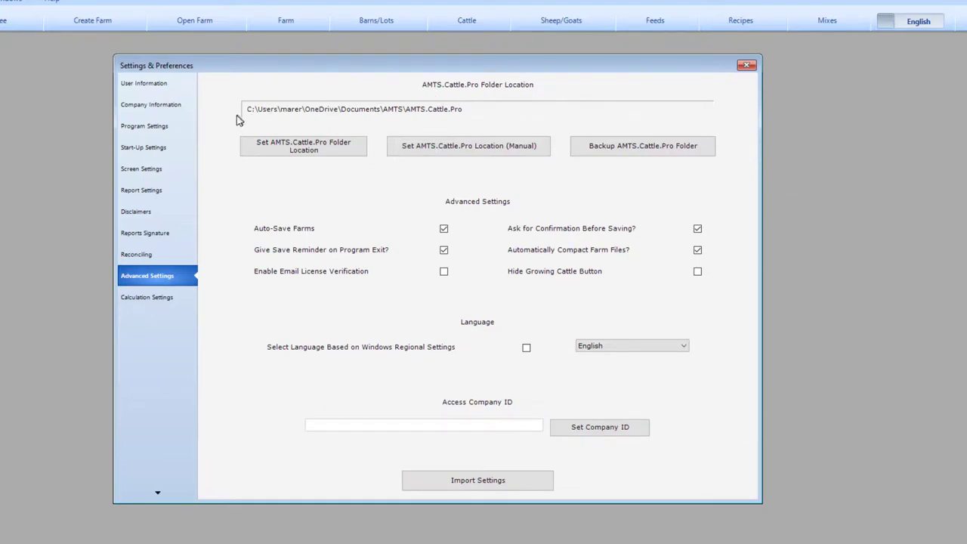
pyautogui.moveTo(395, 127)
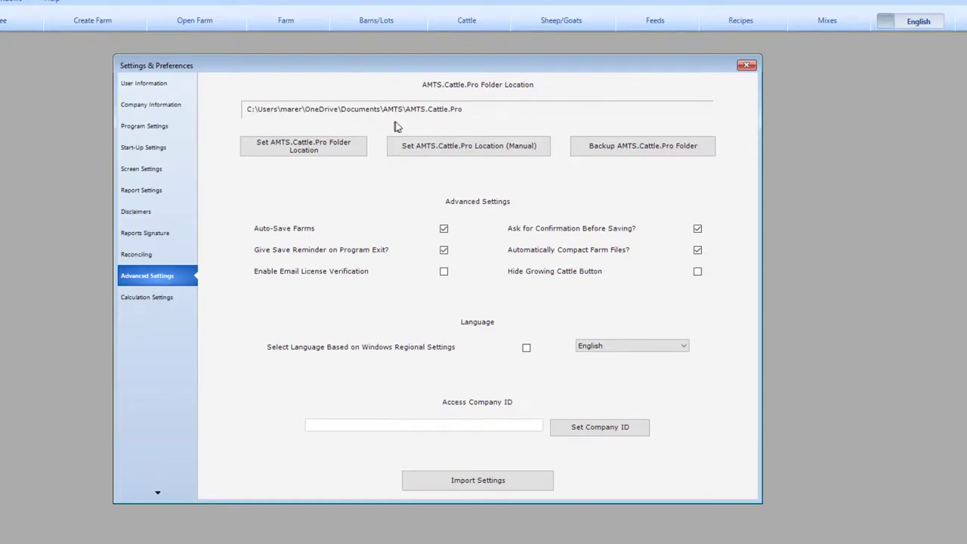
pyautogui.moveTo(363, 218)
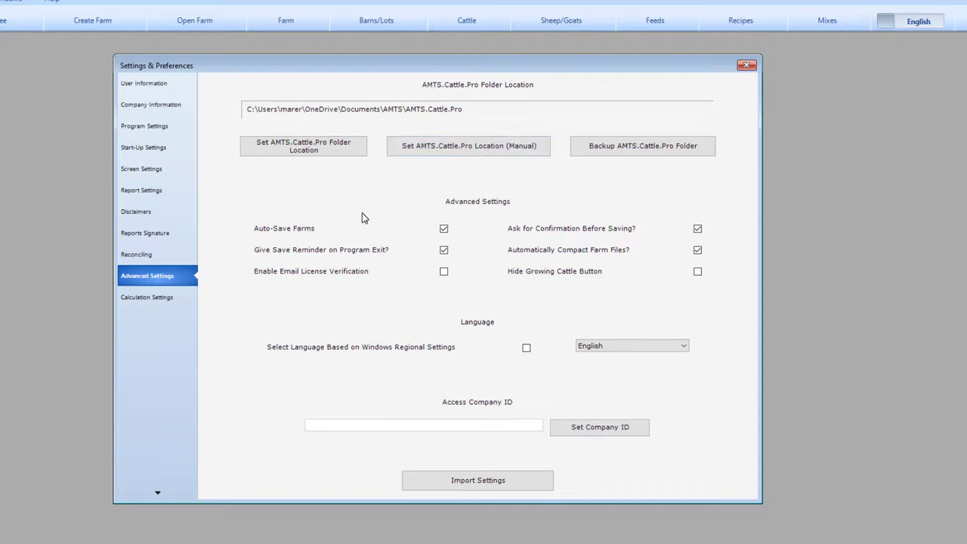
pyautogui.moveTo(365, 200)
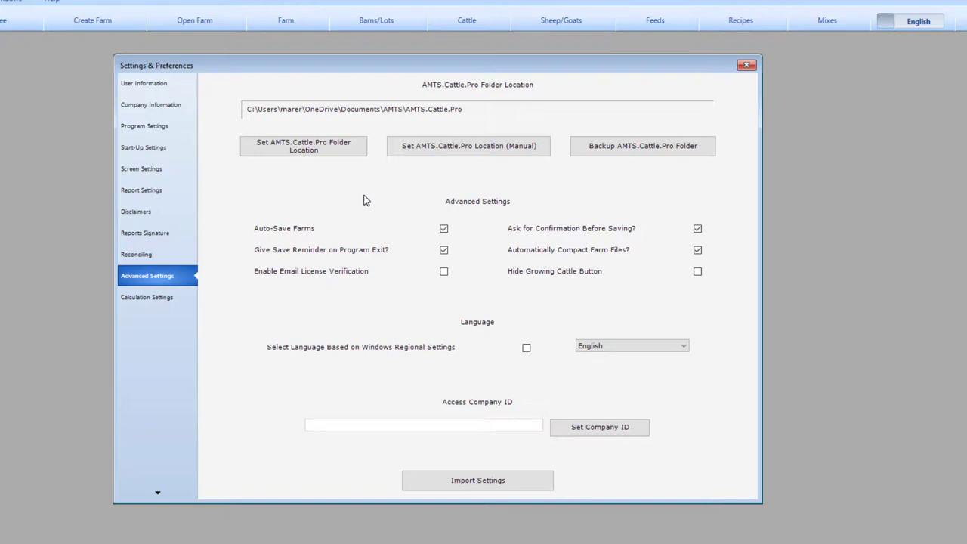
pyautogui.moveTo(476, 284)
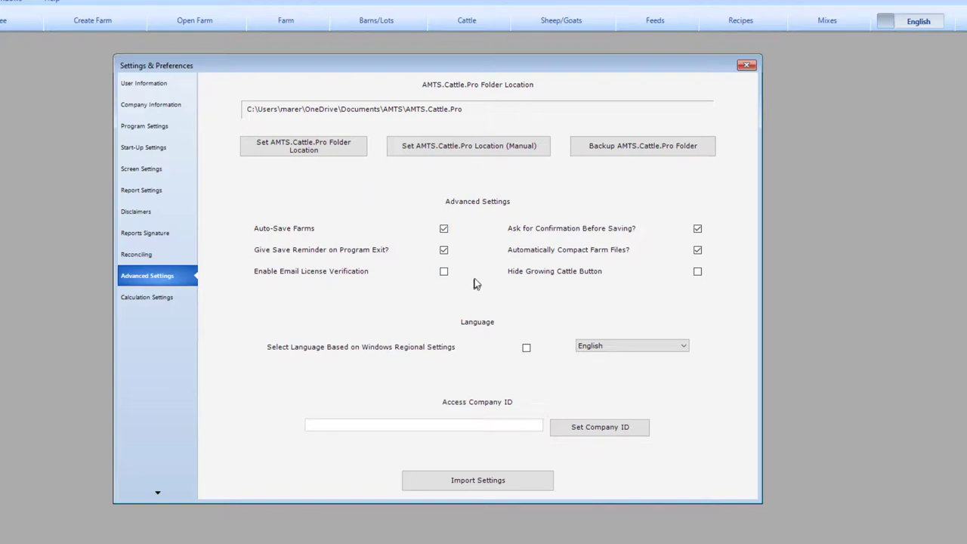
pyautogui.moveTo(462, 221)
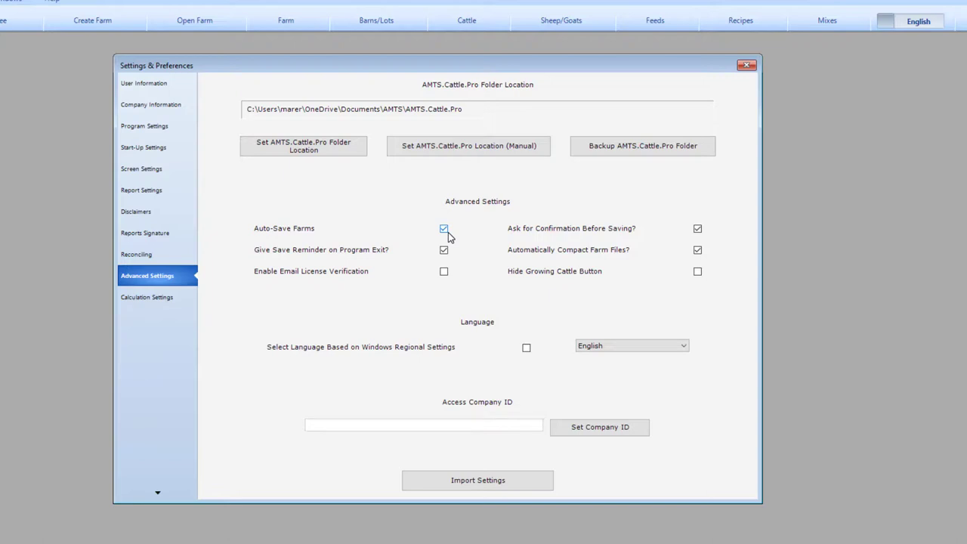
pyautogui.moveTo(725, 241)
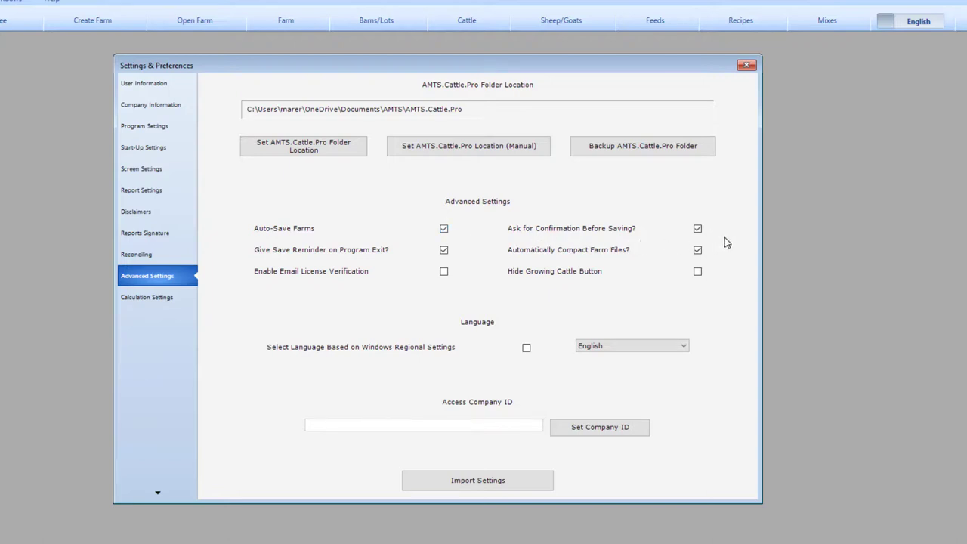
pyautogui.moveTo(558, 372)
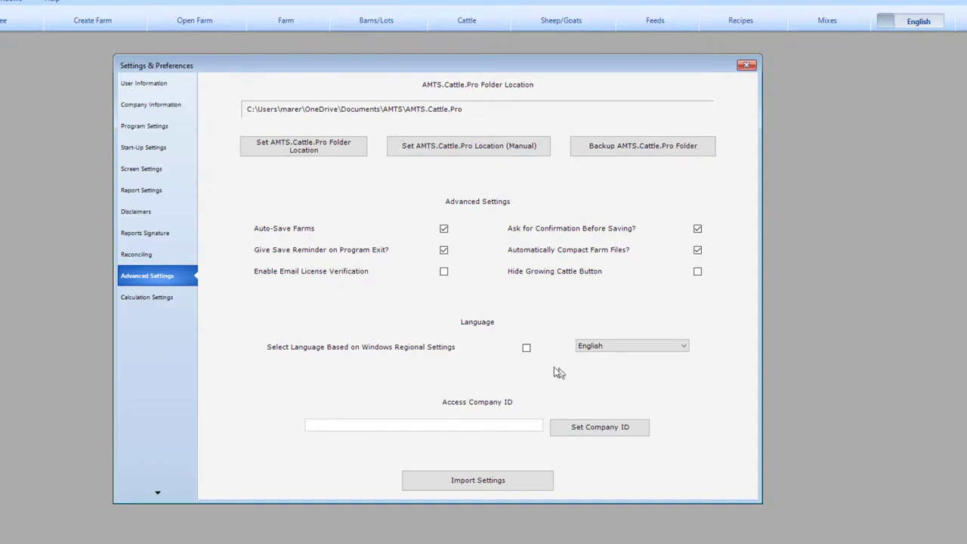
pyautogui.moveTo(526, 347)
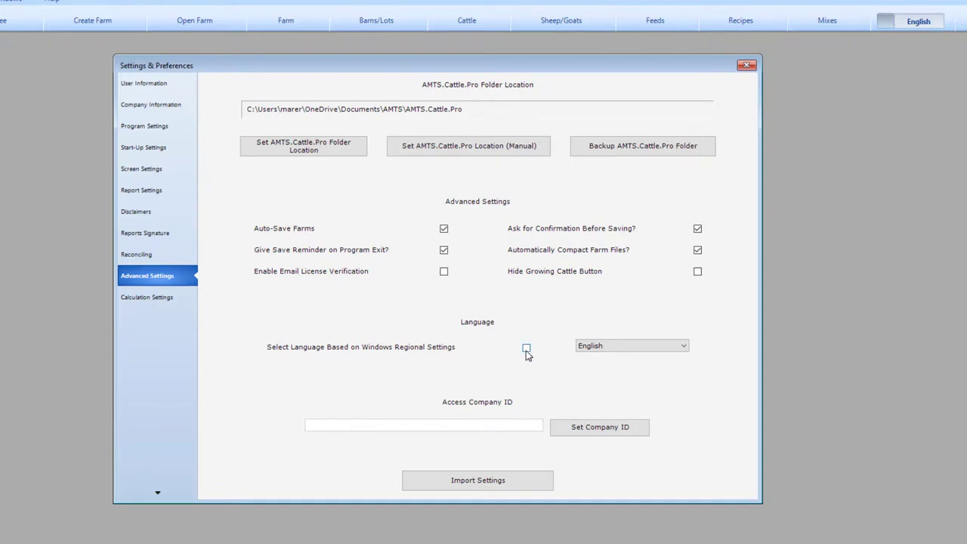
pyautogui.click(526, 347)
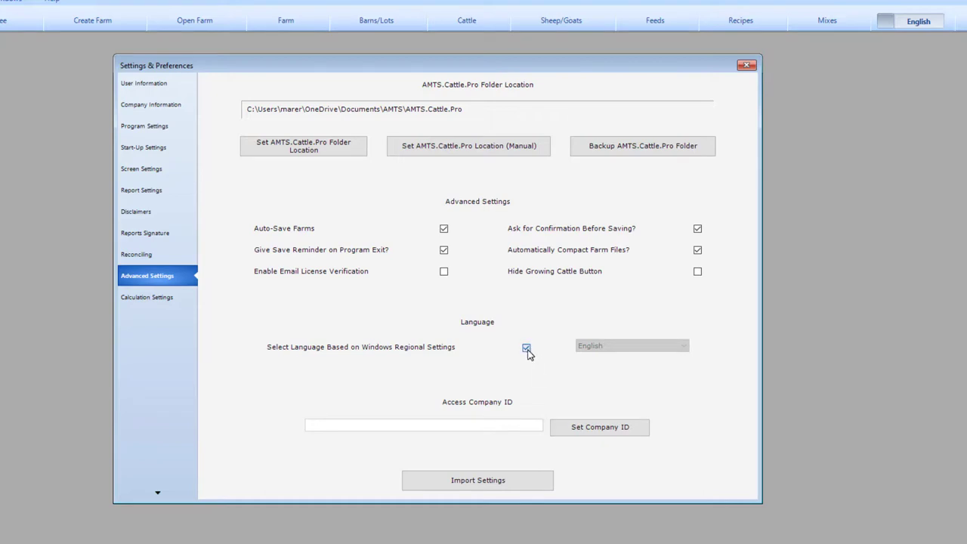
pyautogui.click(683, 345)
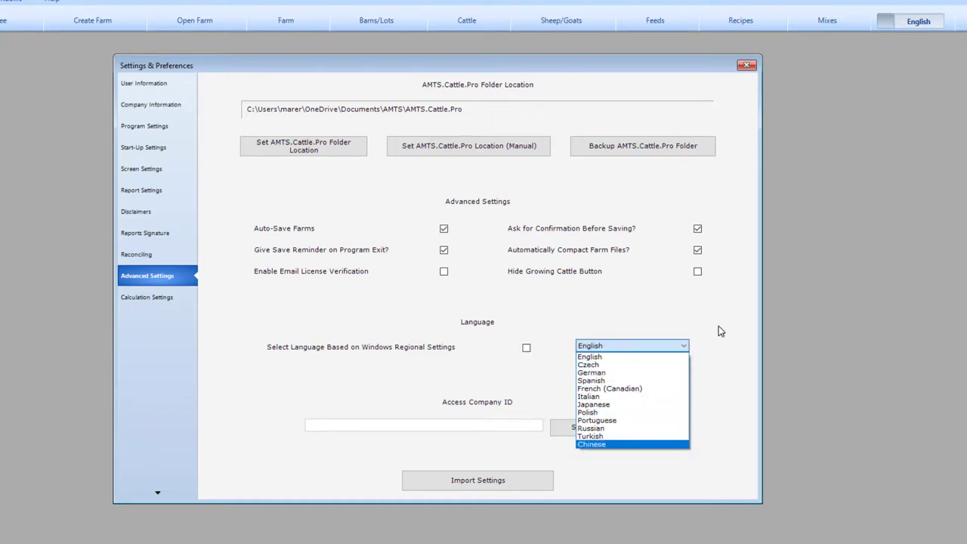
pyautogui.click(589, 357)
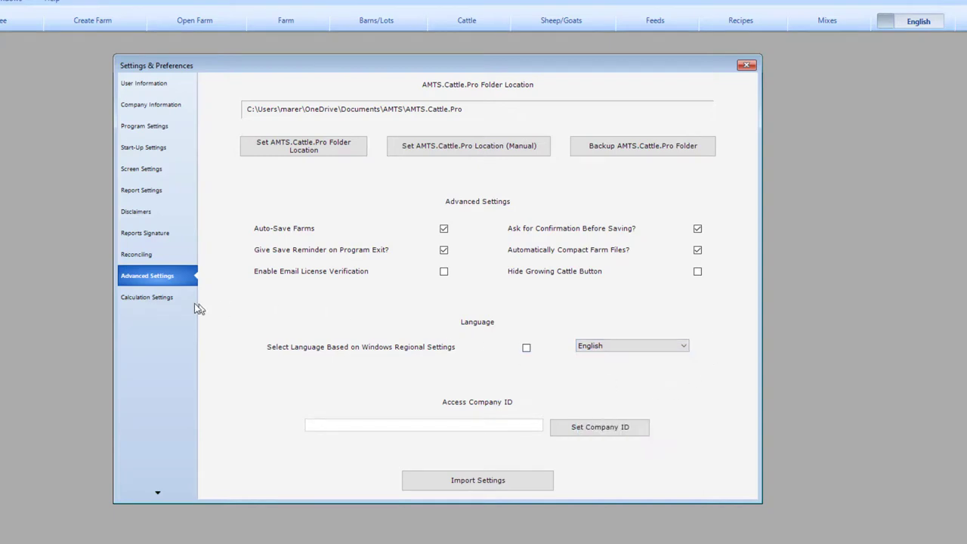
# - Show the Calculation Settings with CNCPS as the predicted dry matter intake equation
pyautogui.click(146, 296)
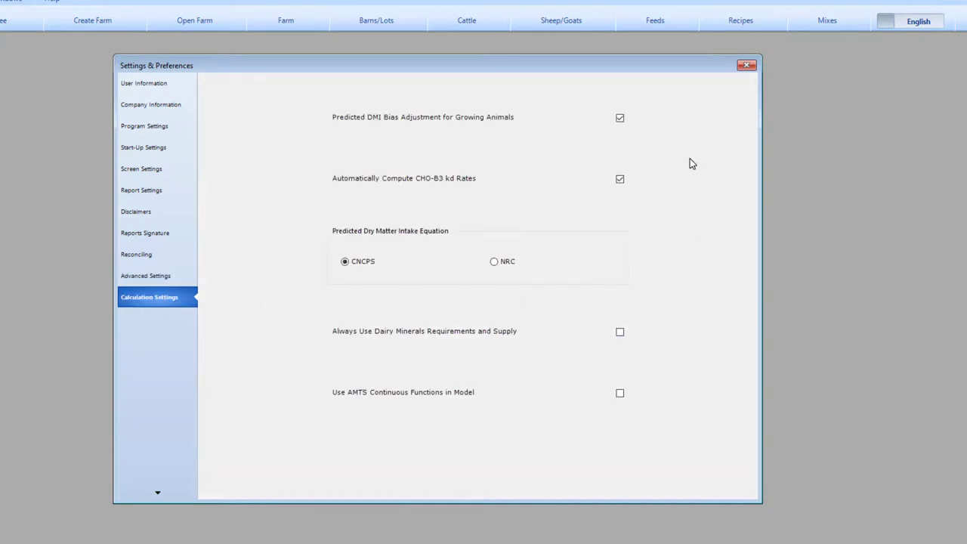
pyautogui.moveTo(692, 212)
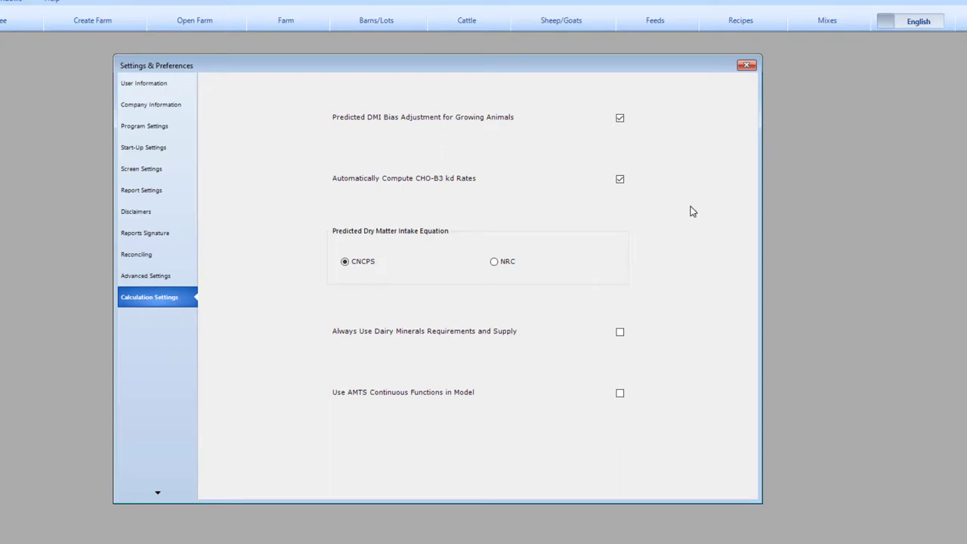
pyautogui.moveTo(628, 284)
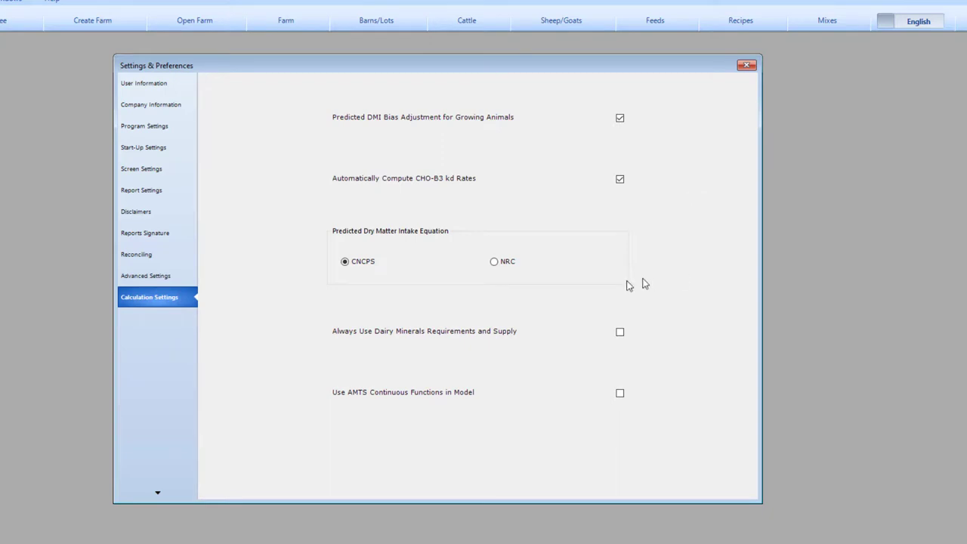
pyautogui.moveTo(341, 293)
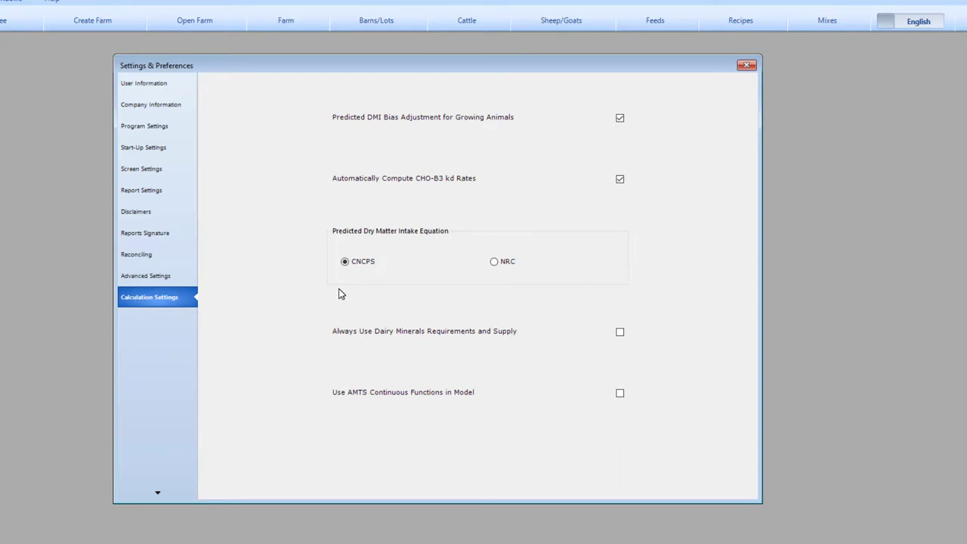
pyautogui.moveTo(434, 294)
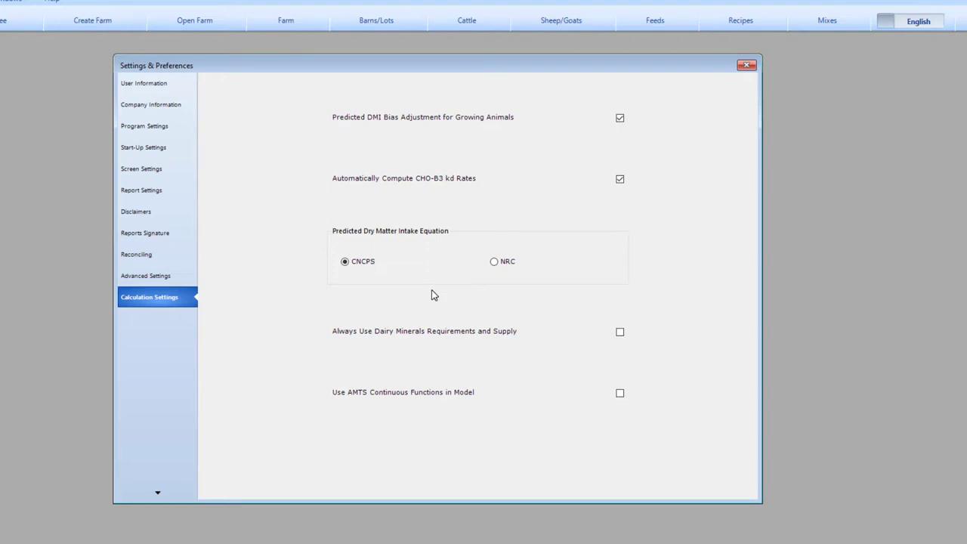
pyautogui.moveTo(506, 276)
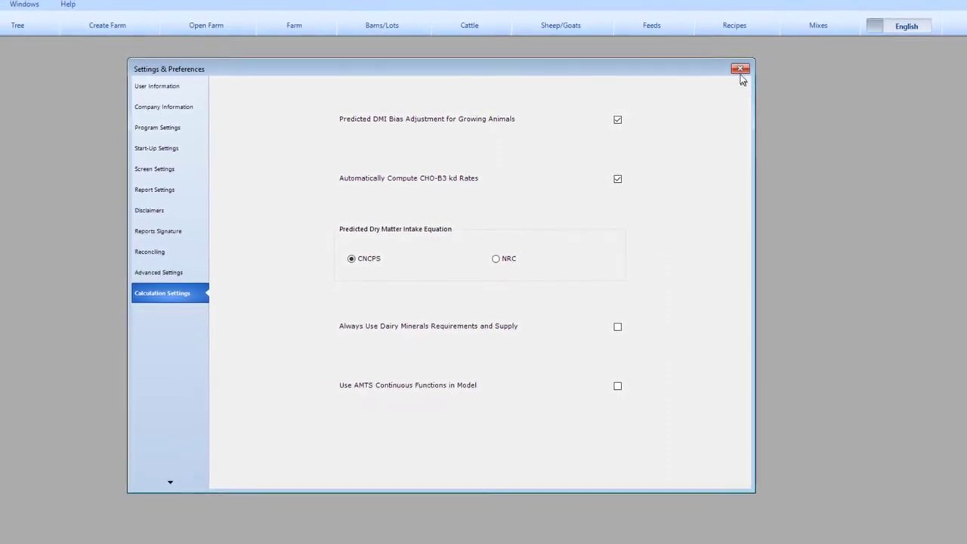
# - Close Settings & Preferences and return to the Farm screen with inputs, pricing and notes
pyautogui.click(740, 69)
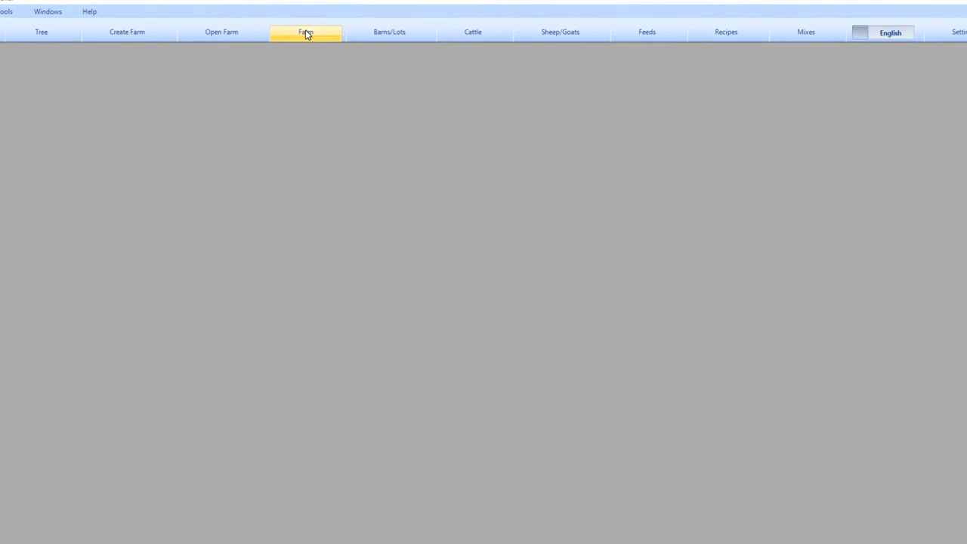
pyautogui.click(305, 32)
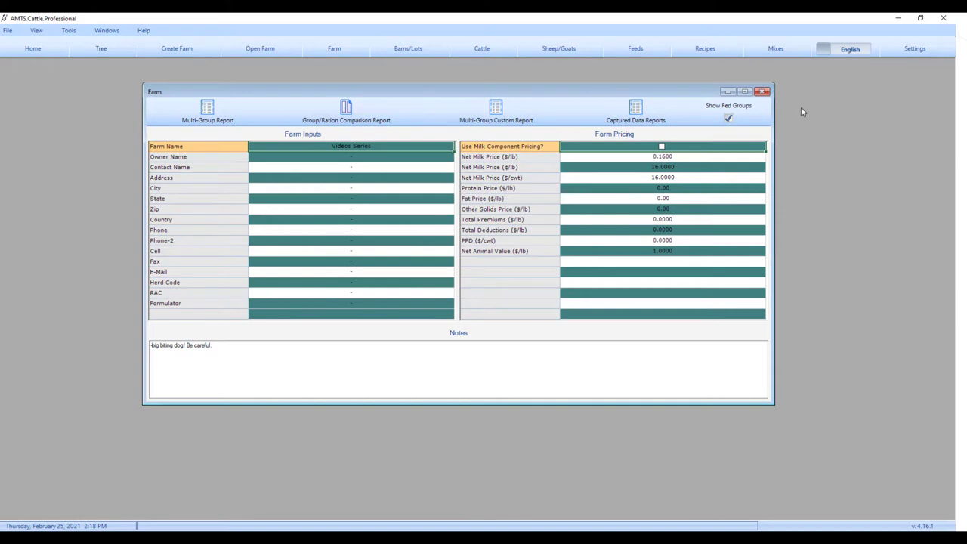
pyautogui.moveTo(801, 121)
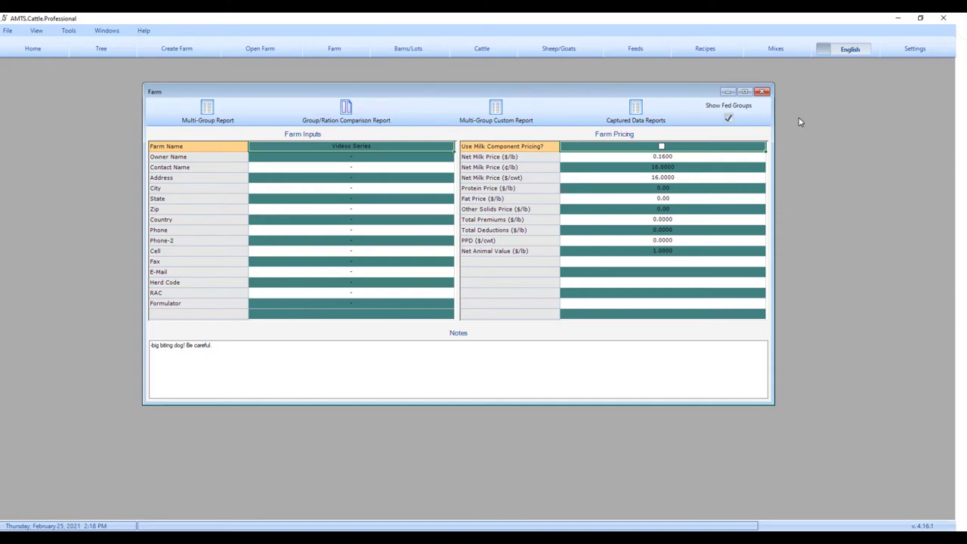